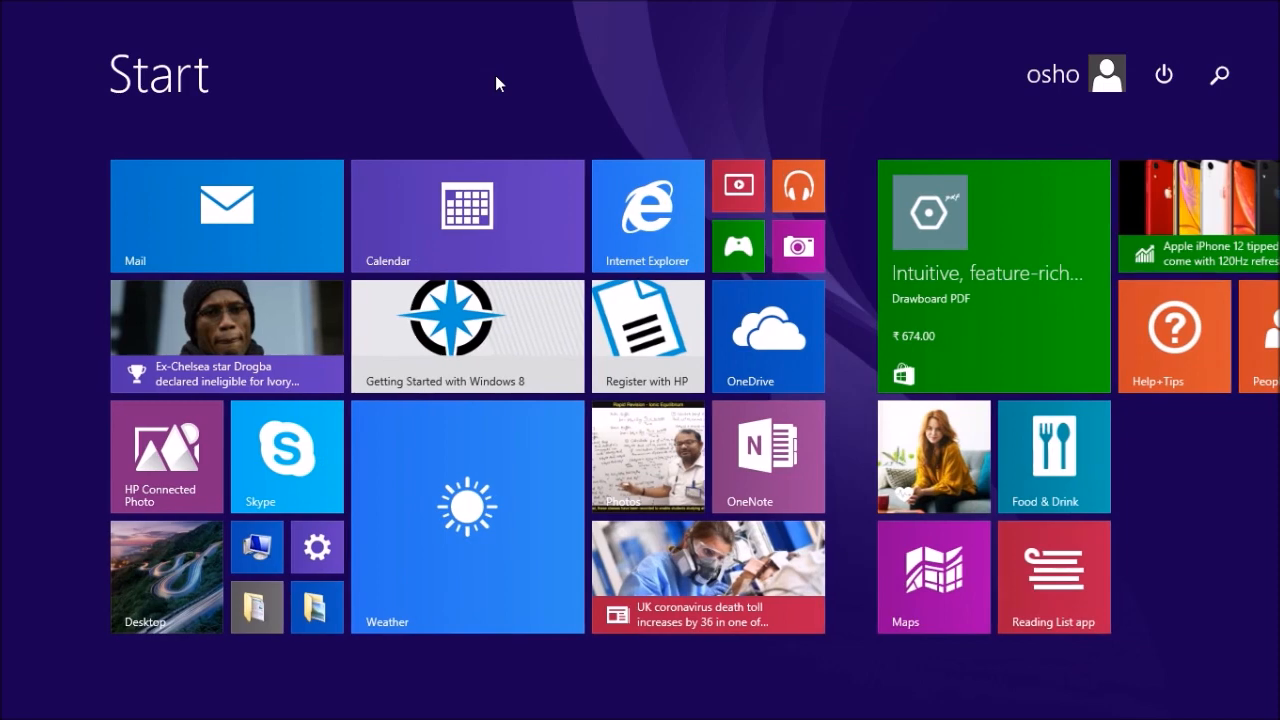
Search 'notepad' on the Start screen and launch Notepad from the results
text(notepad)
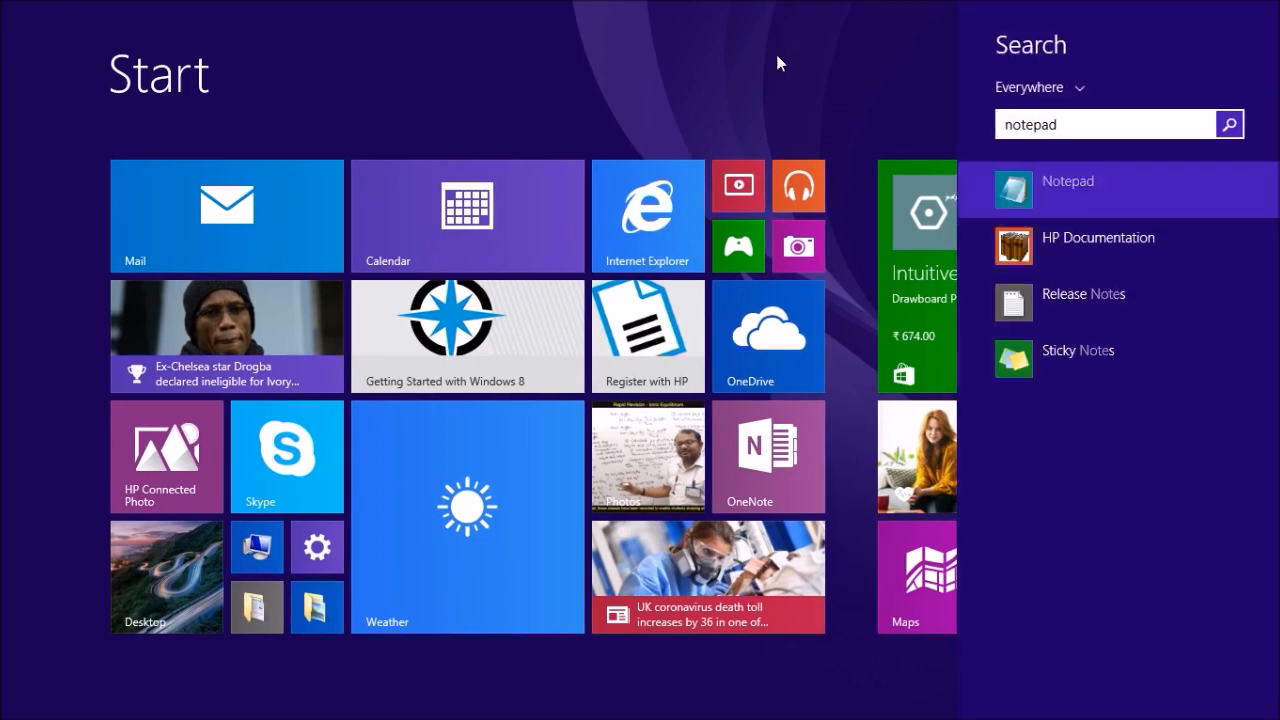
click(1066, 189)
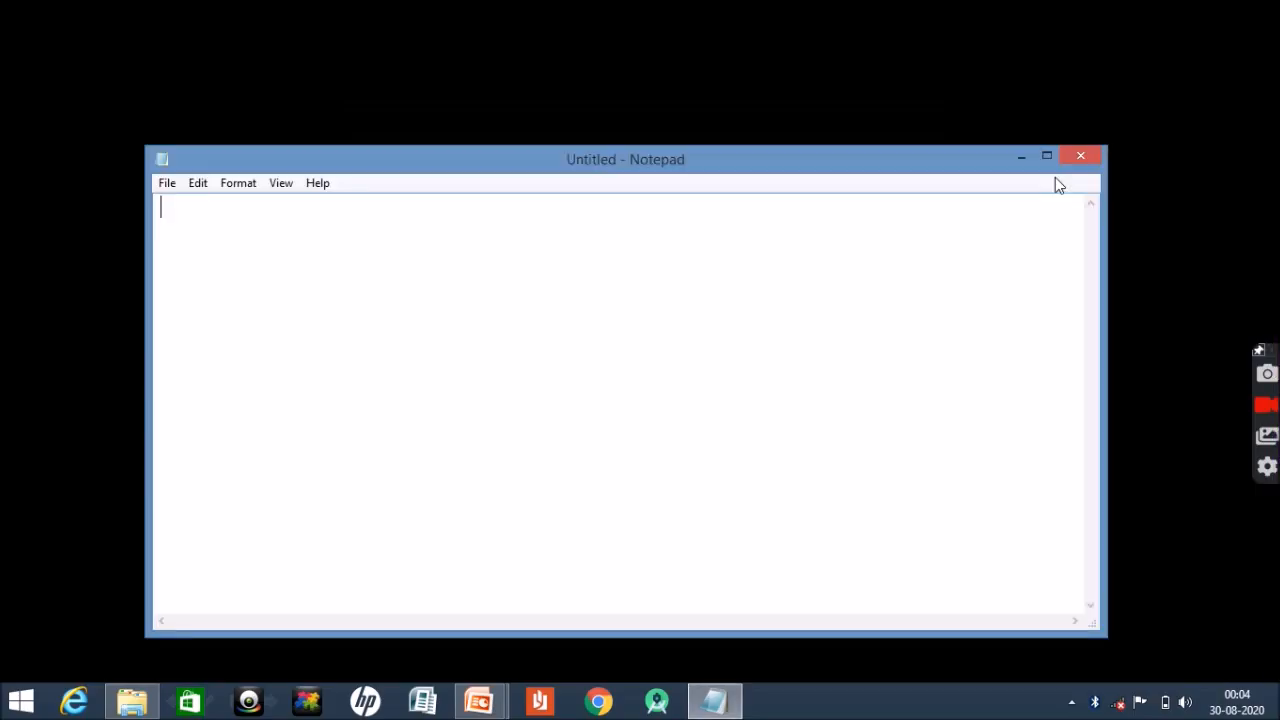
click(1046, 155)
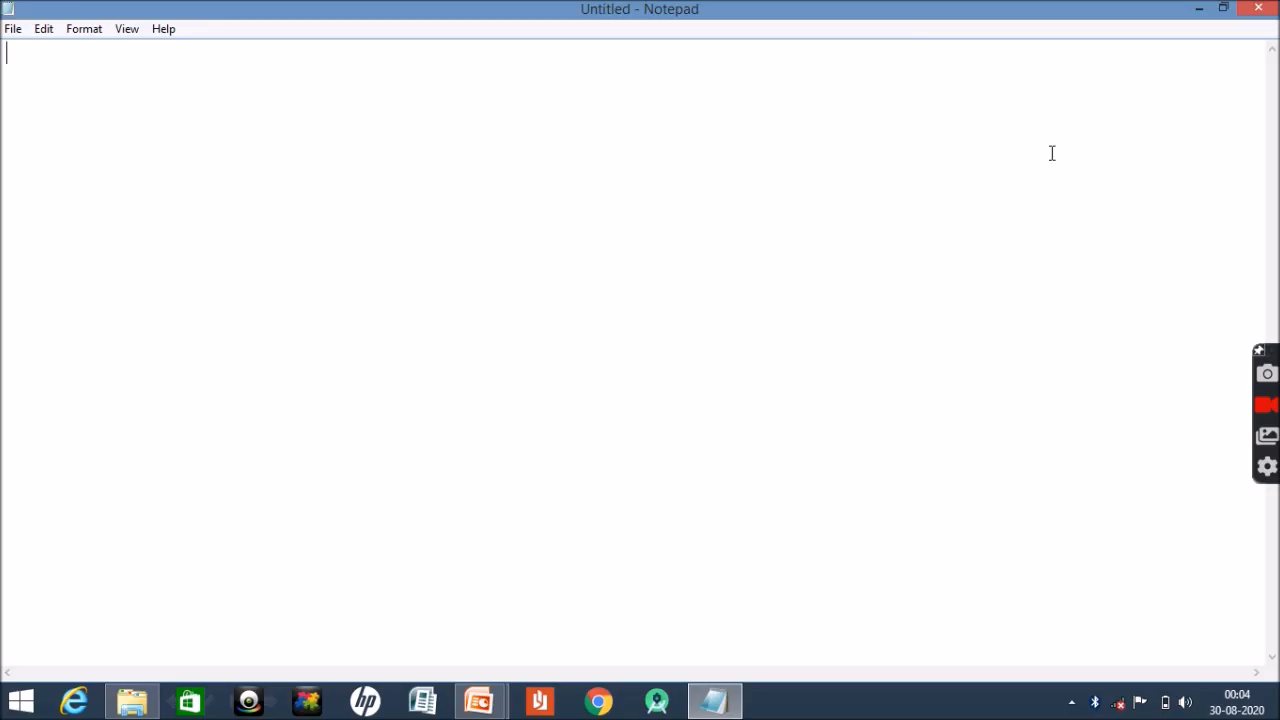
text(@echo off)
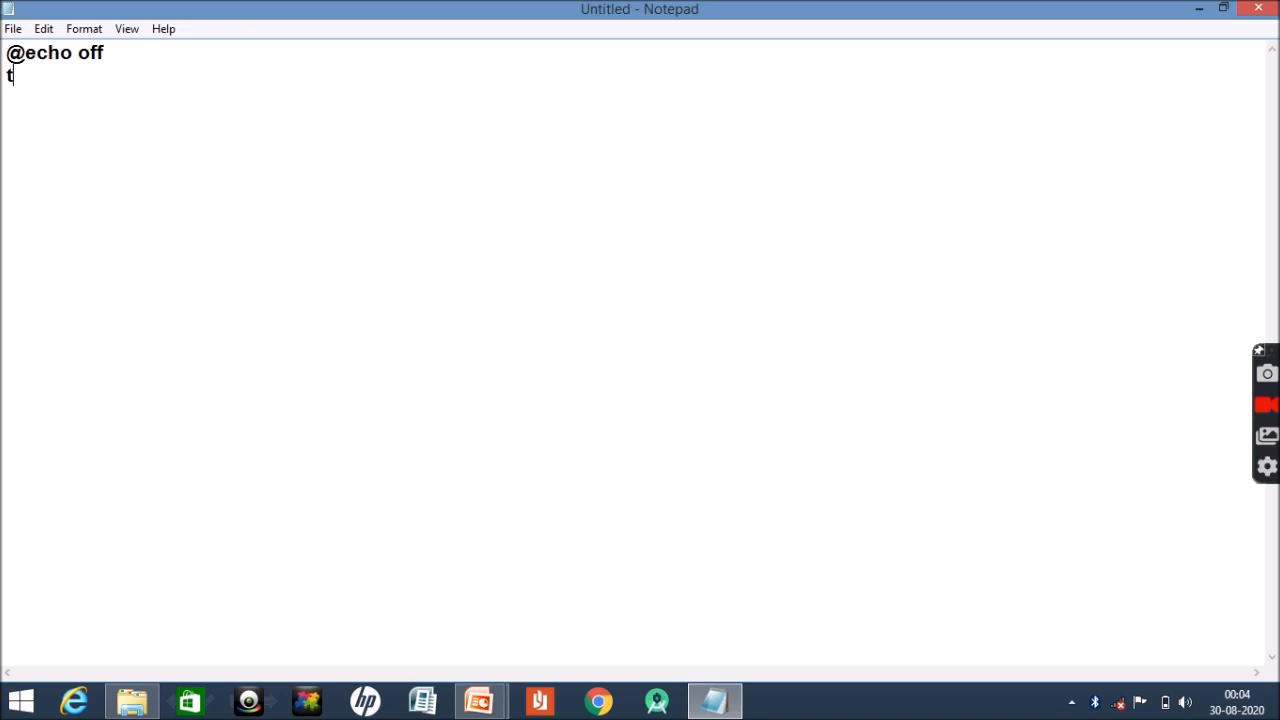
text(itle)
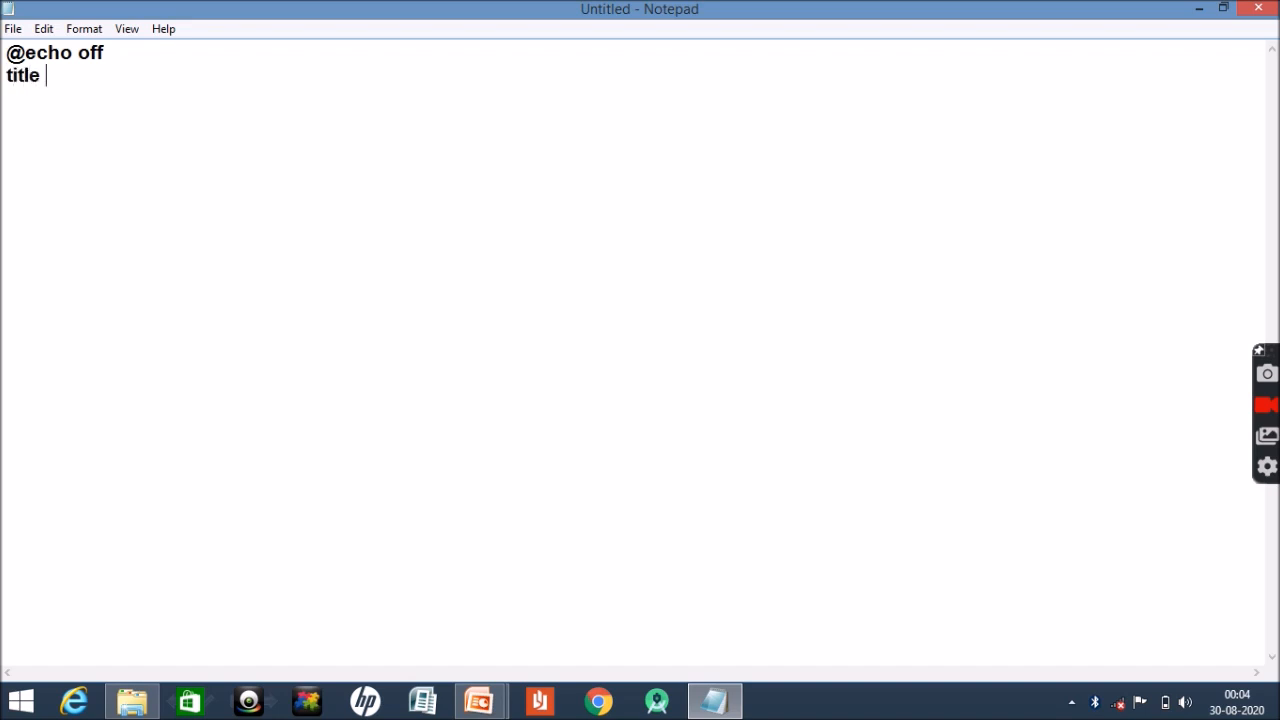
text(Antiv)
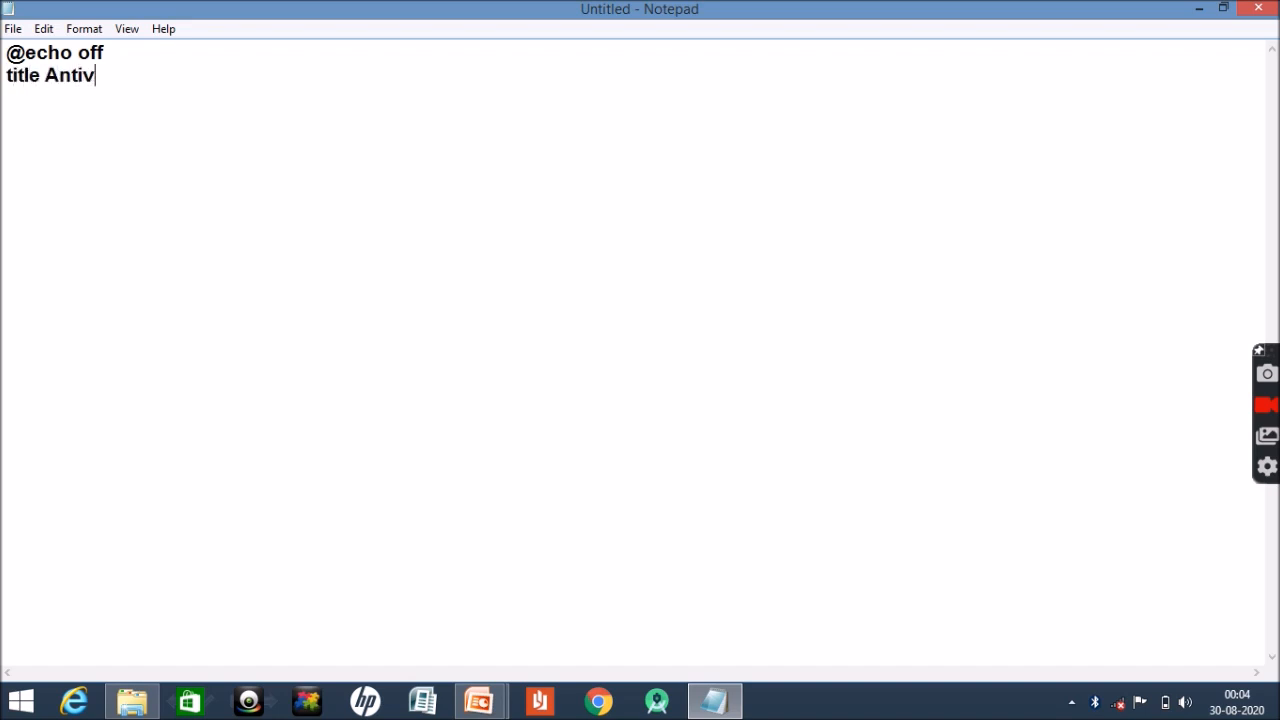
text(irus)
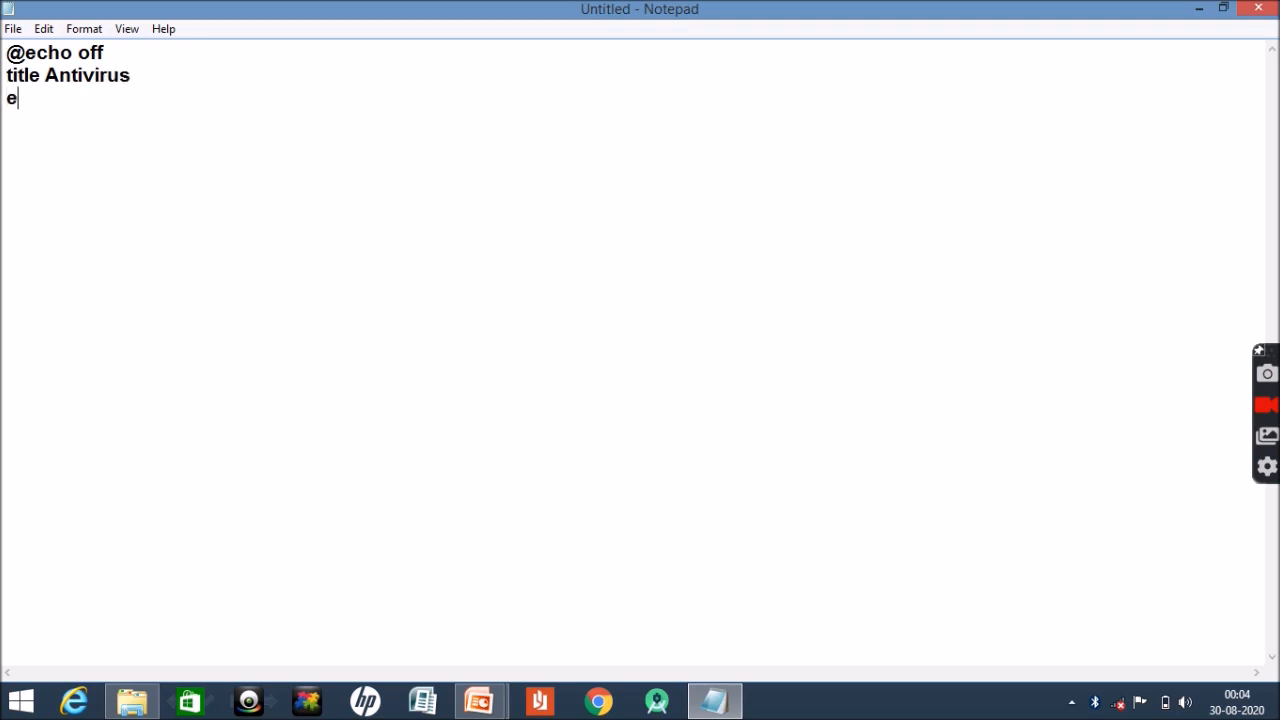
Add 'echo Antivirus' and 'echo created by Tommy TECHY' lines
text(cho)
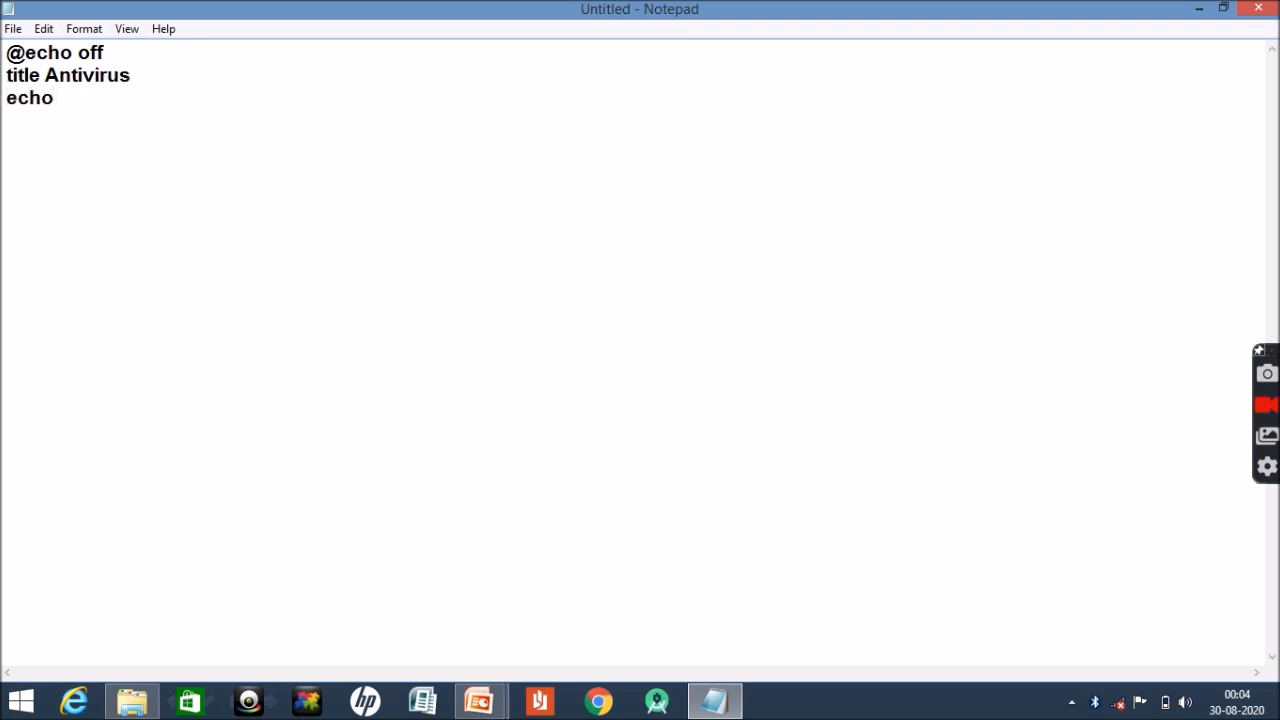
text(anti)
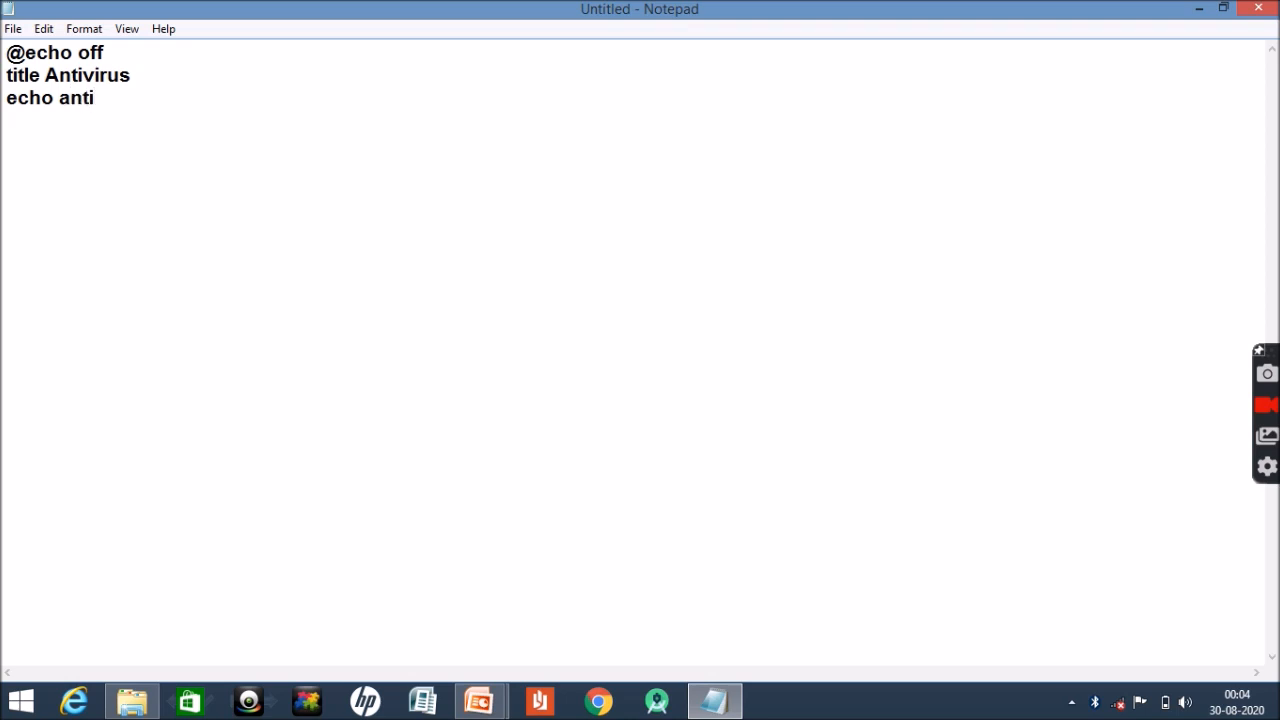
key(BackSpace)
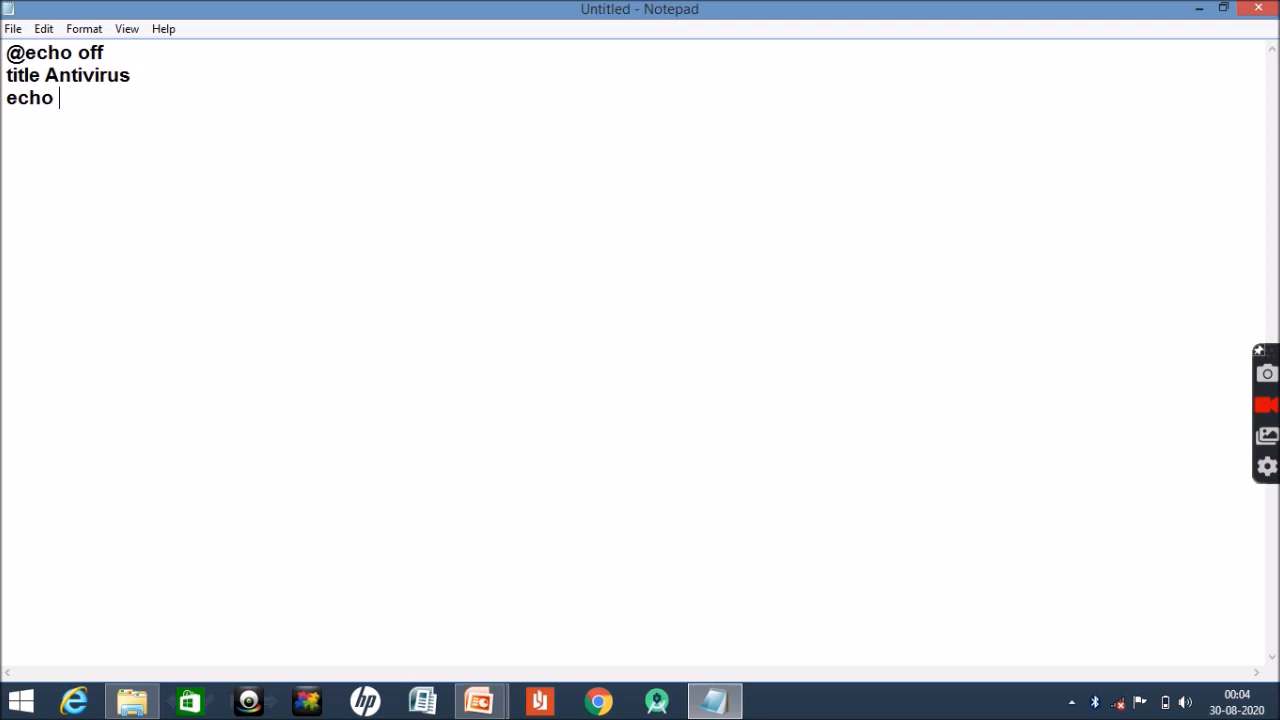
text(Anti)
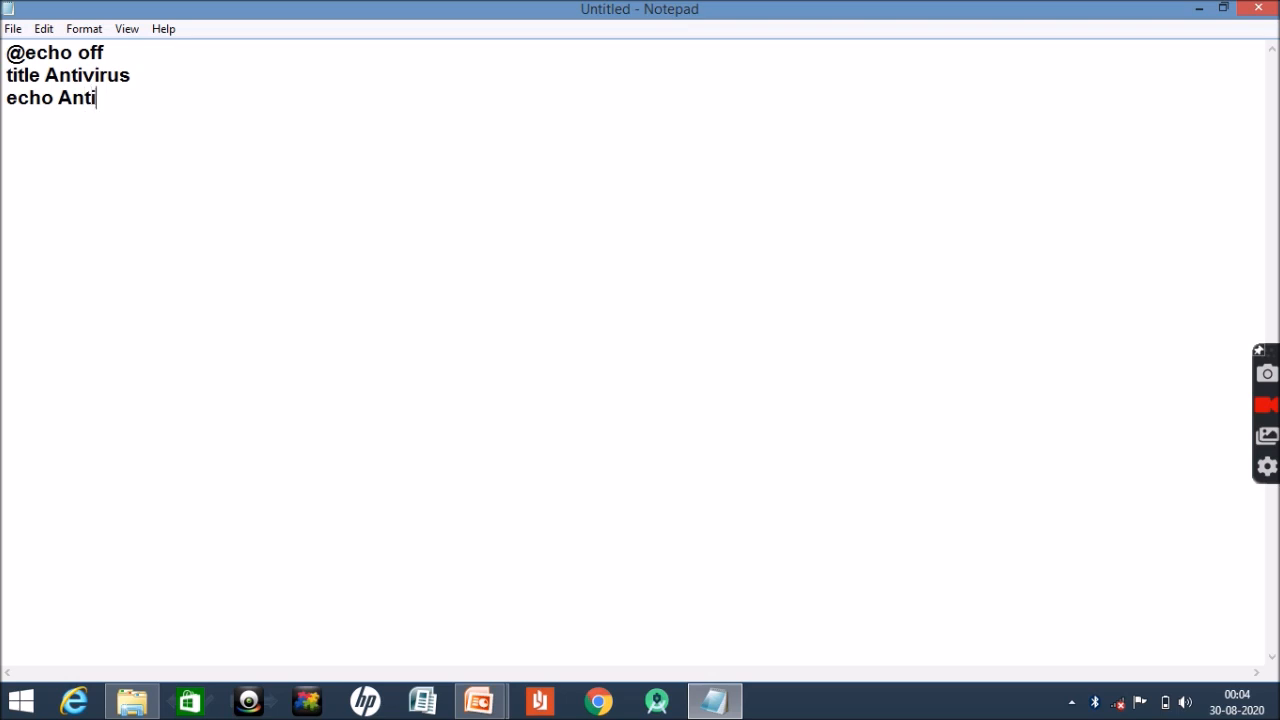
text(virus)
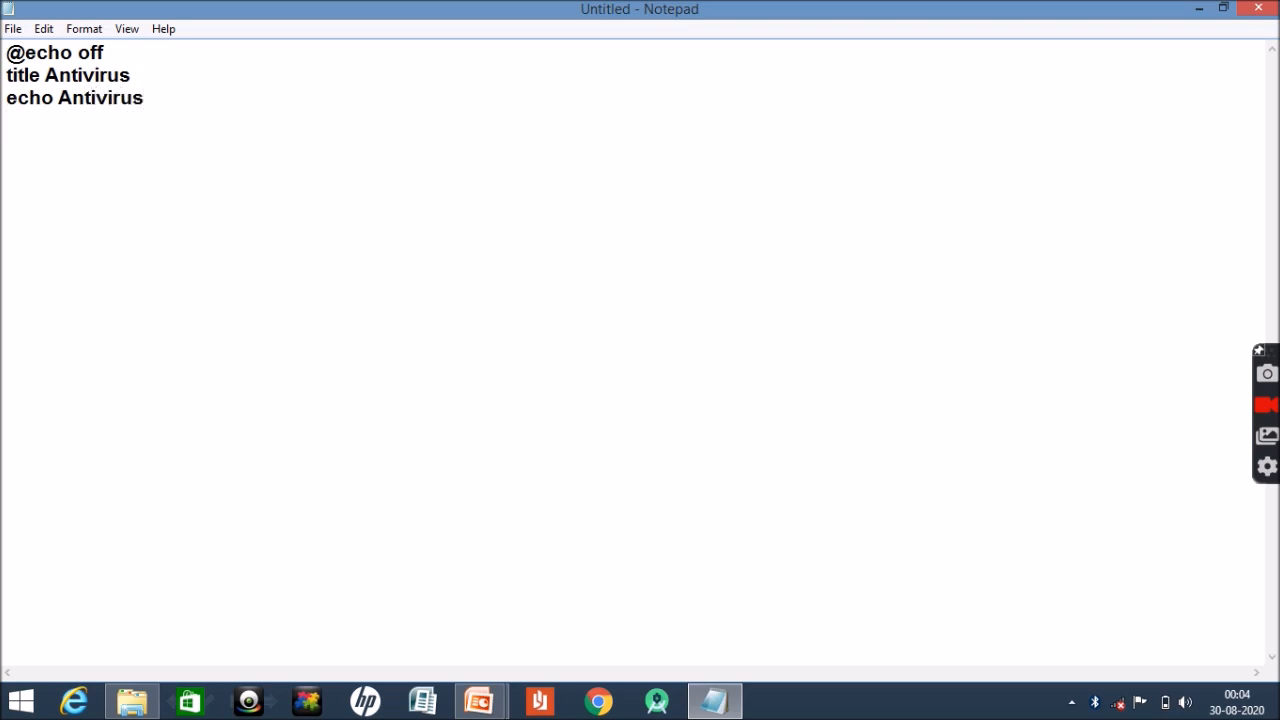
text(echo)
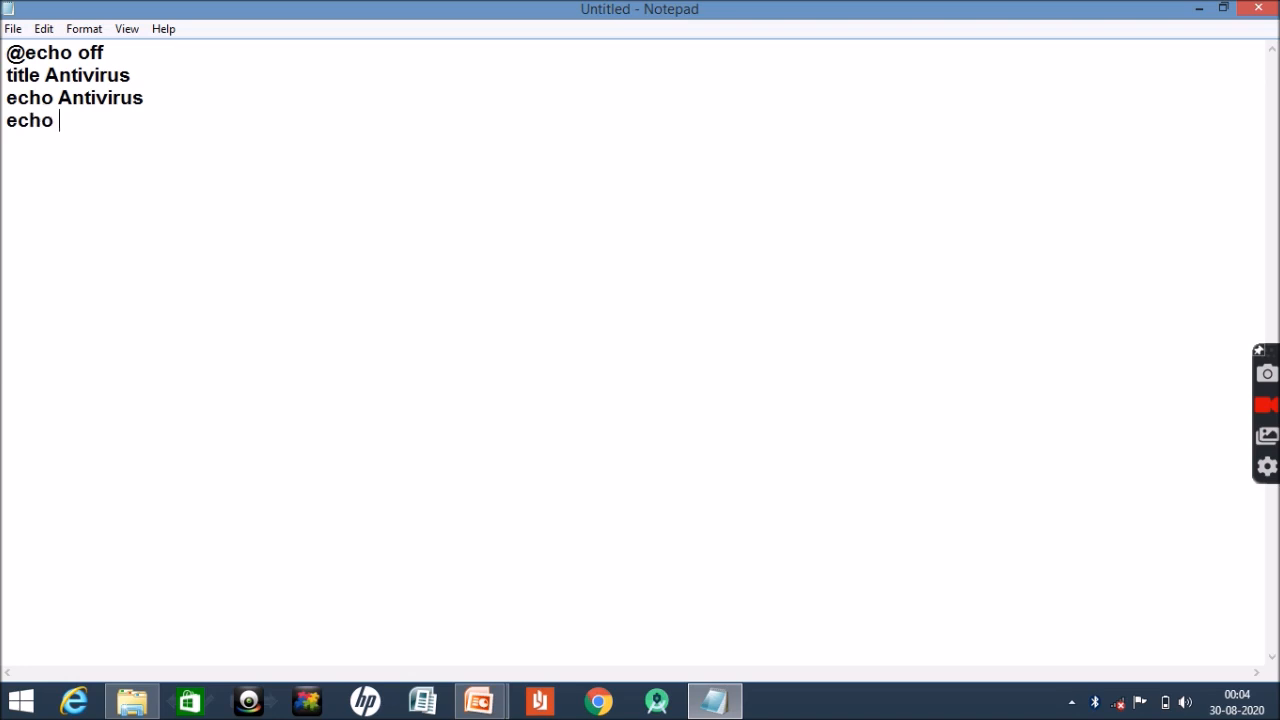
text(created by)
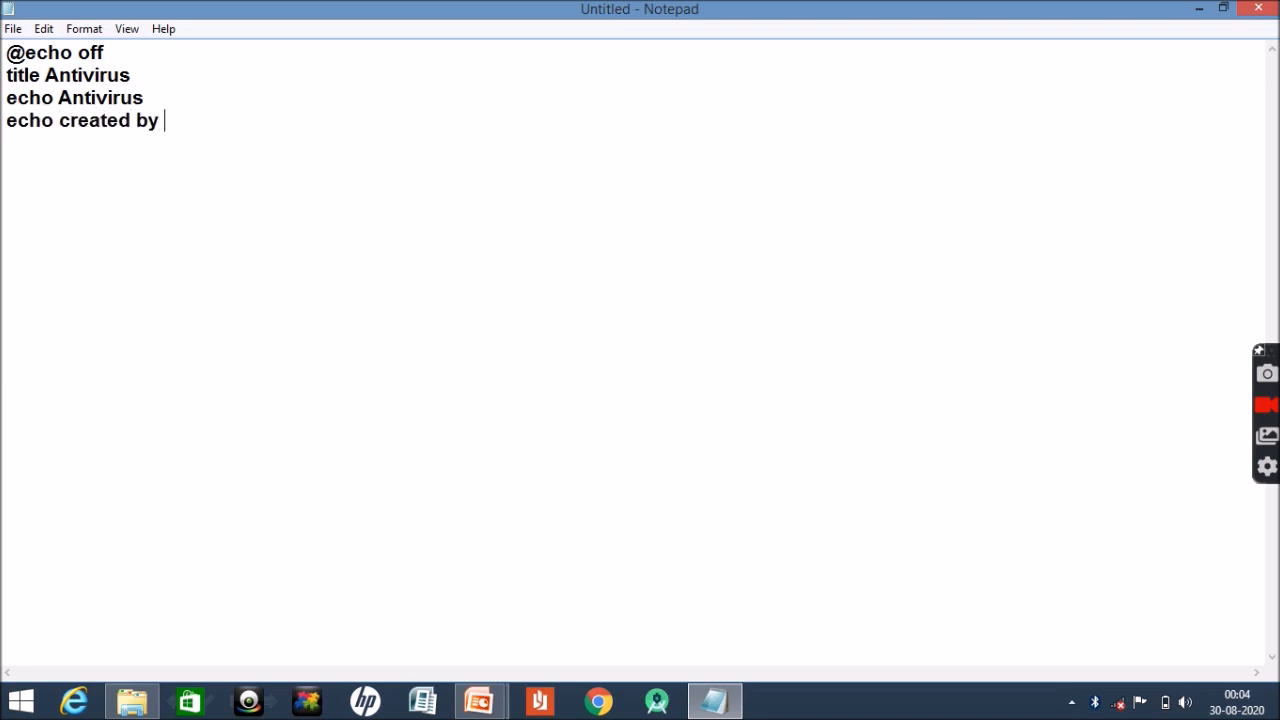
text(Tomm)
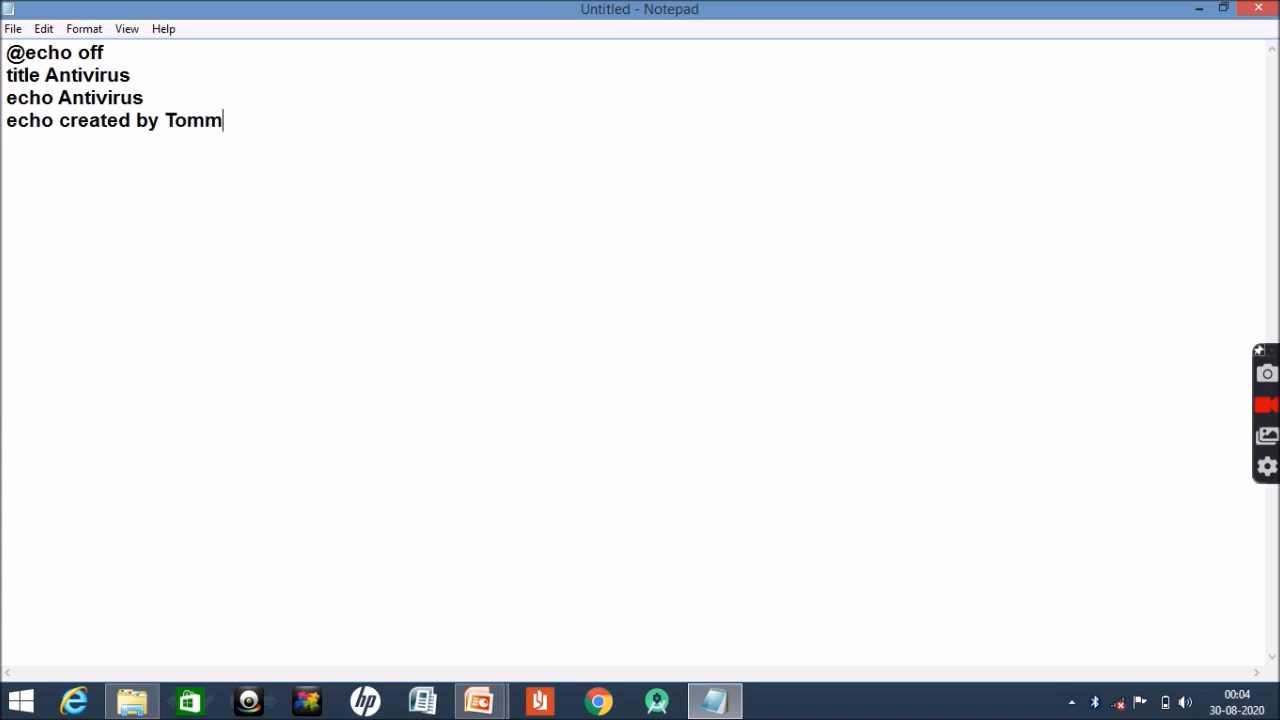
text(y TEC)
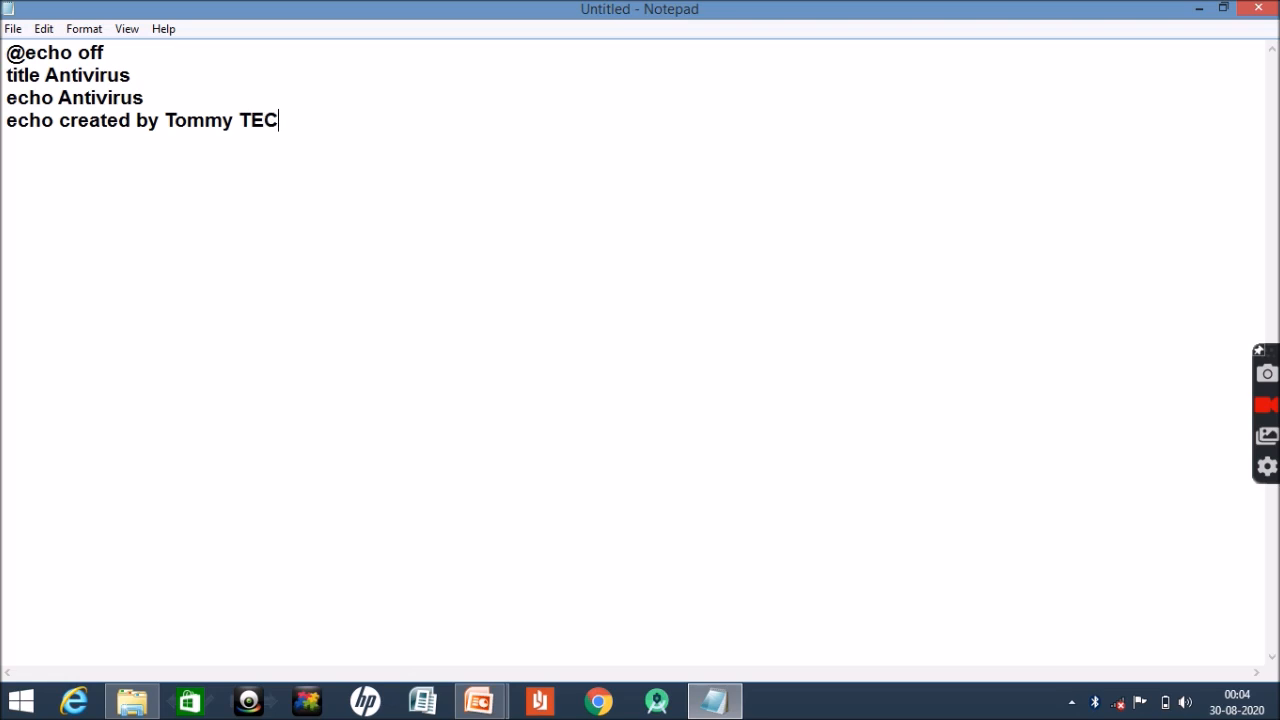
text(HY)
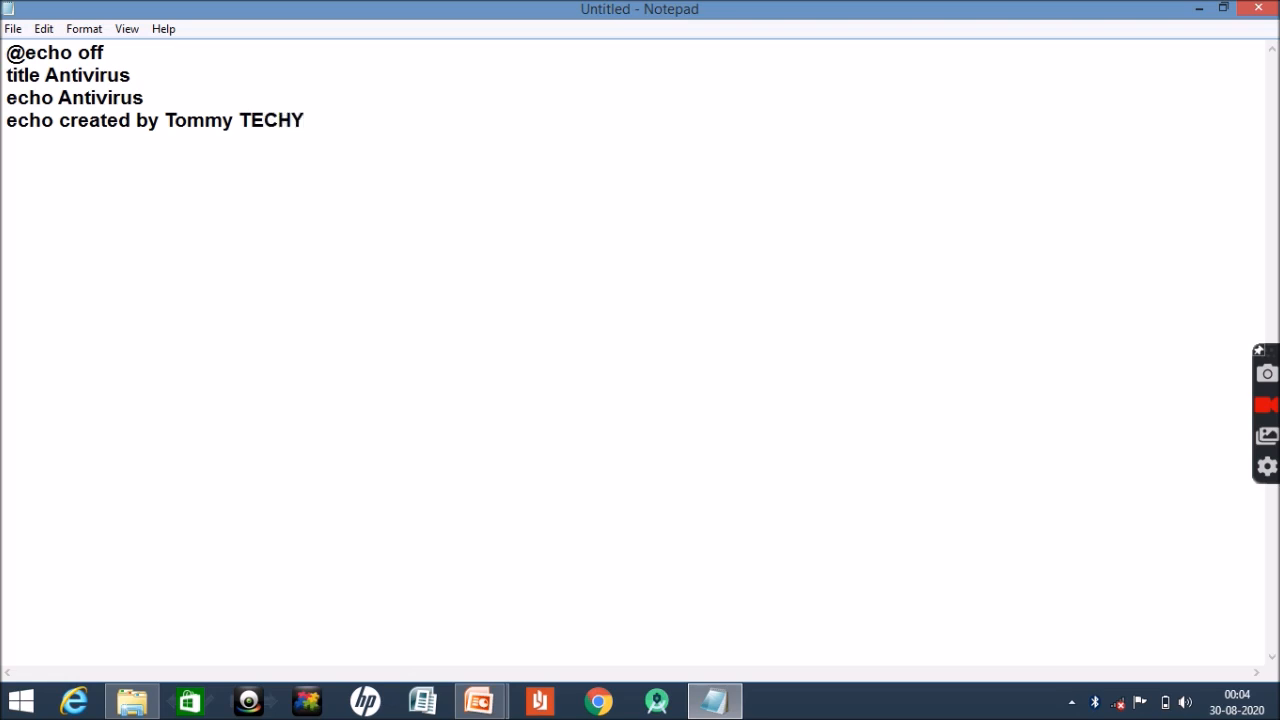
text(:start)
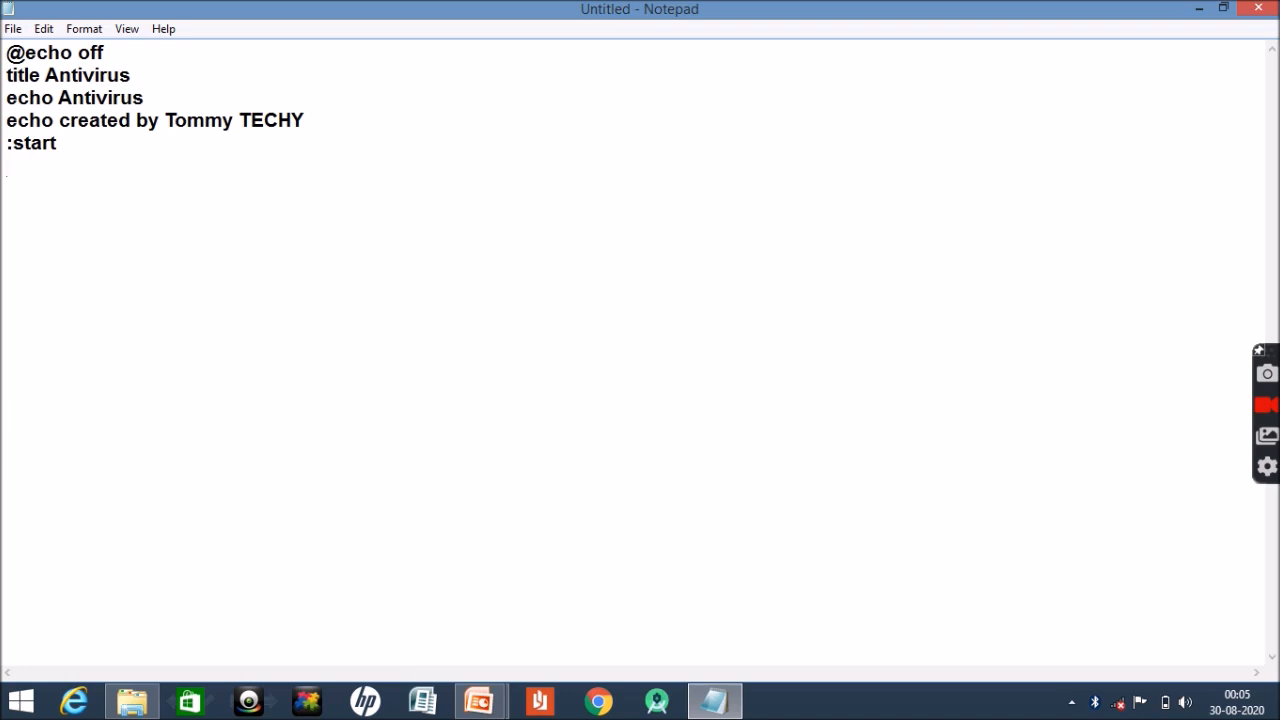
Add 'IF EXIST virus.bat goto infected' under the start label and begin a new line
text(IF EX)
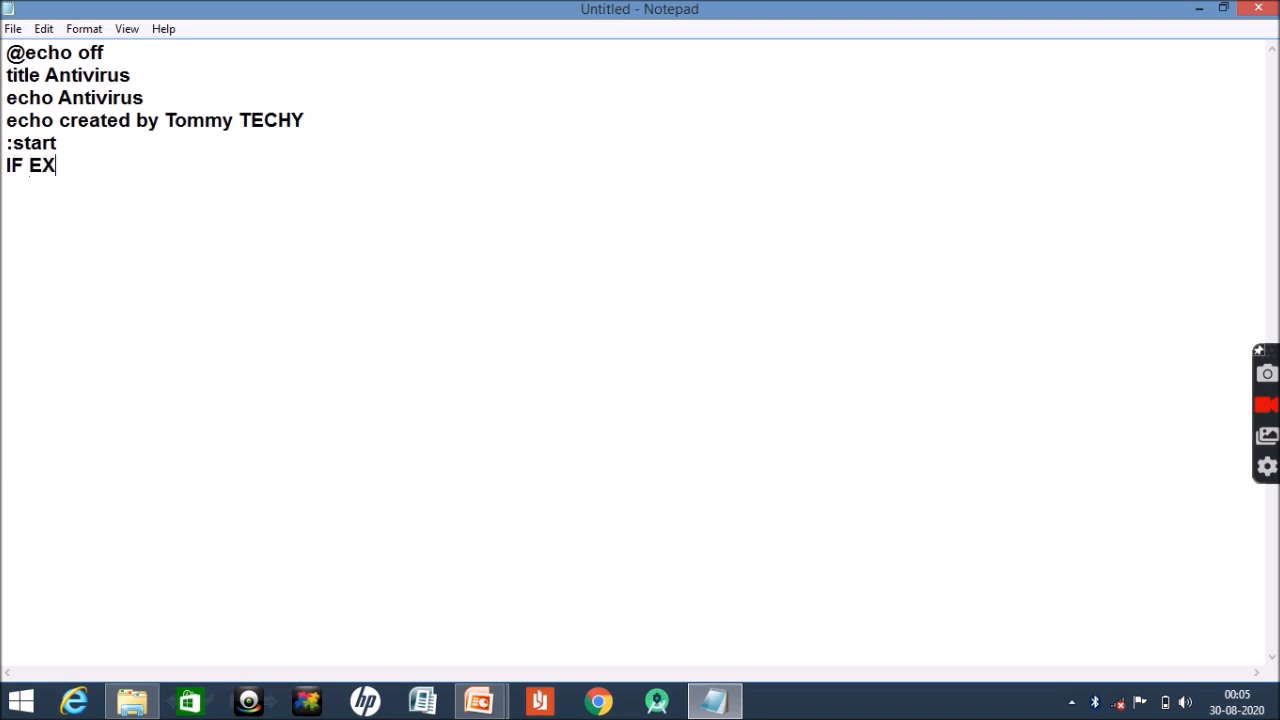
text(IST)
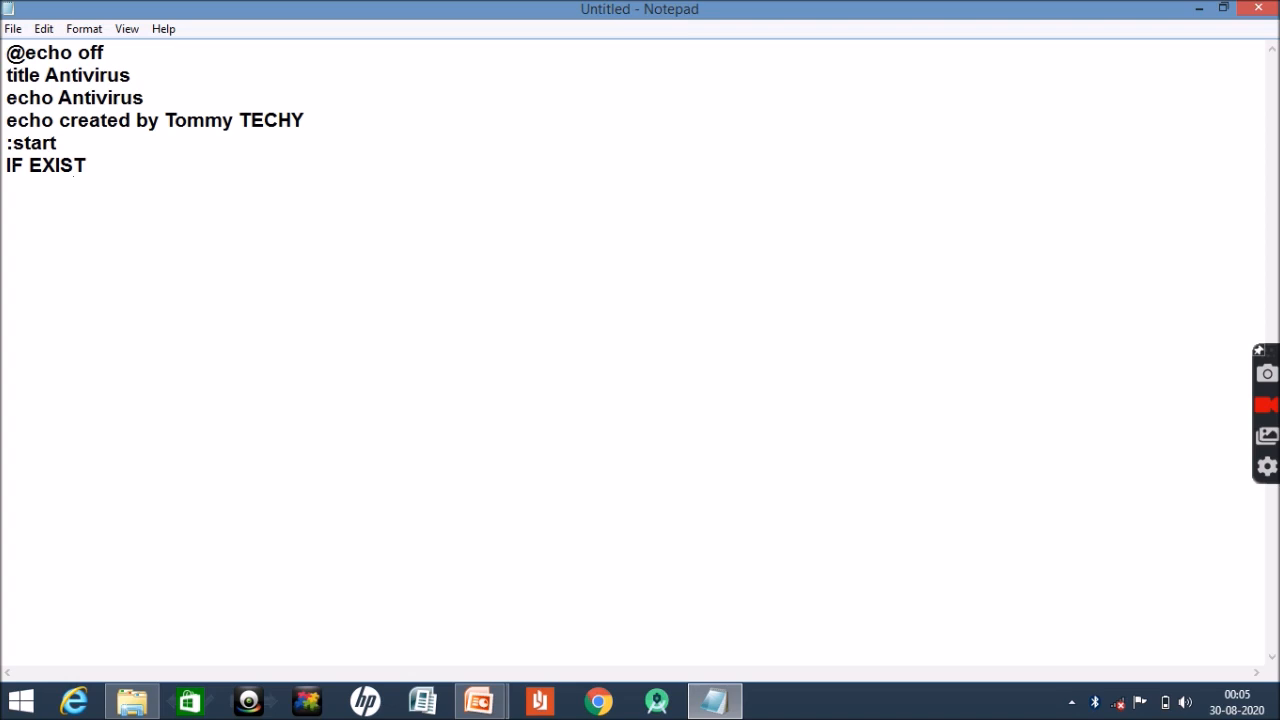
text(vir)
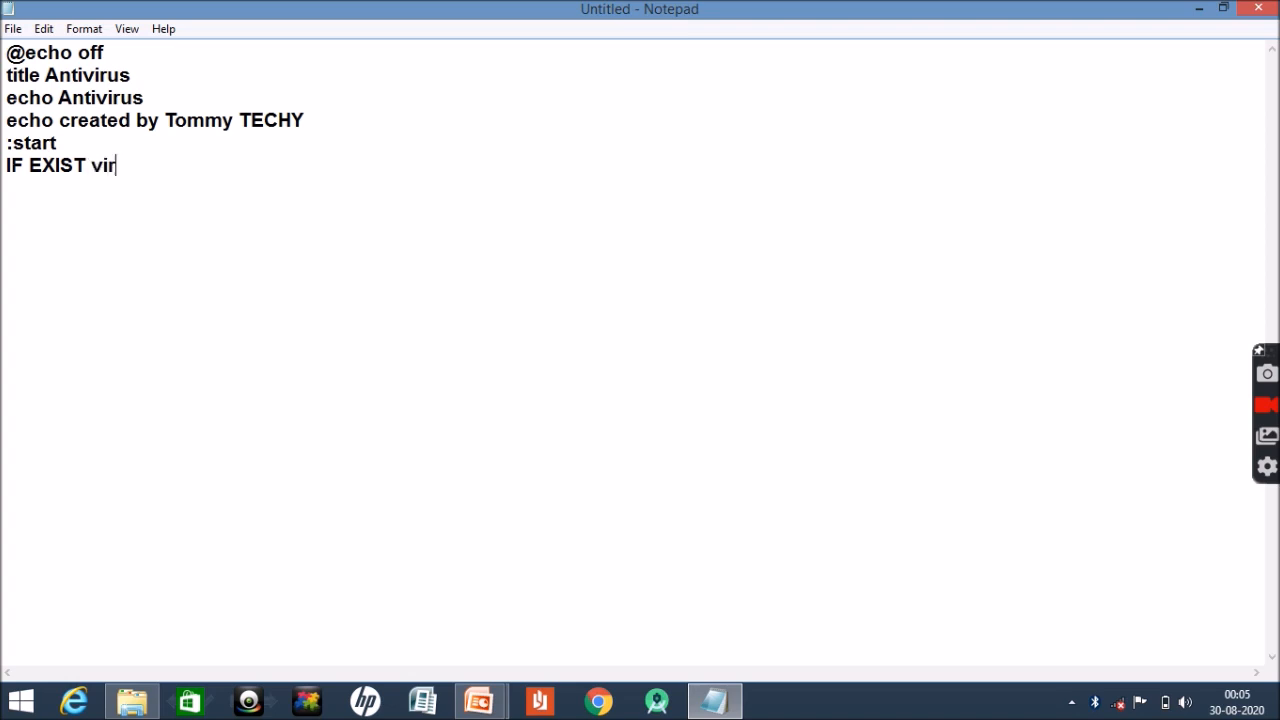
text(us.ba)
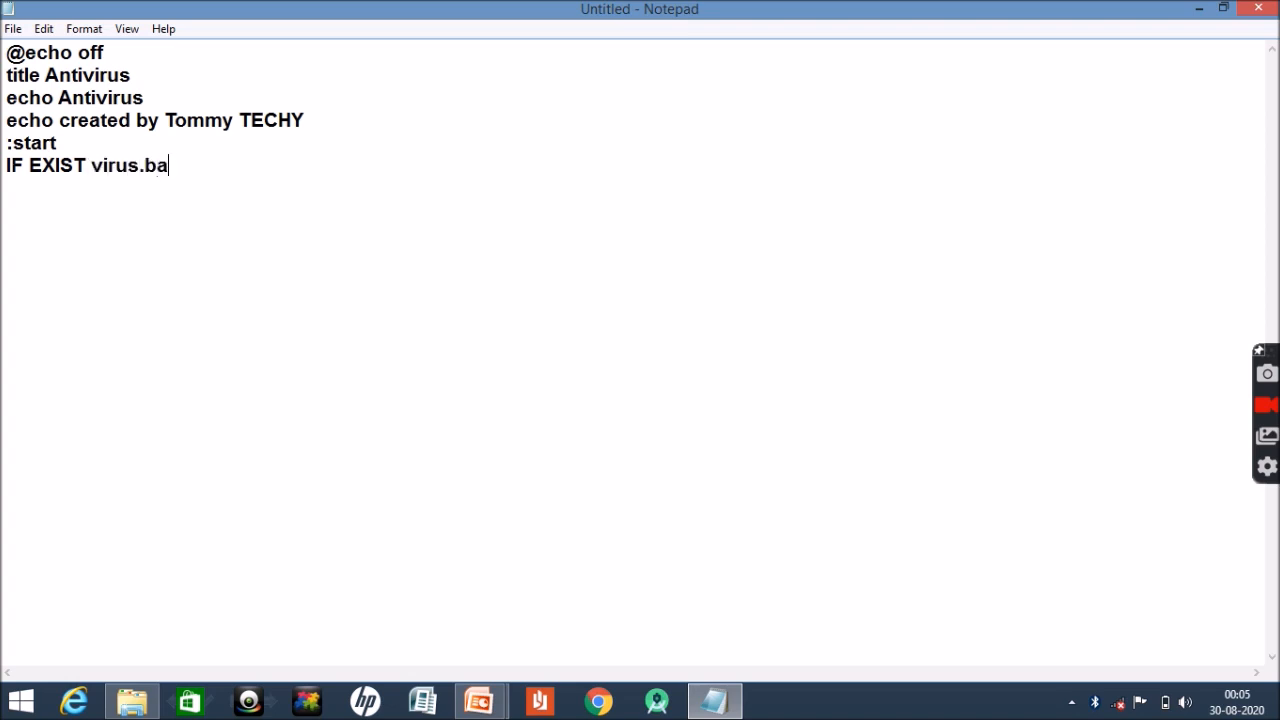
text(t go)
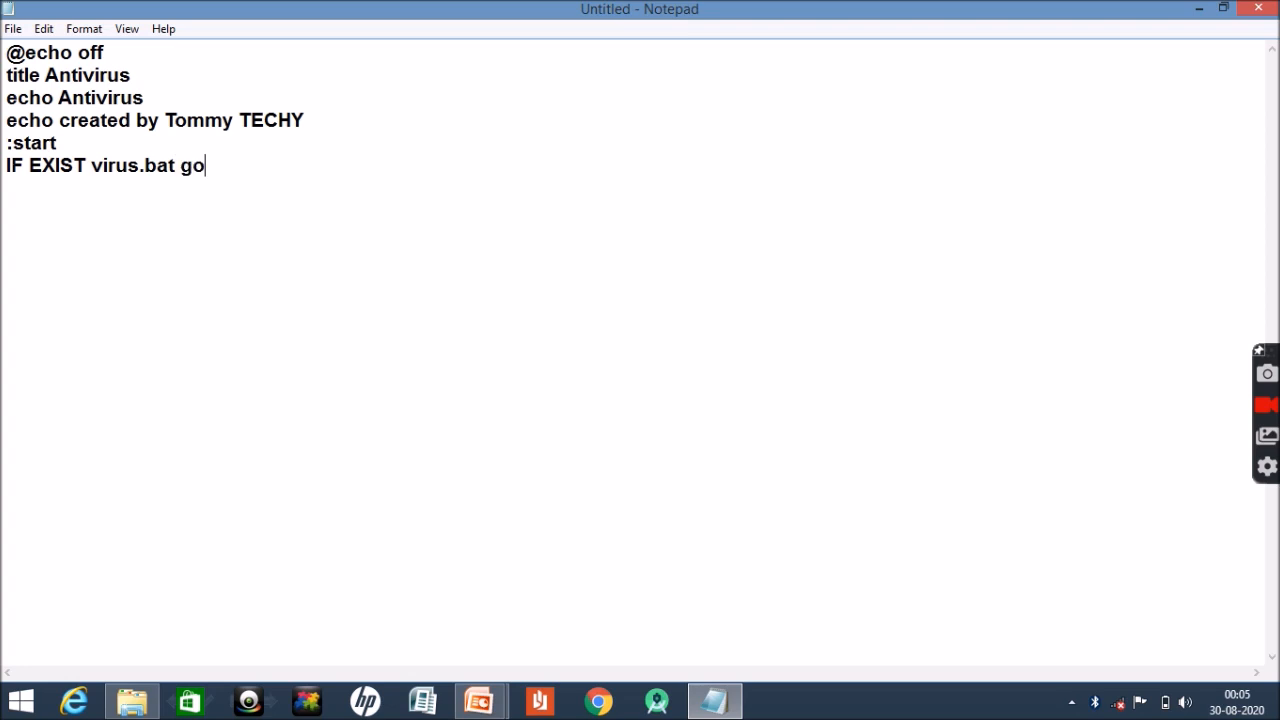
text(to)
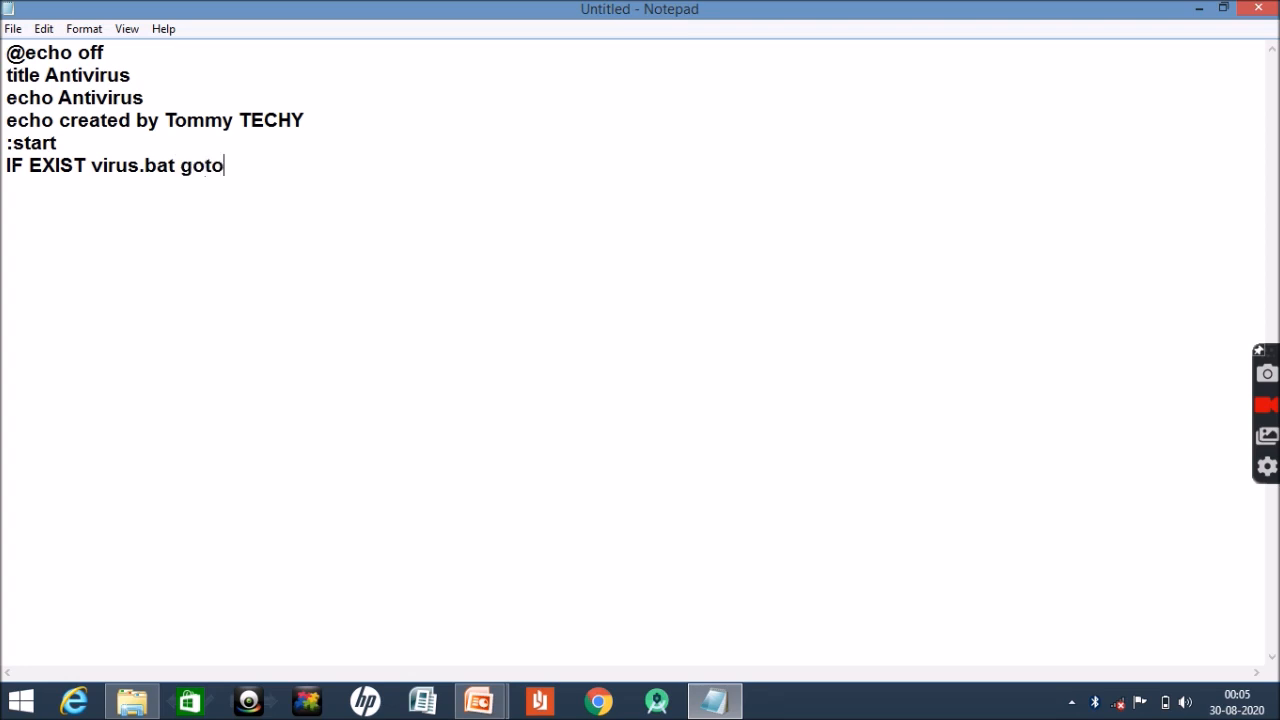
text(in)
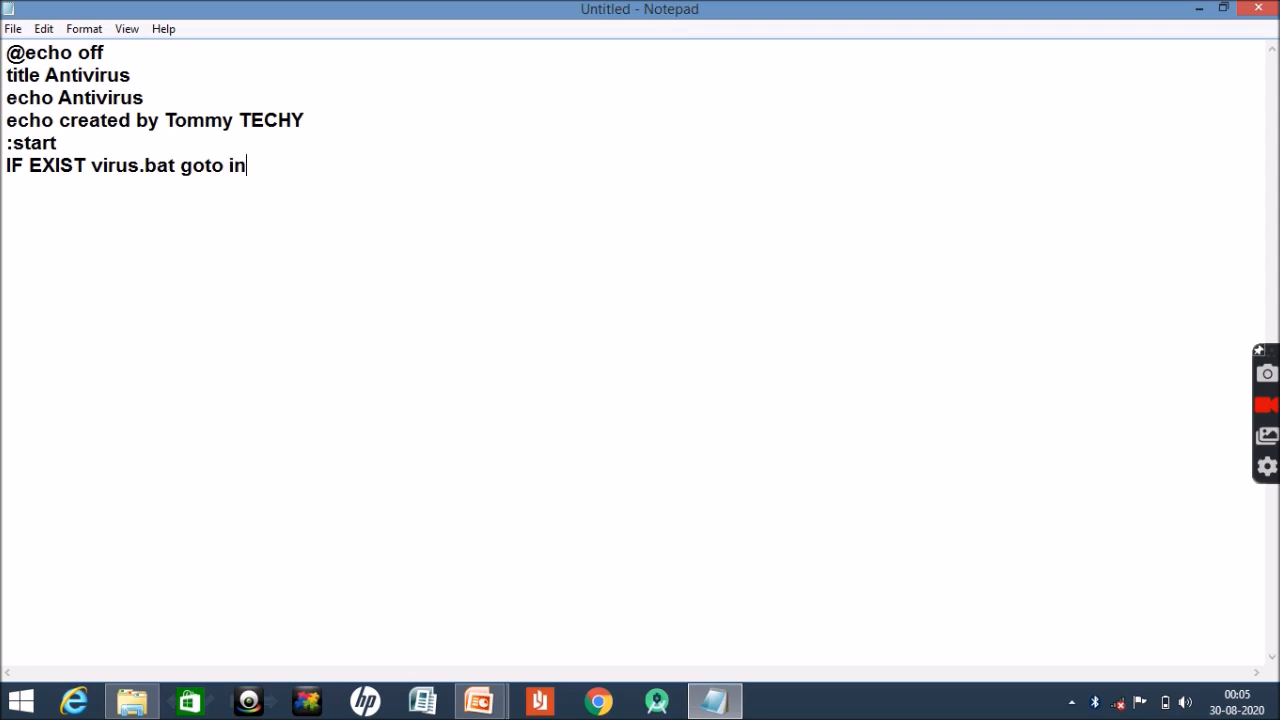
text(fected)
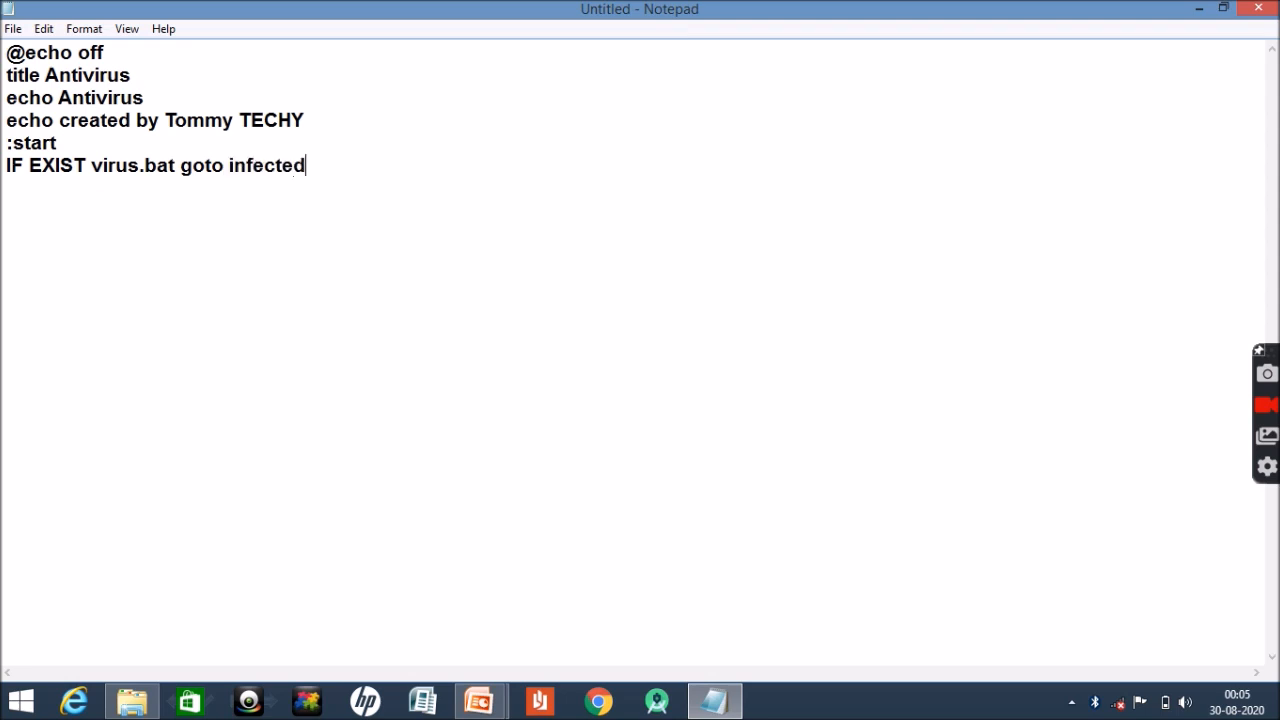
key(Enter)
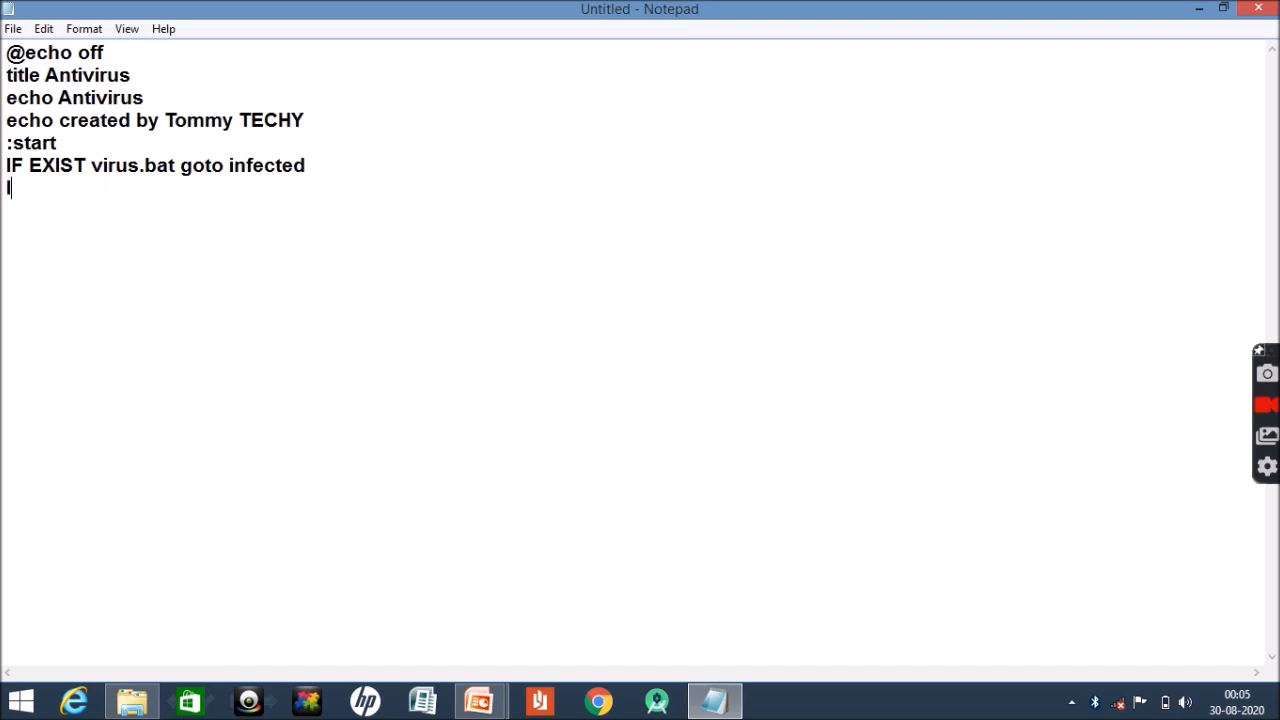
Type the line 'IF NOT EXIST virus.bat goto clean', fixing the typo in 'clean'
text(IF NOT)
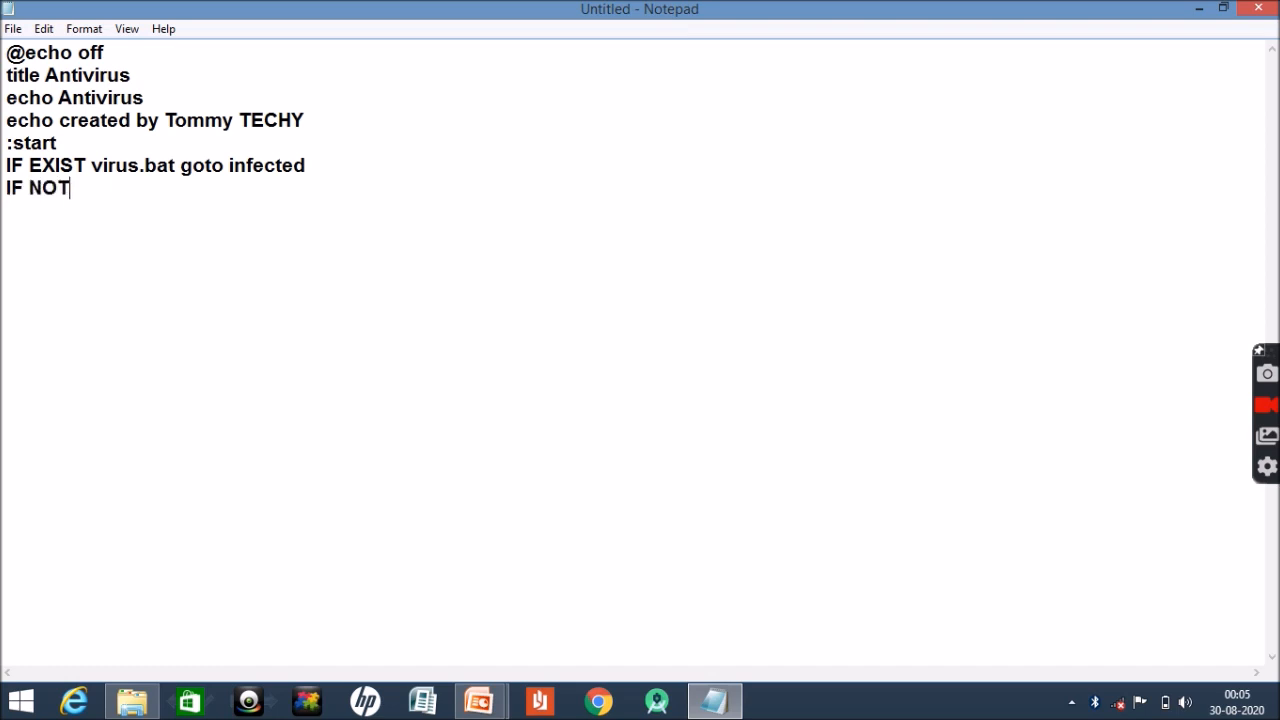
text(E)
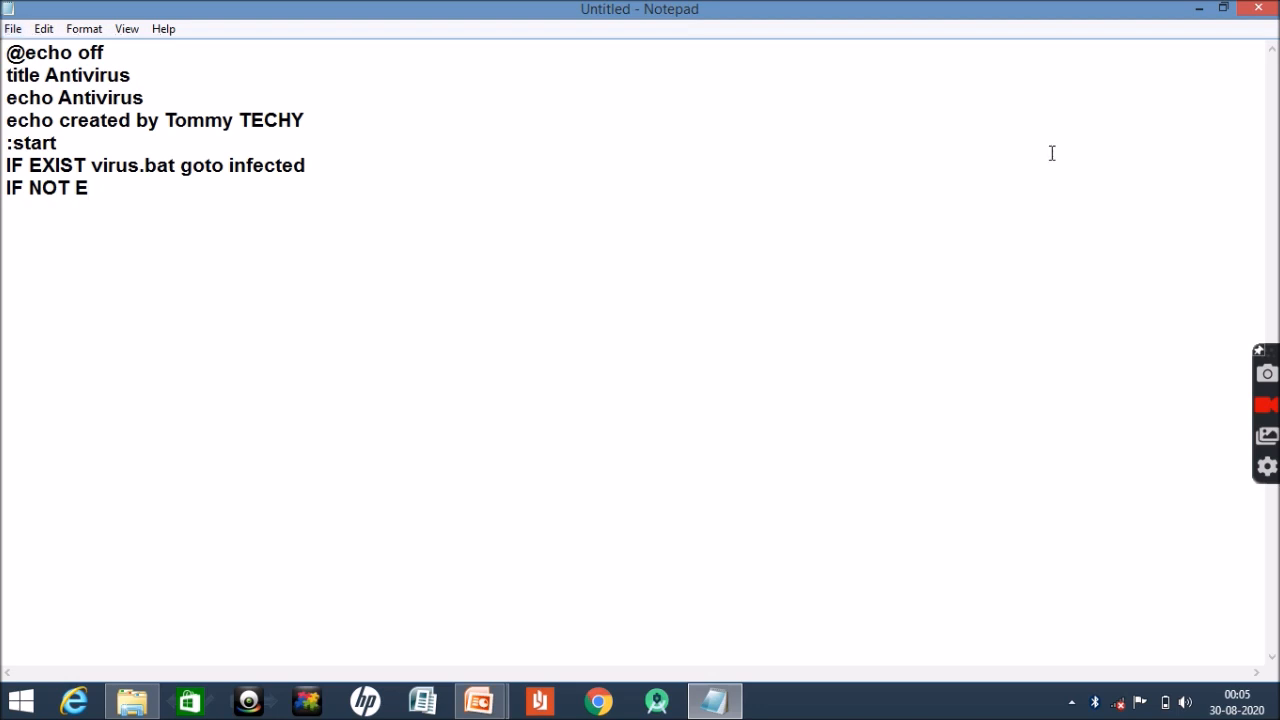
text(X)
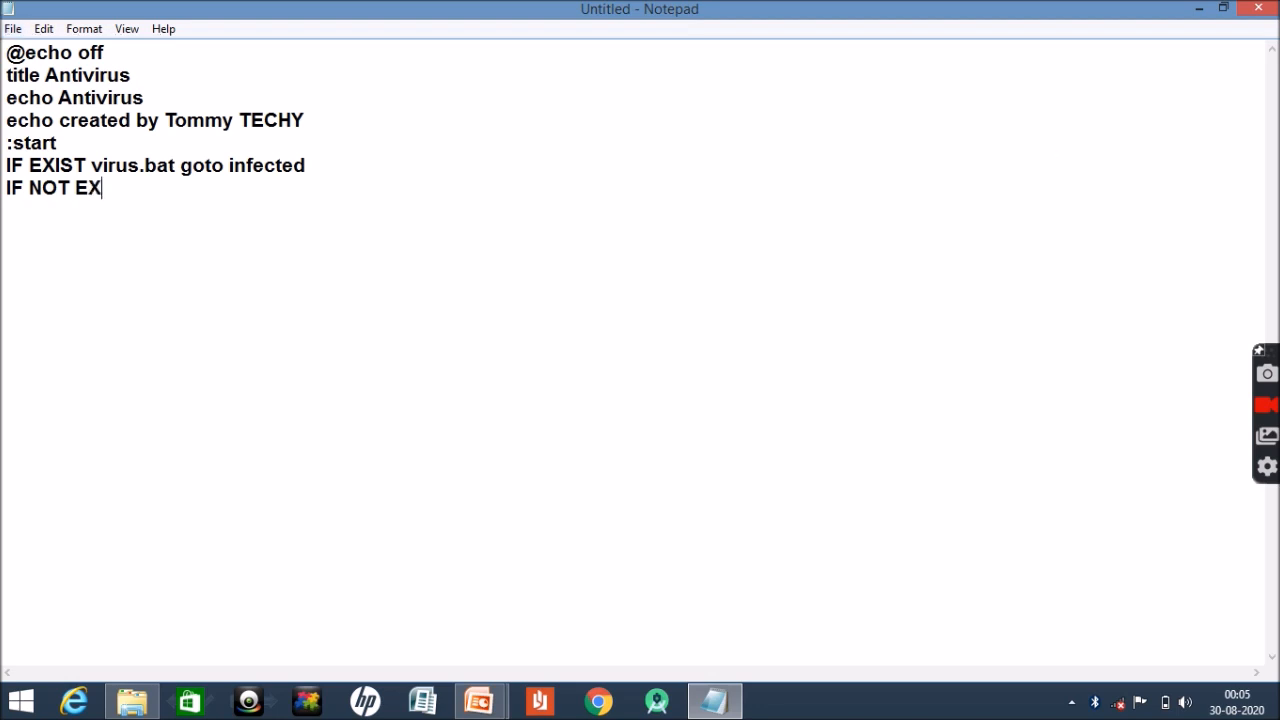
text(IST)
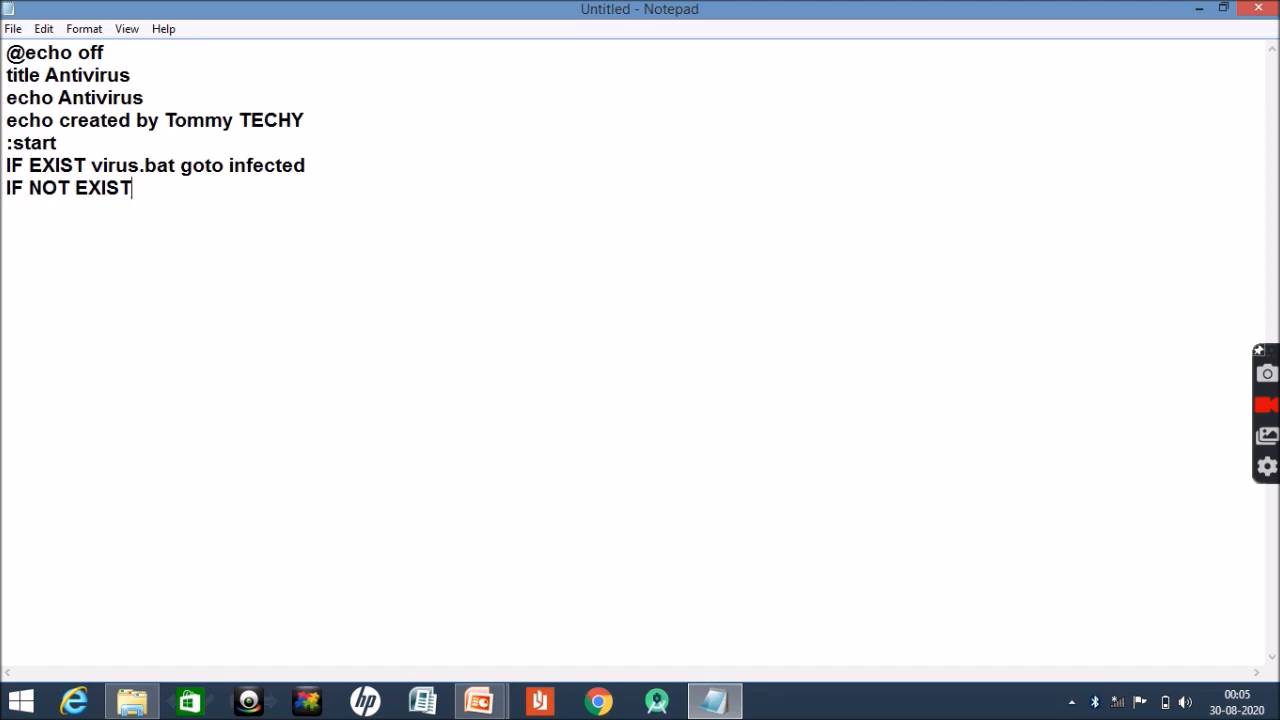
text(v)
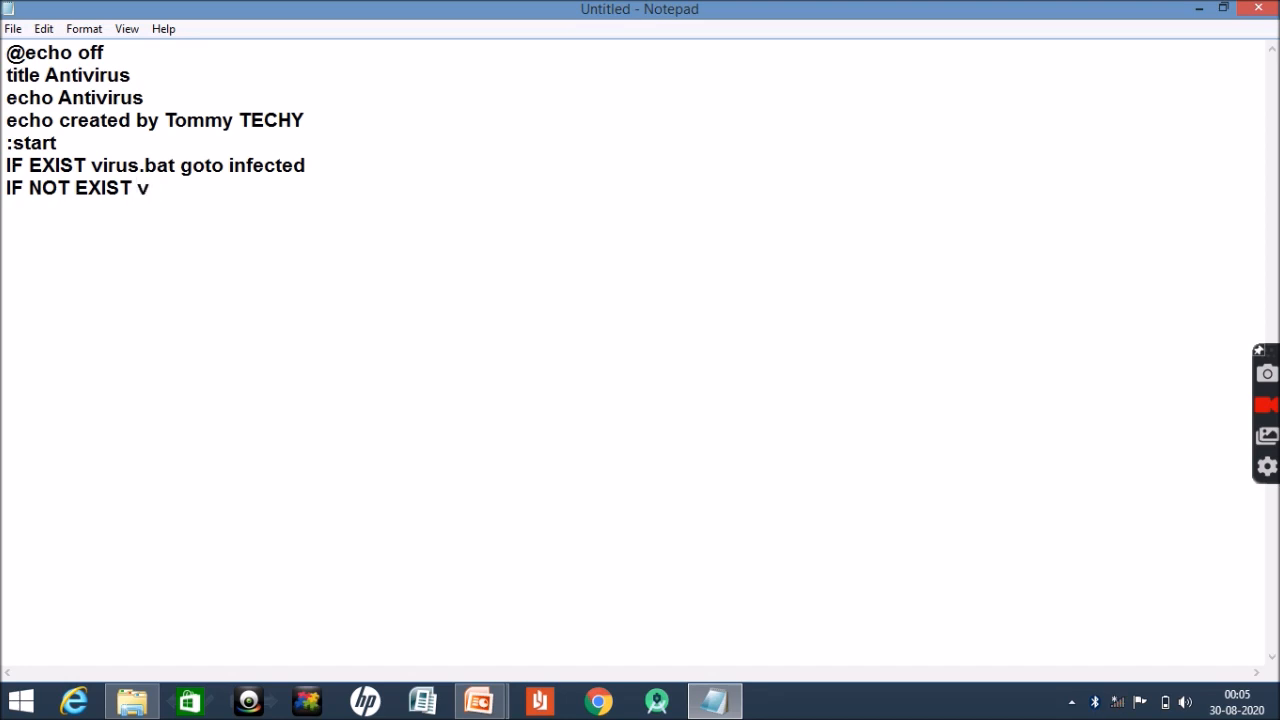
text(irus)
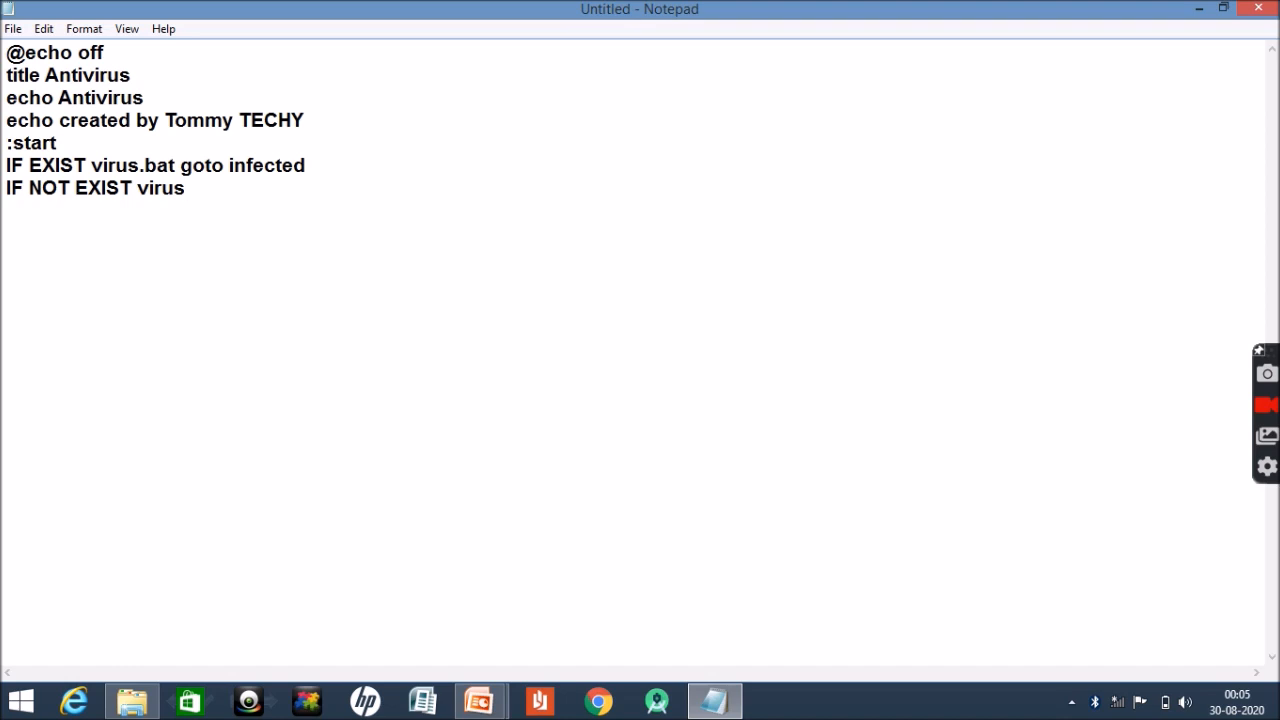
text(.bat)
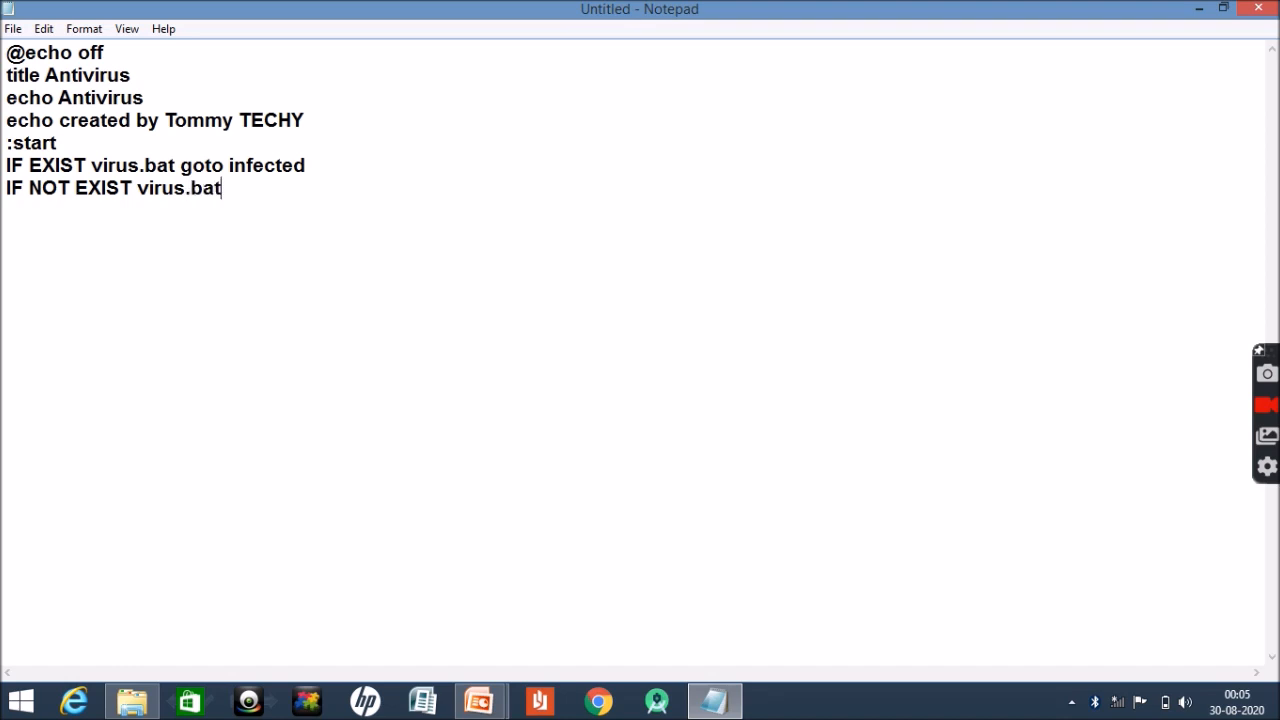
text(go)
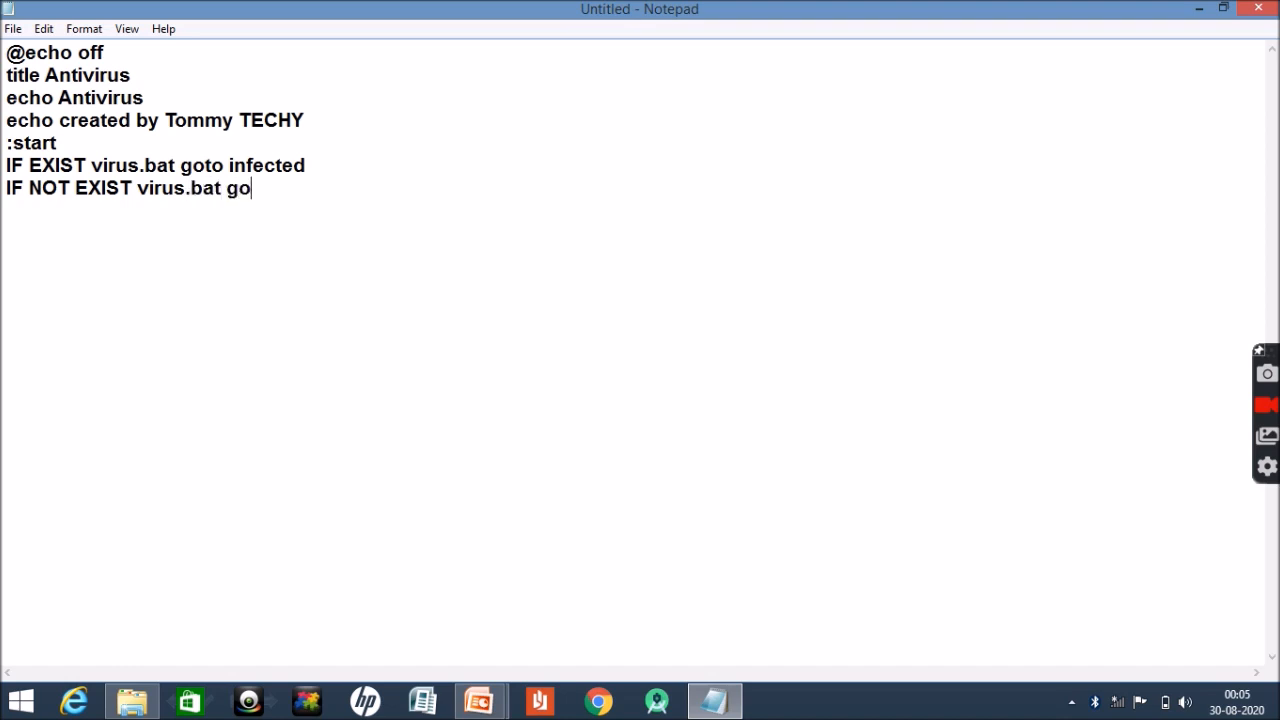
text(to cv)
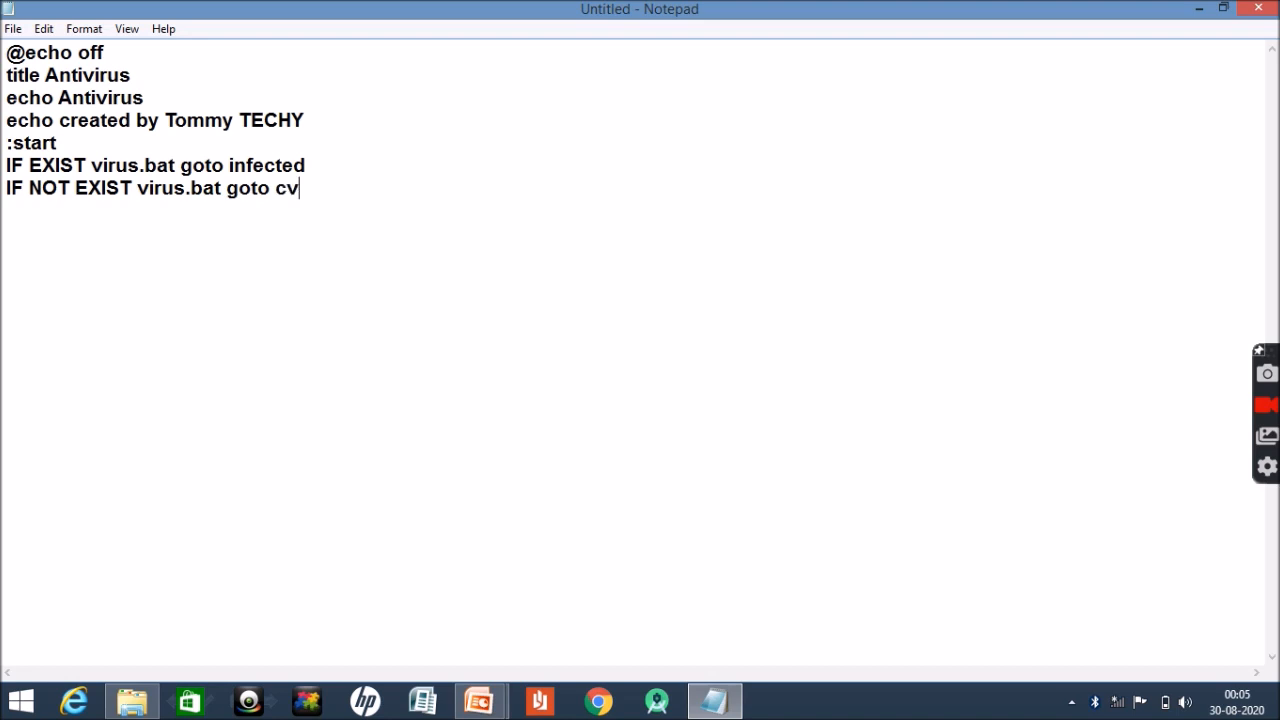
text(lean)
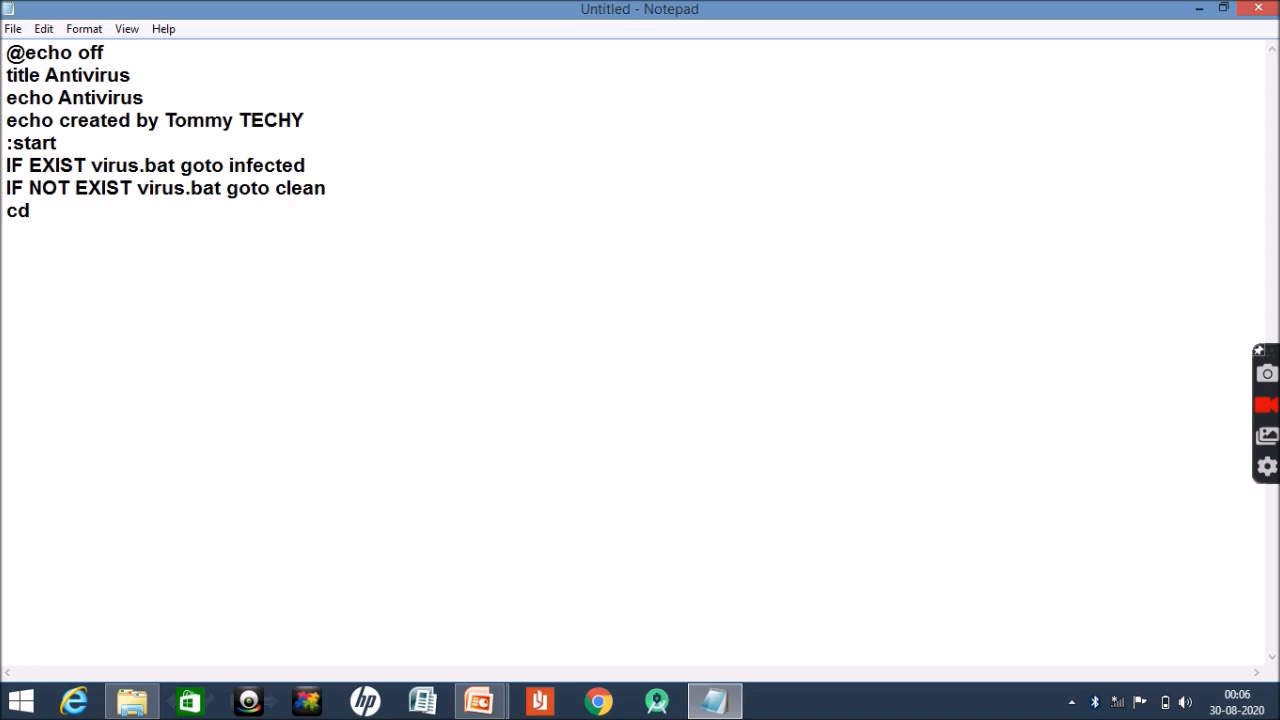
Add 'cd C:\Windows\system32' and start the next label line with a colon
text(" ")
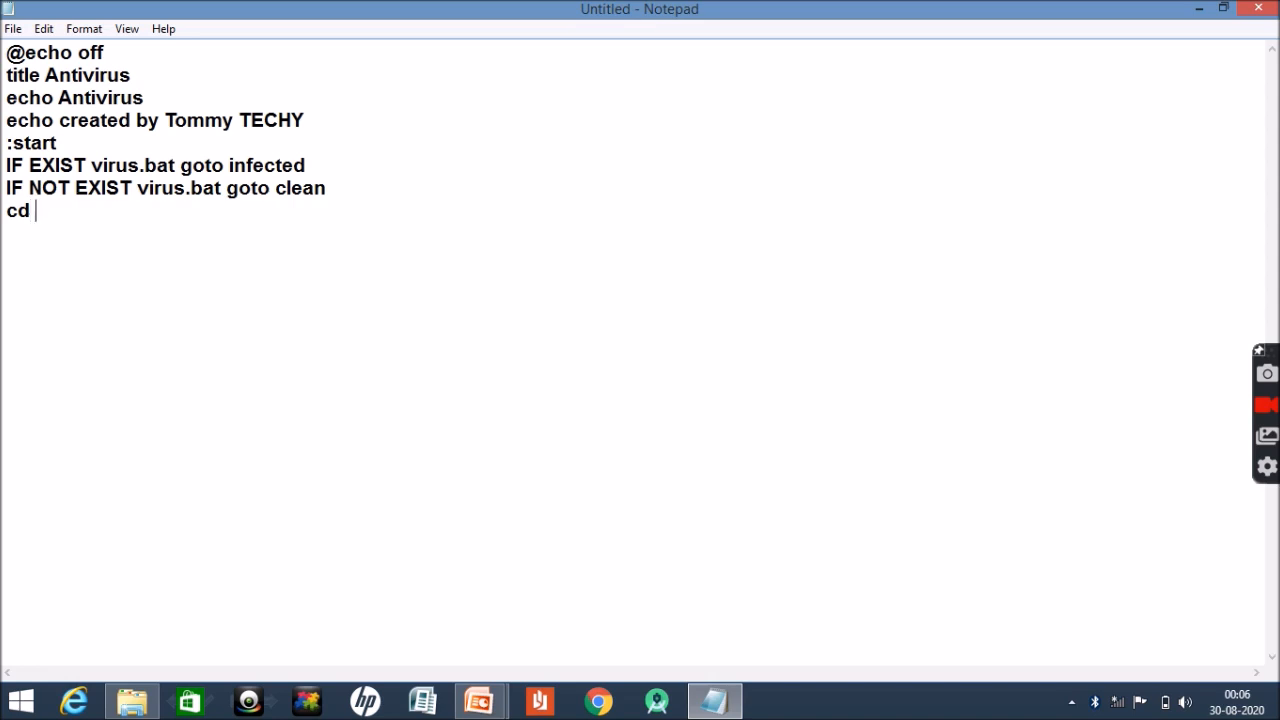
text(C)
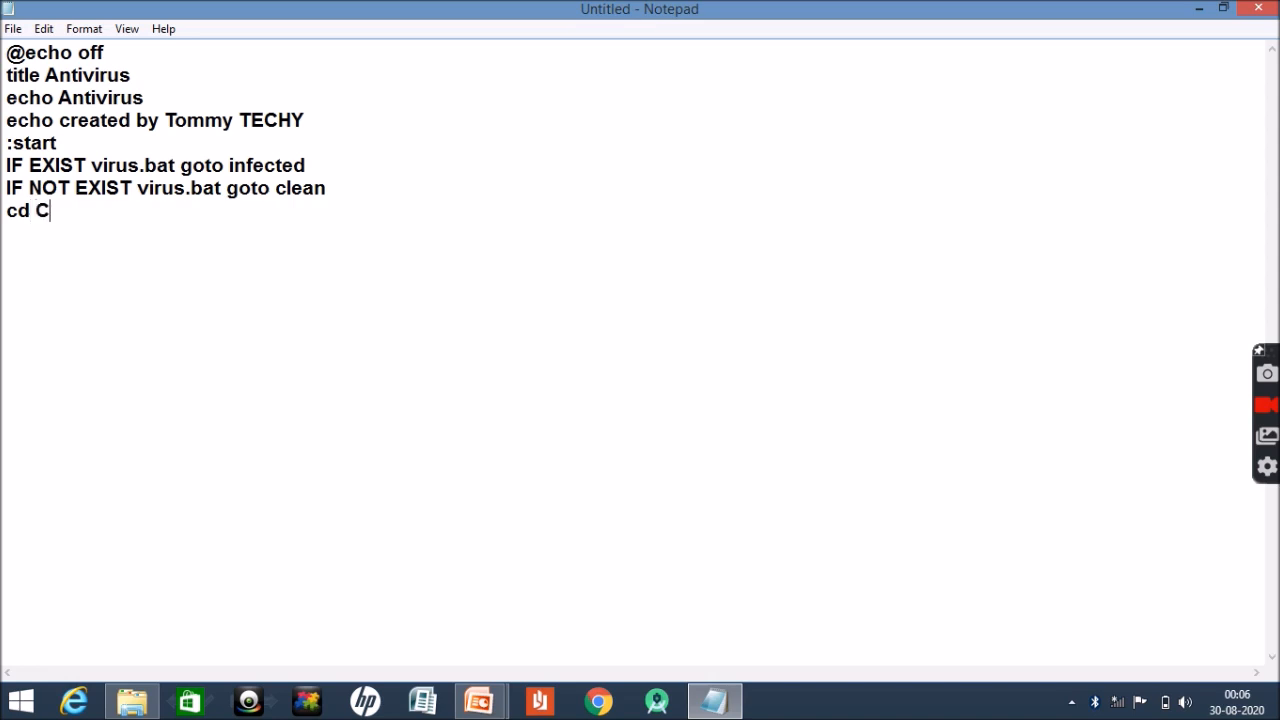
text(:)
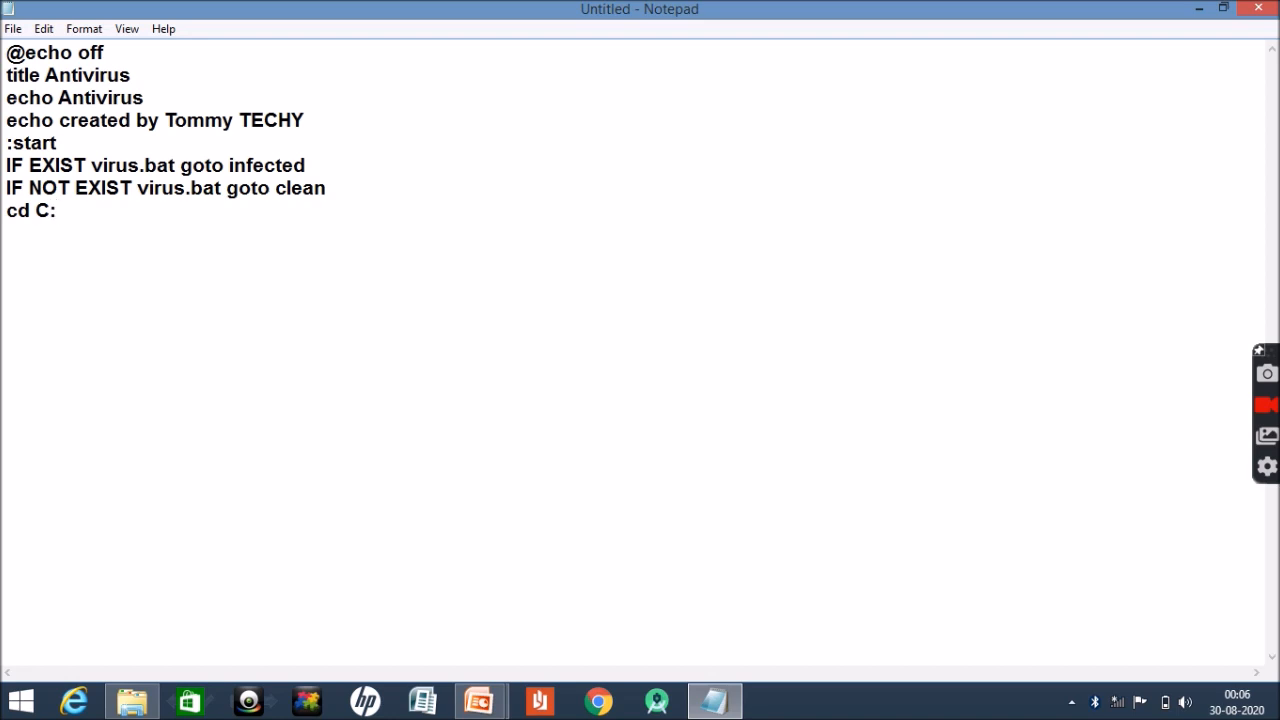
text(Wi)
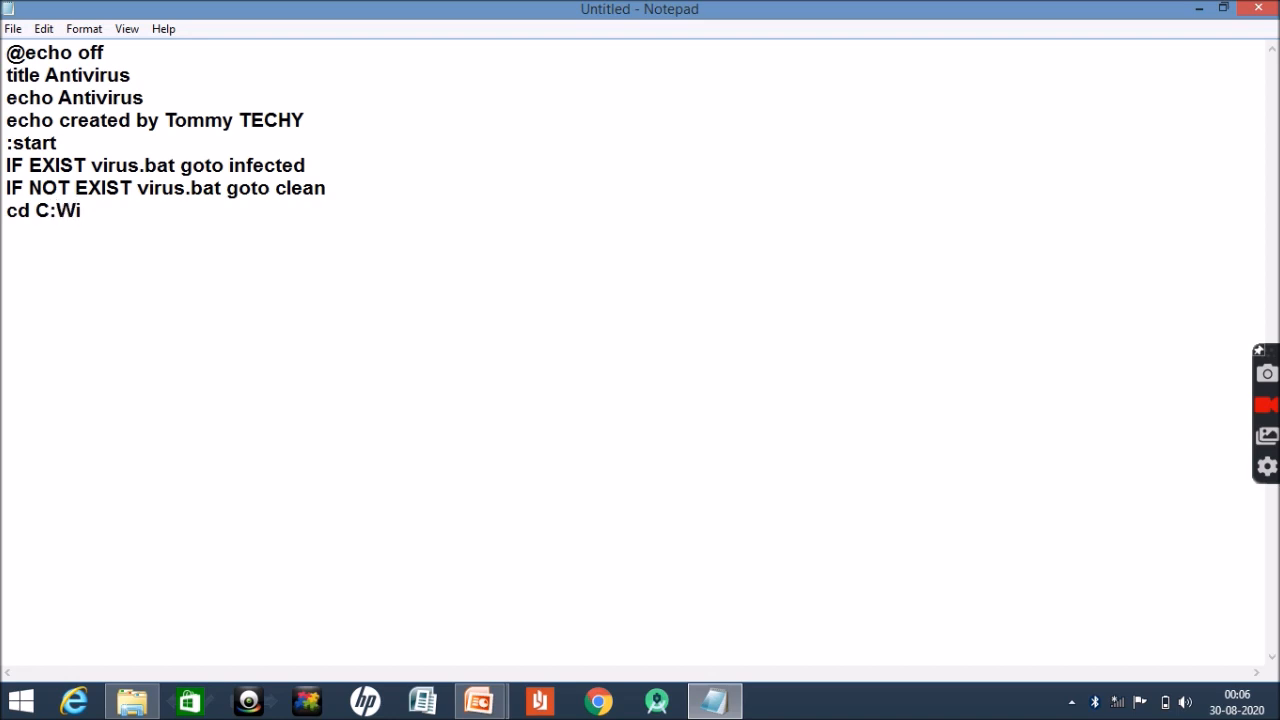
text(ndows)
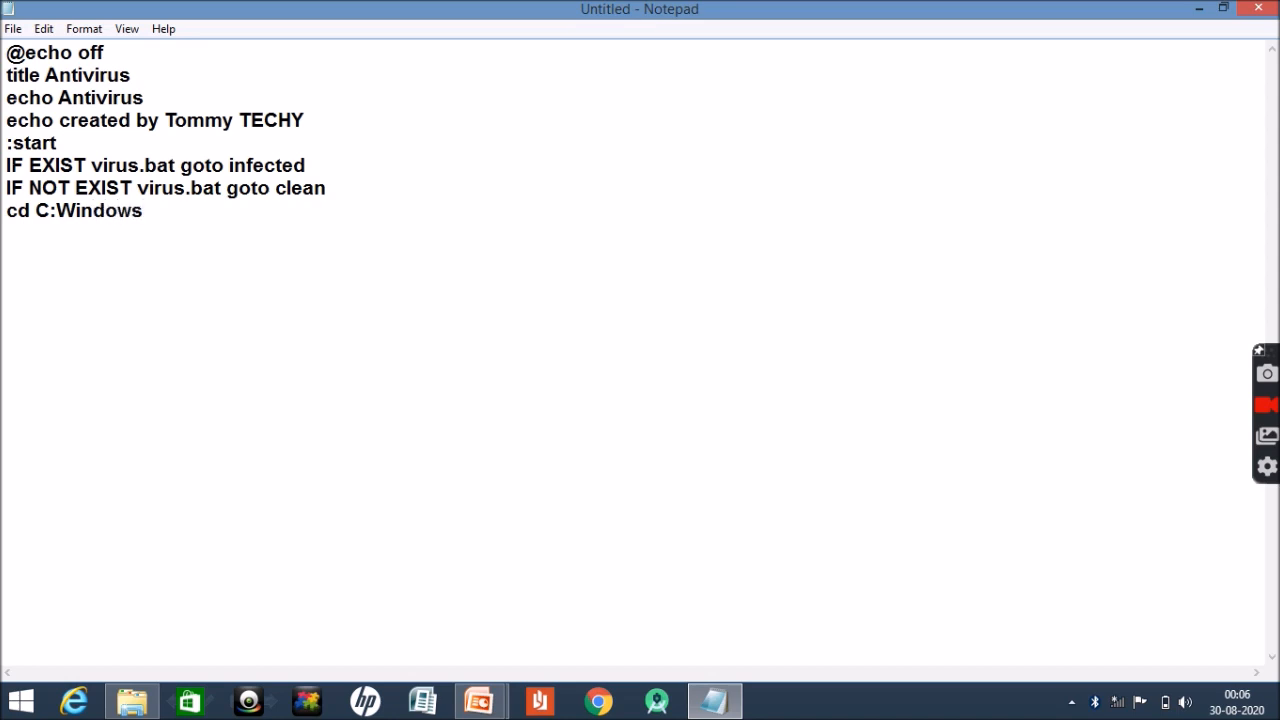
click(143, 210)
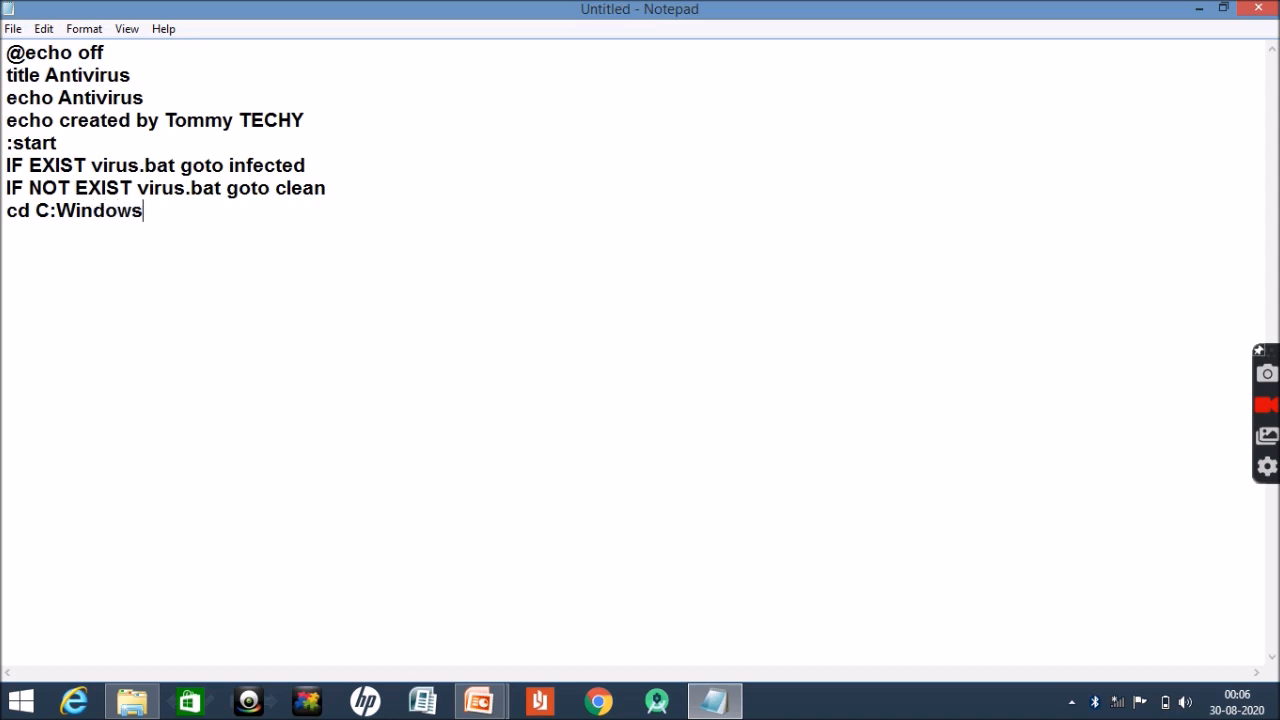
text(system32)
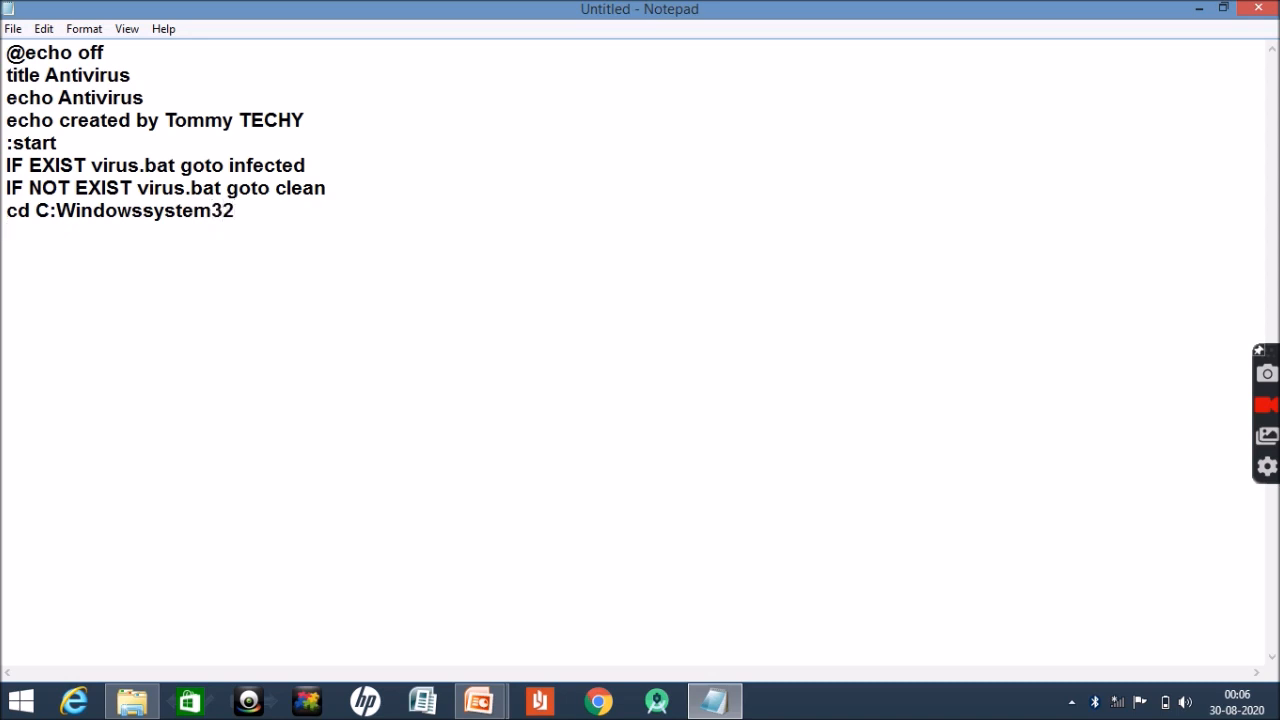
text(:)
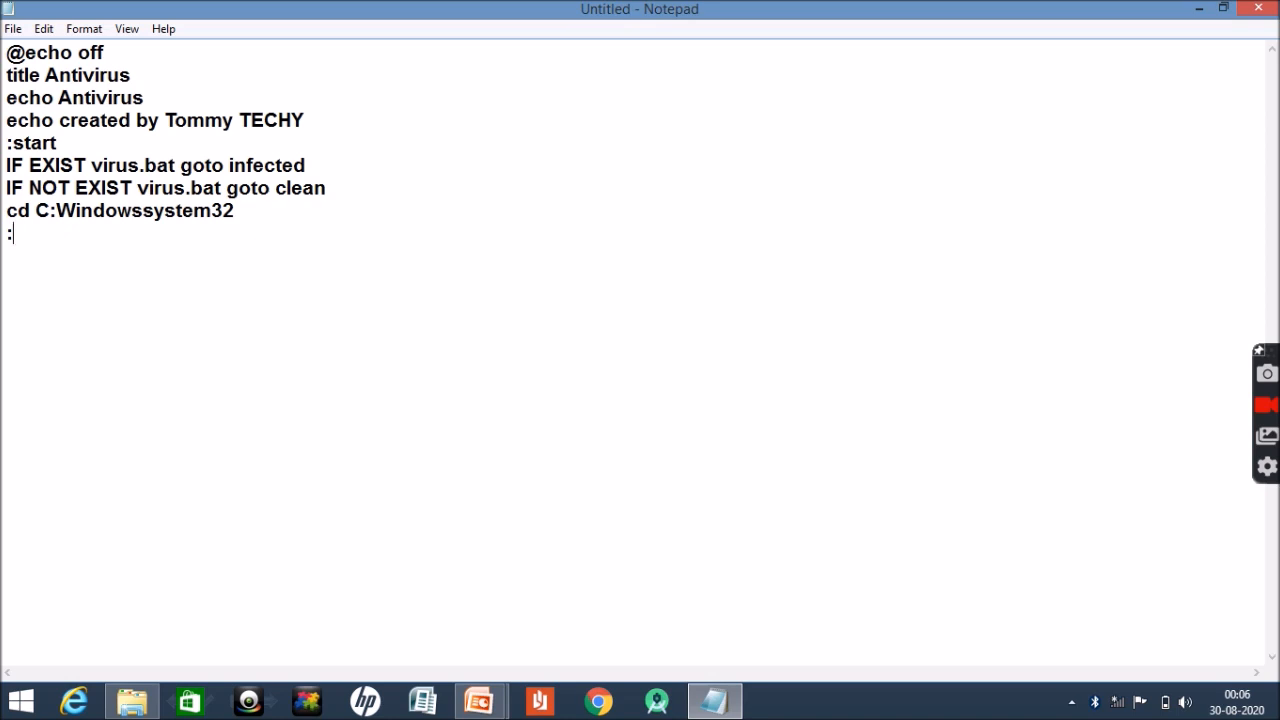
Add the ':infected' label with 'echo WARNING VIRUS DETECTED!'
text(infec)
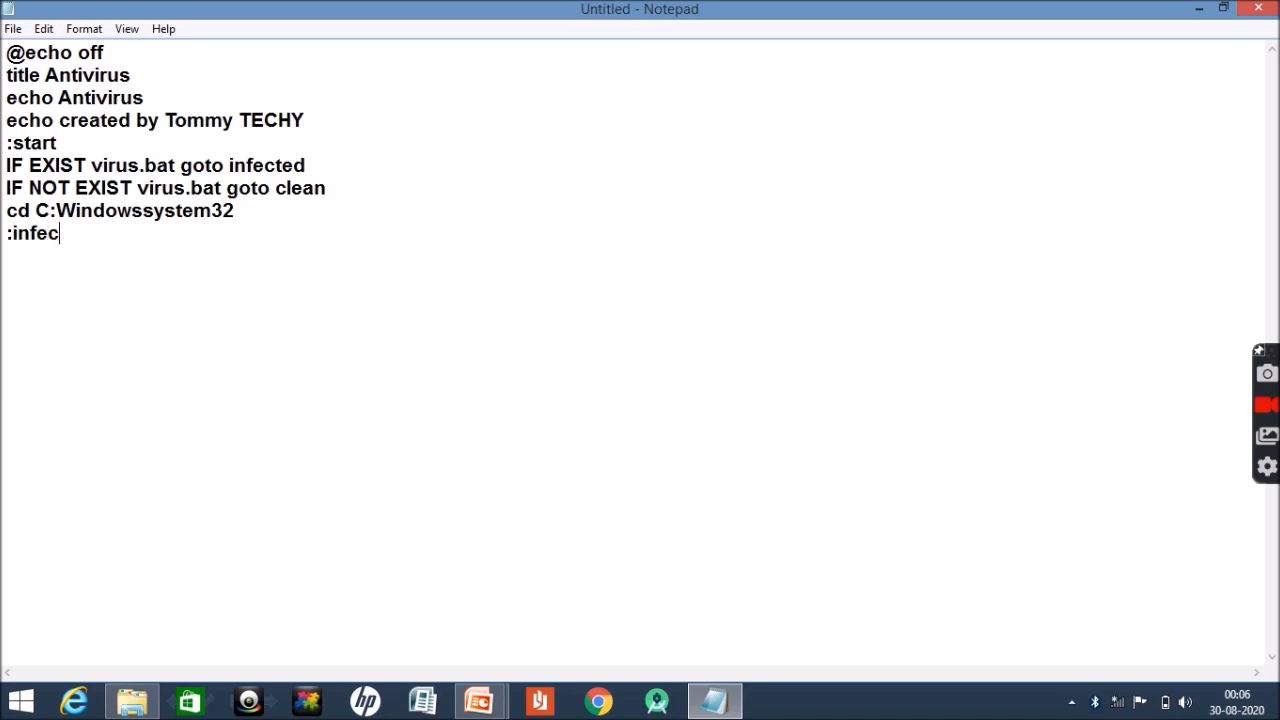
text(ted)
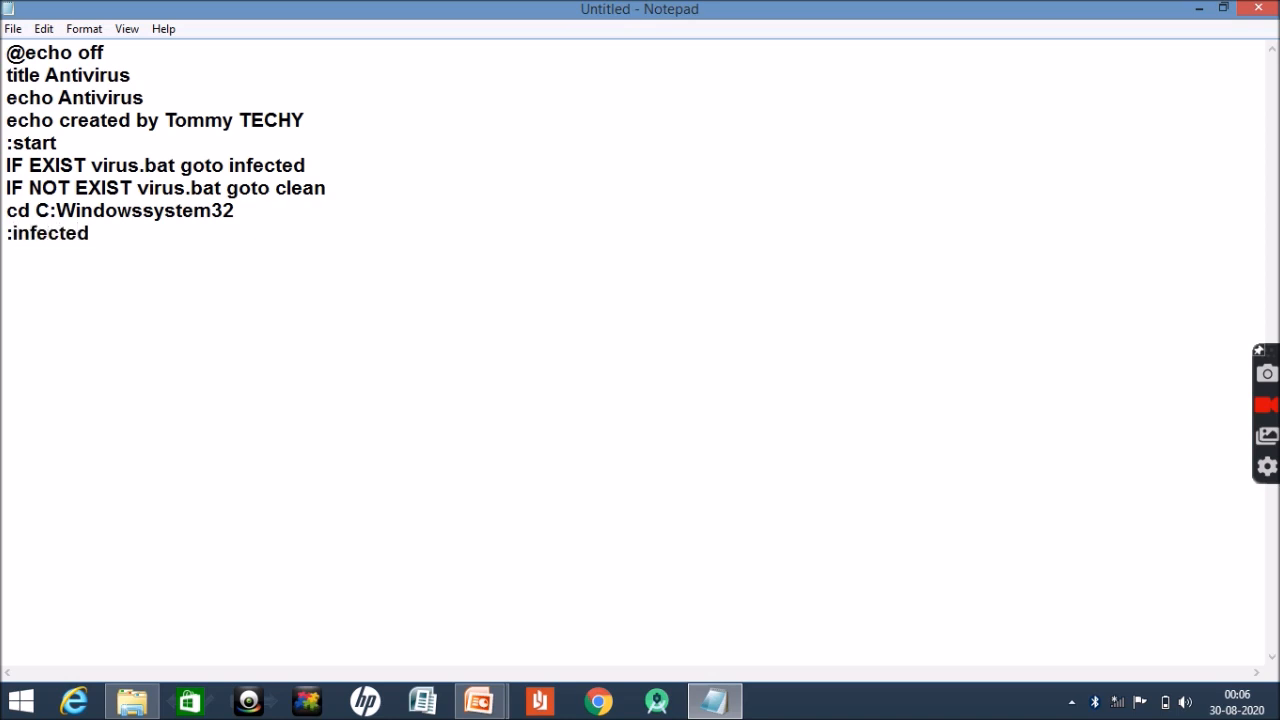
text(ech)
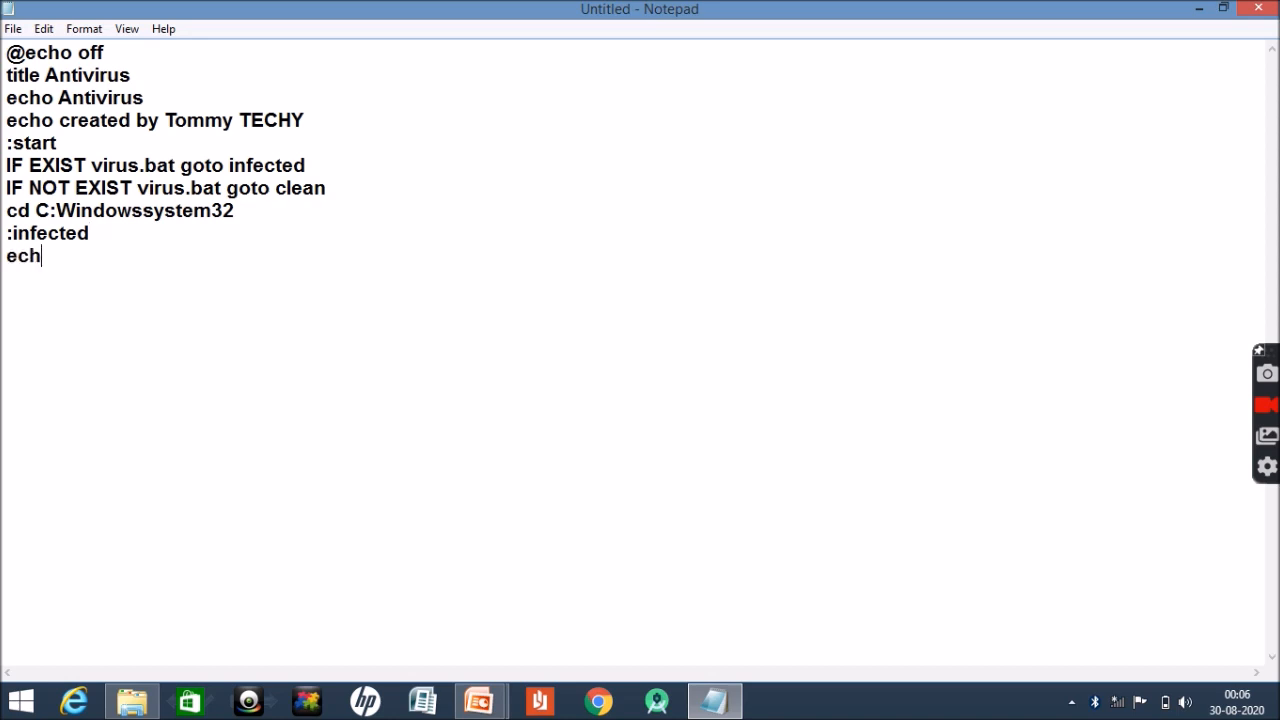
text(o WA)
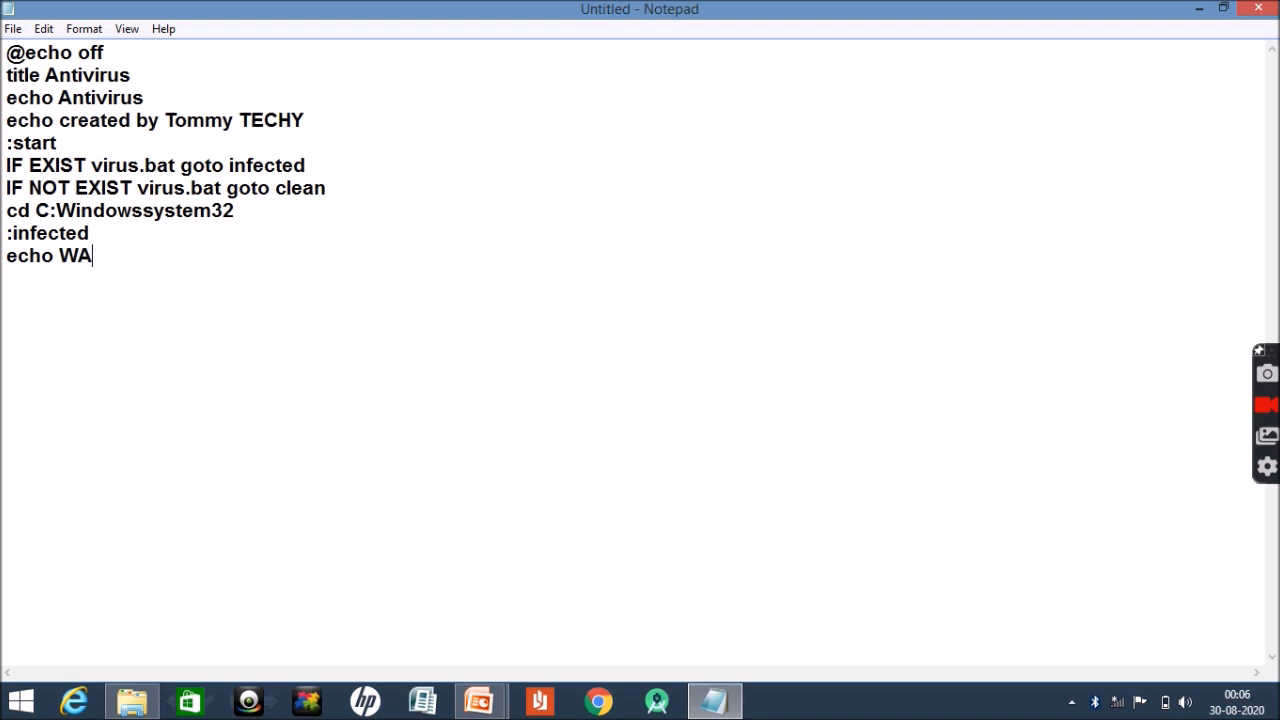
text(RNING)
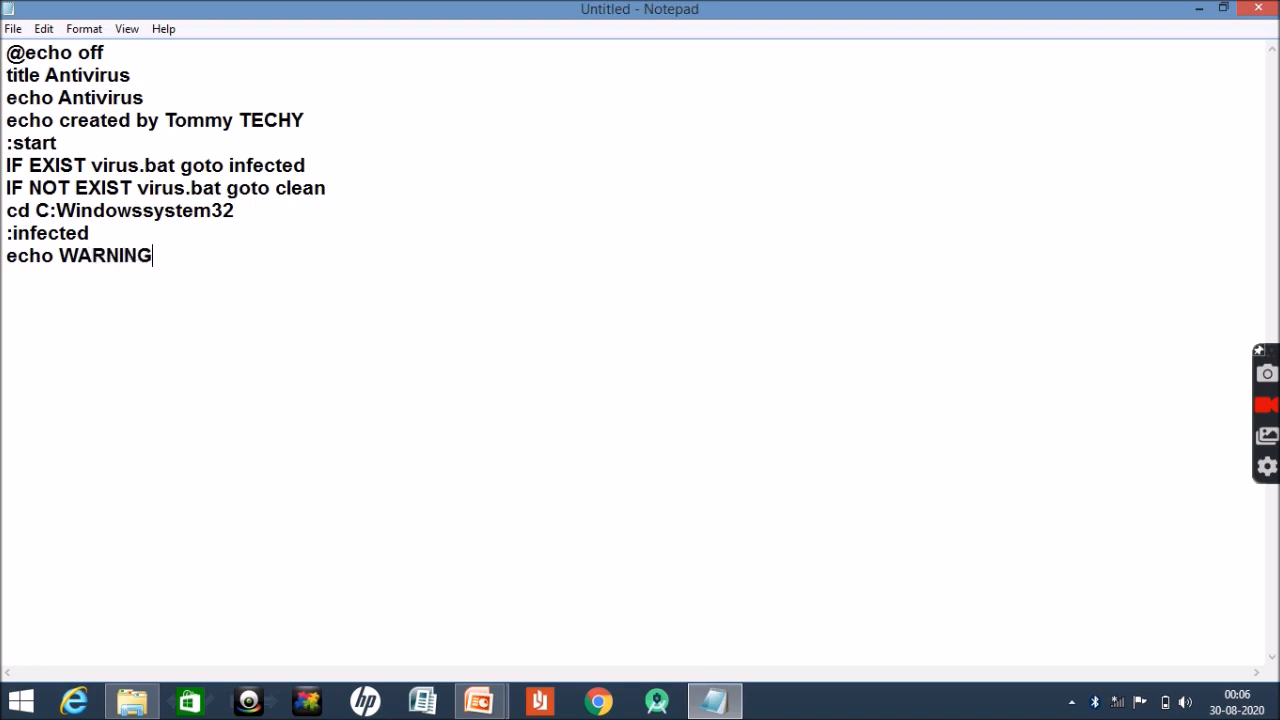
text(VI)
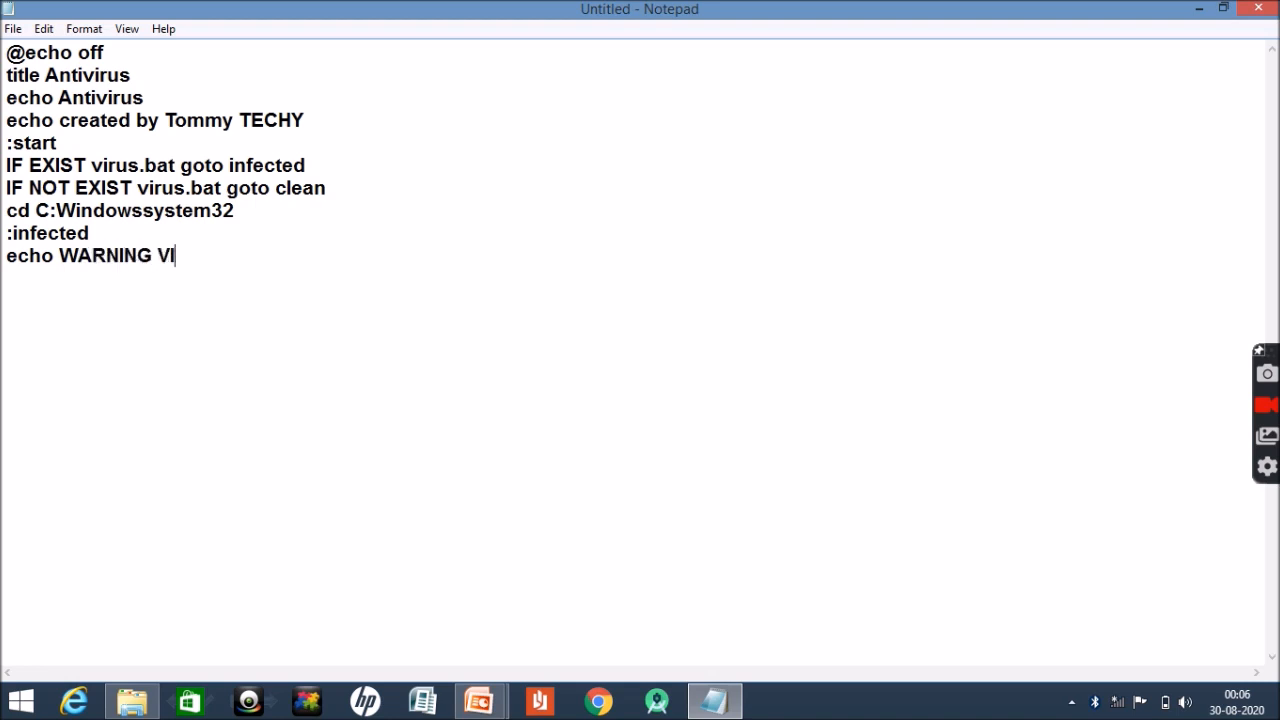
text(RUS D)
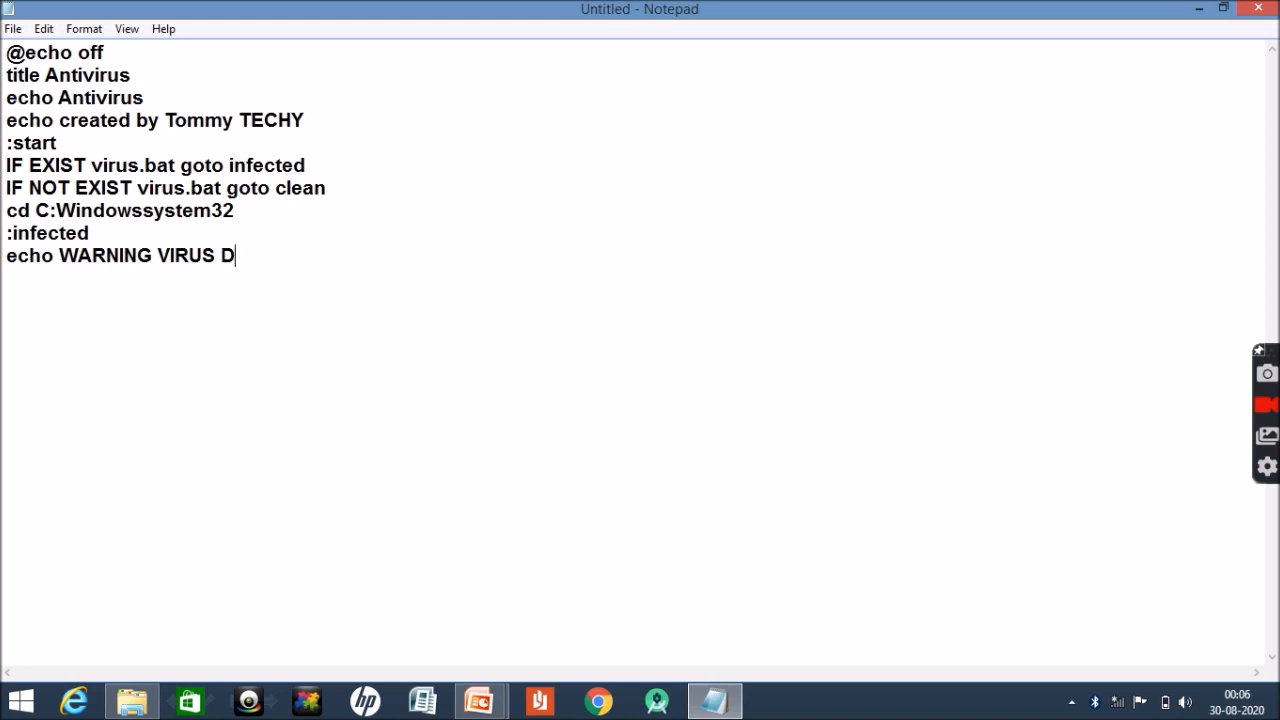
text(ETECTED)
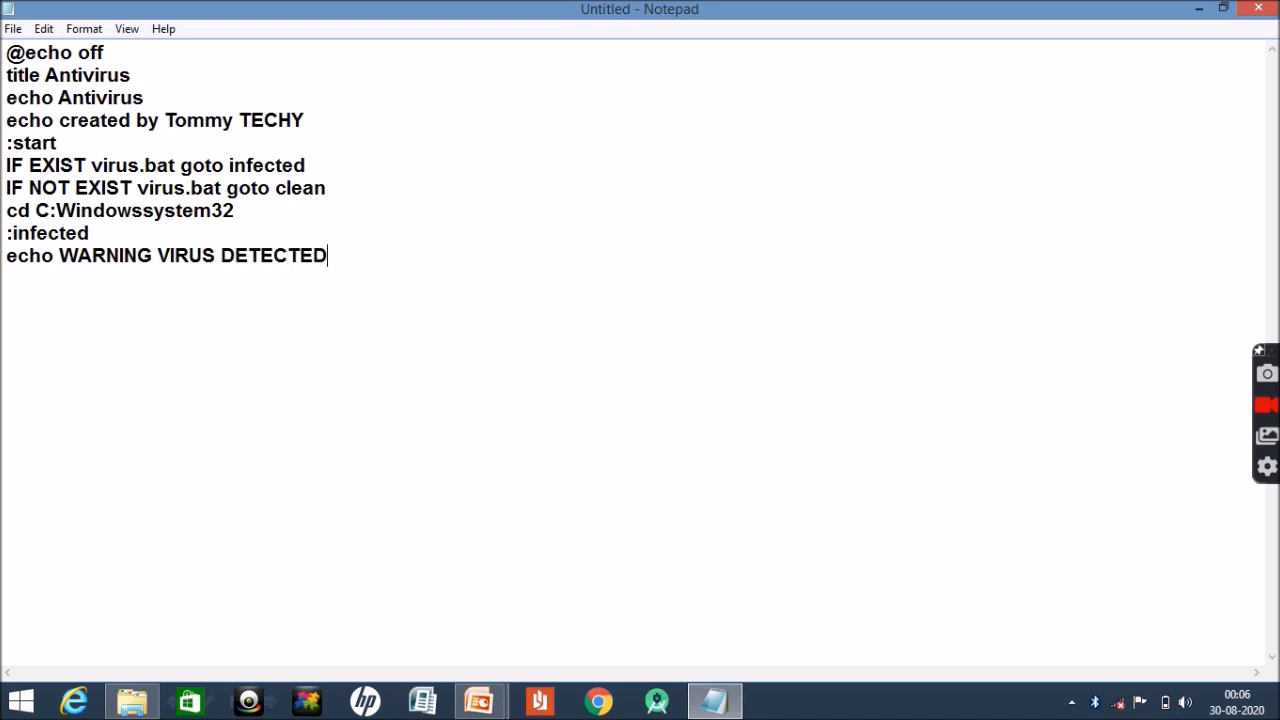
text(!)
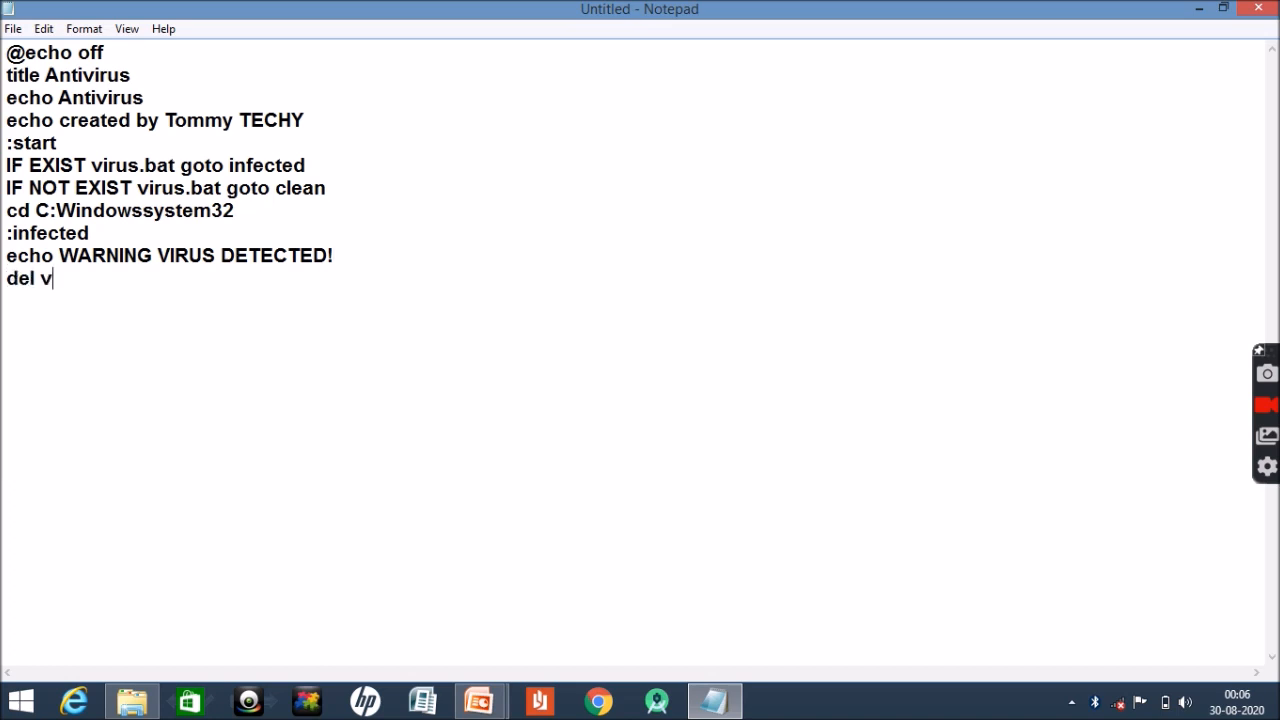
Add the lines 'del virus.bat', 'pause' and 'goto start'
text(irus)
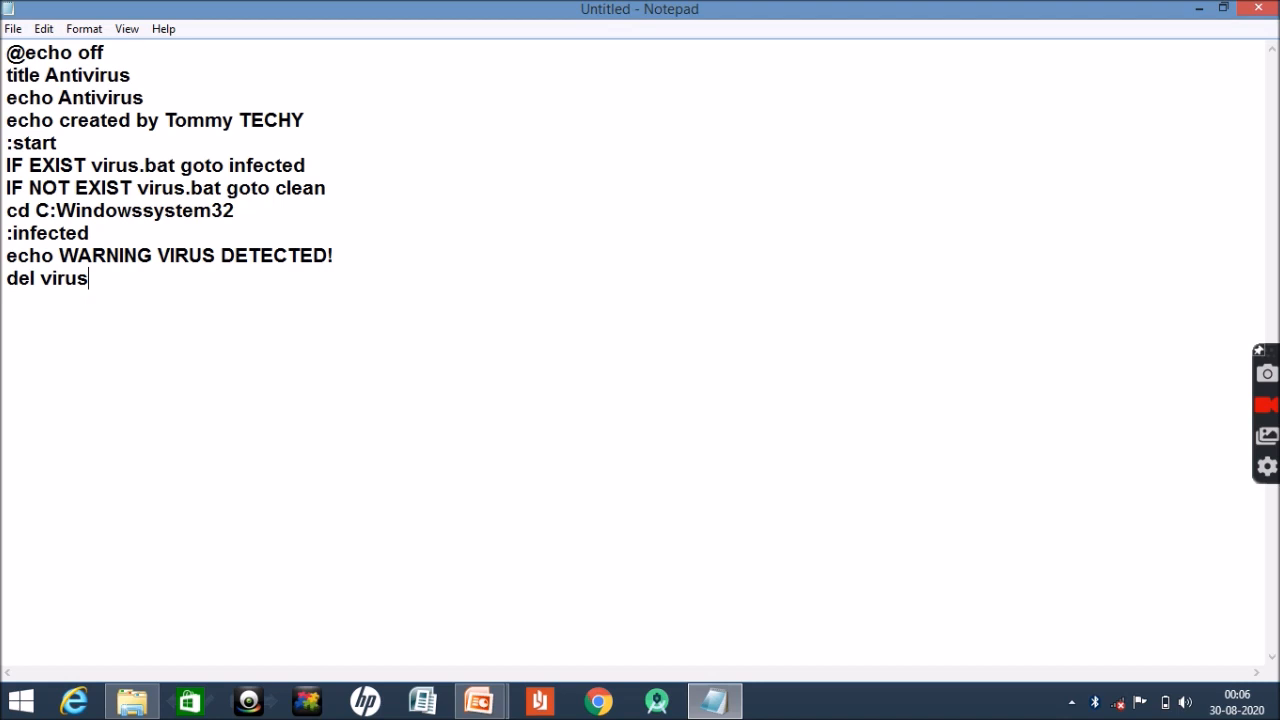
text(.bat)
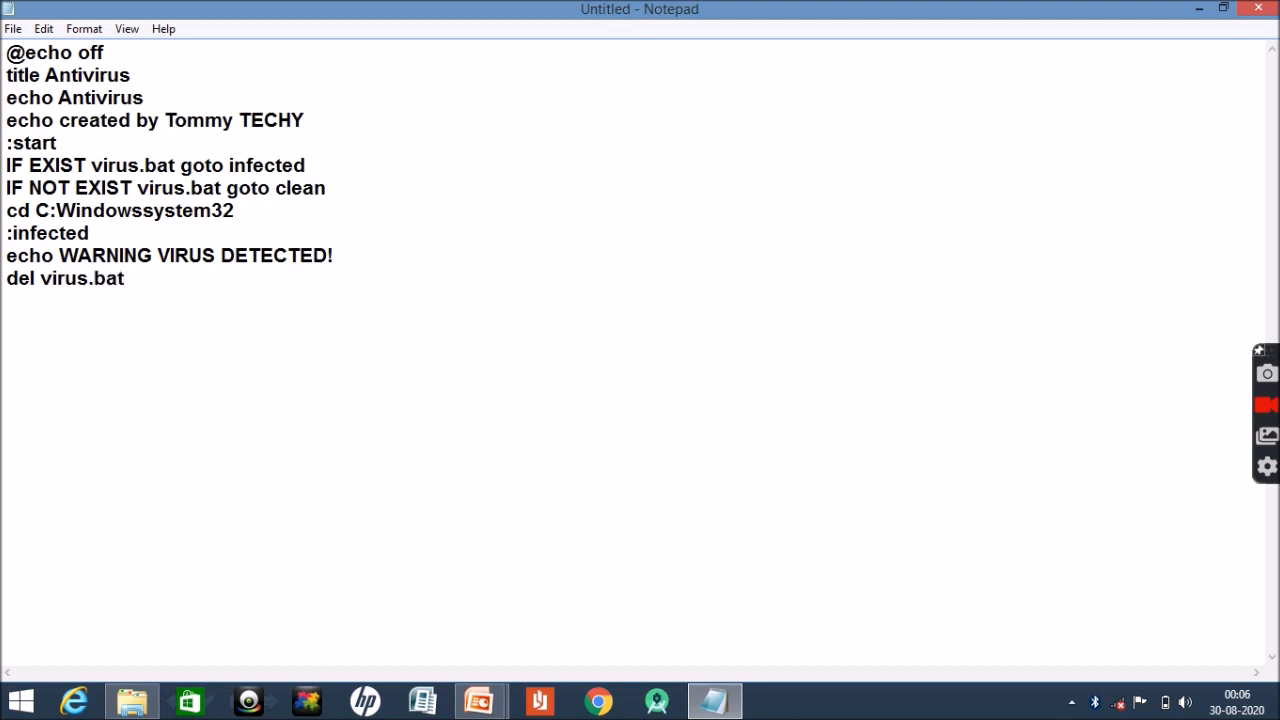
key(enter)
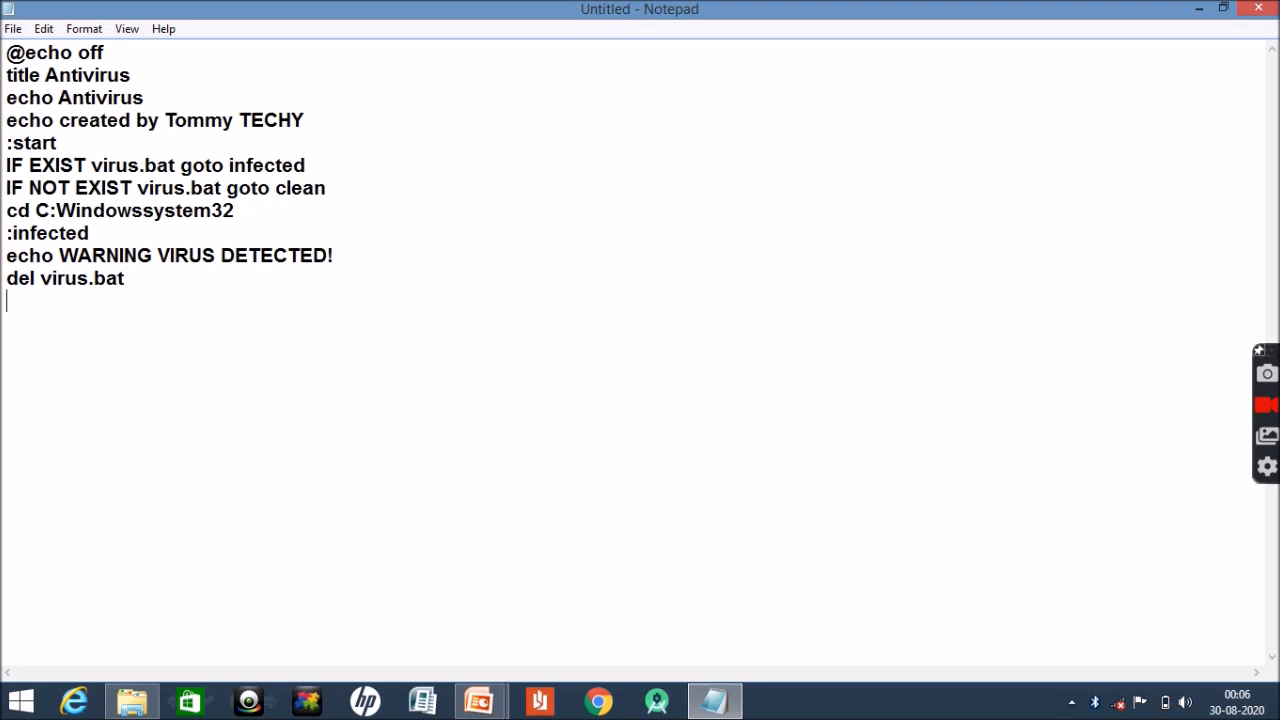
text(p)
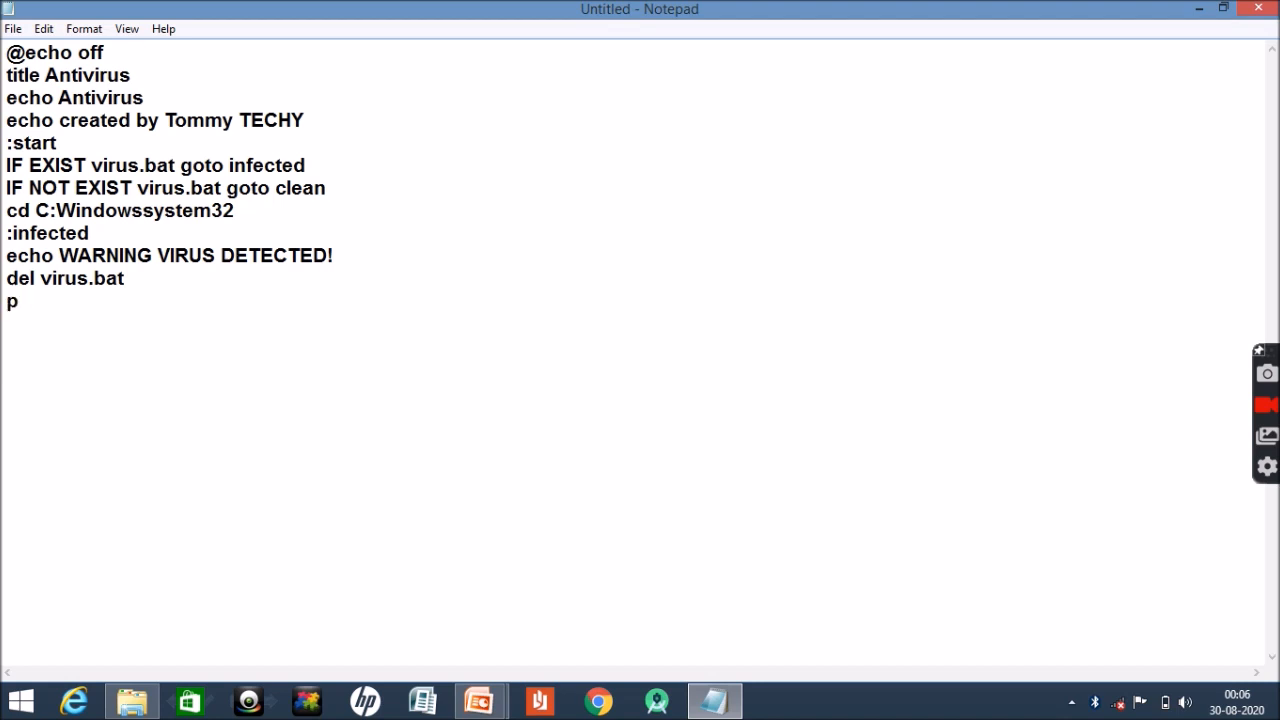
text(ause)
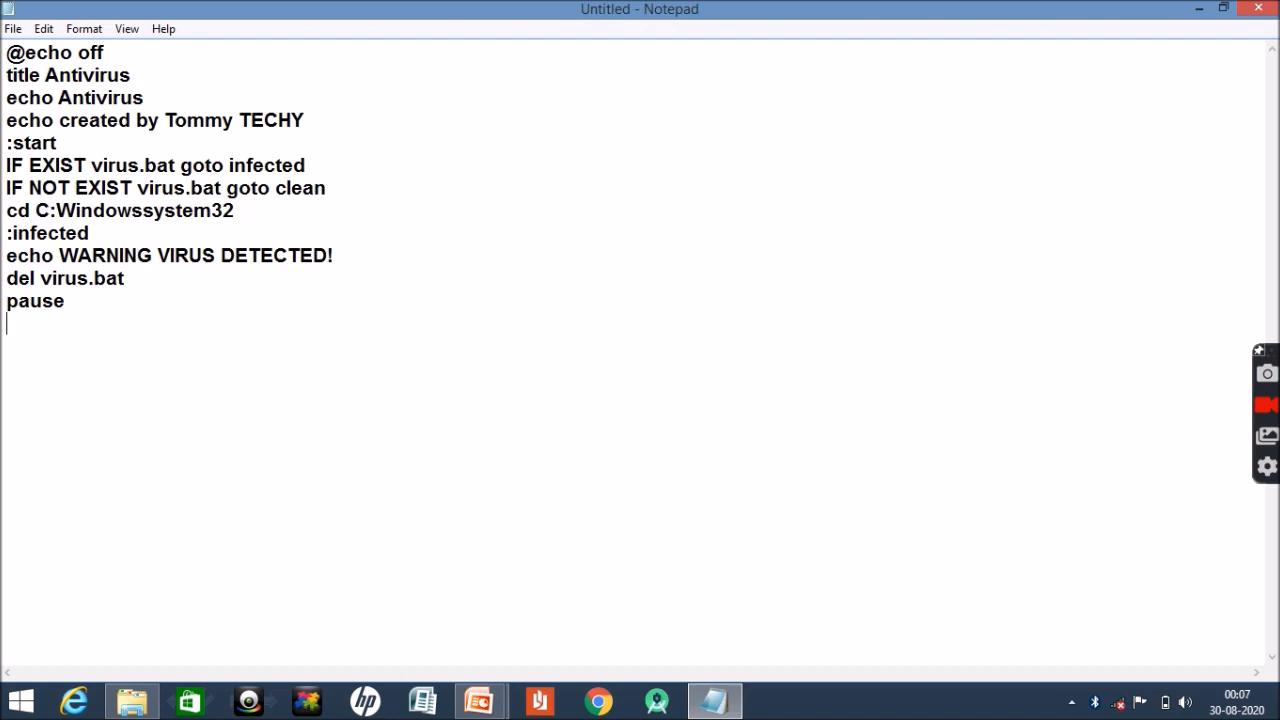
text(got)
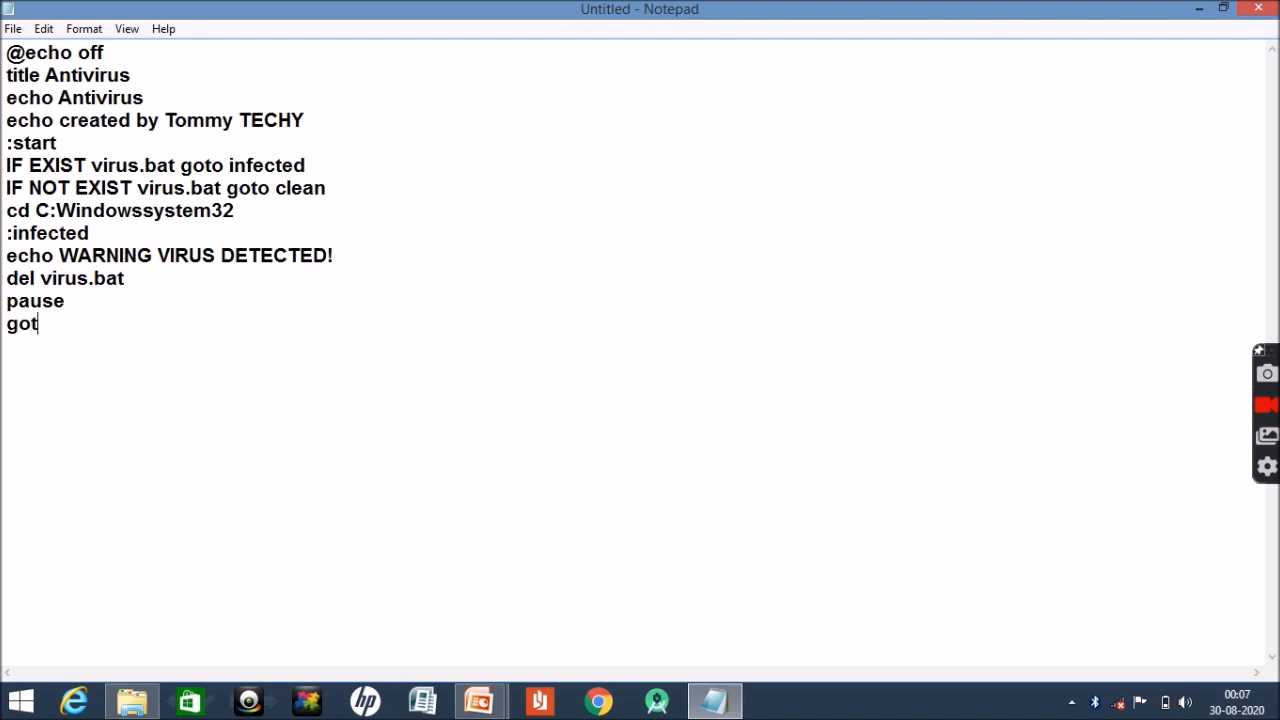
text(o start)
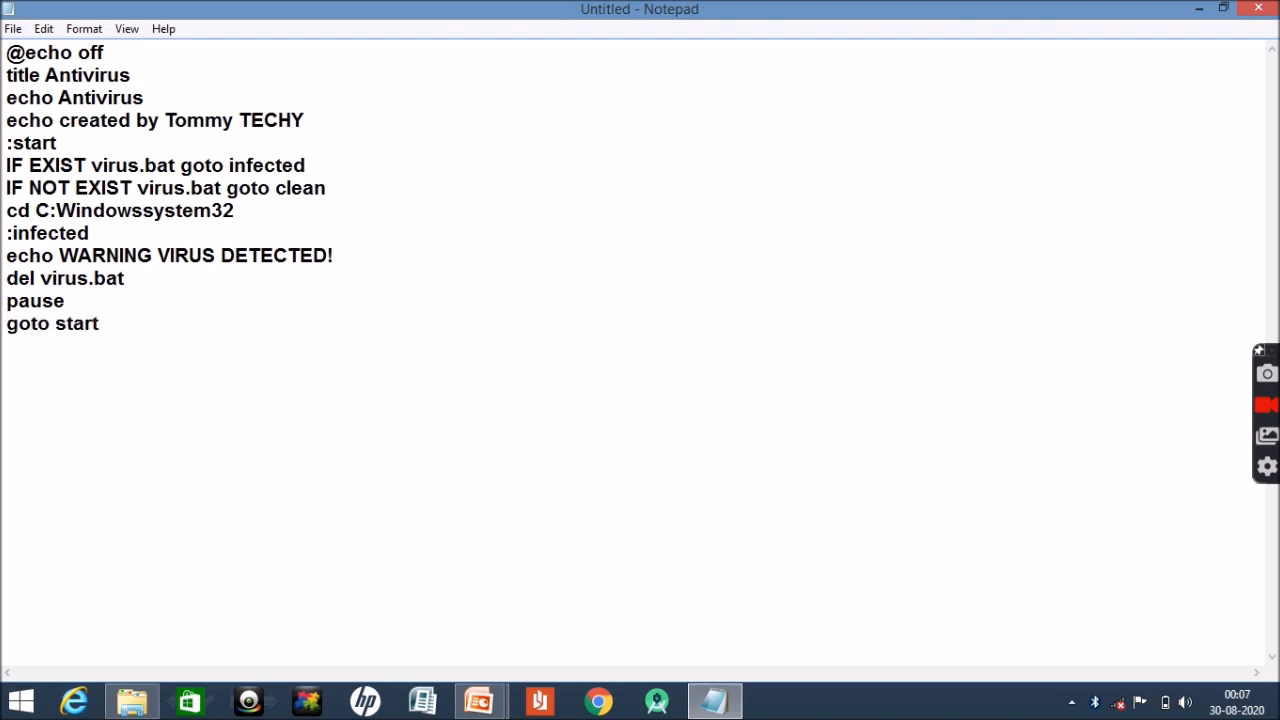
key(enter)
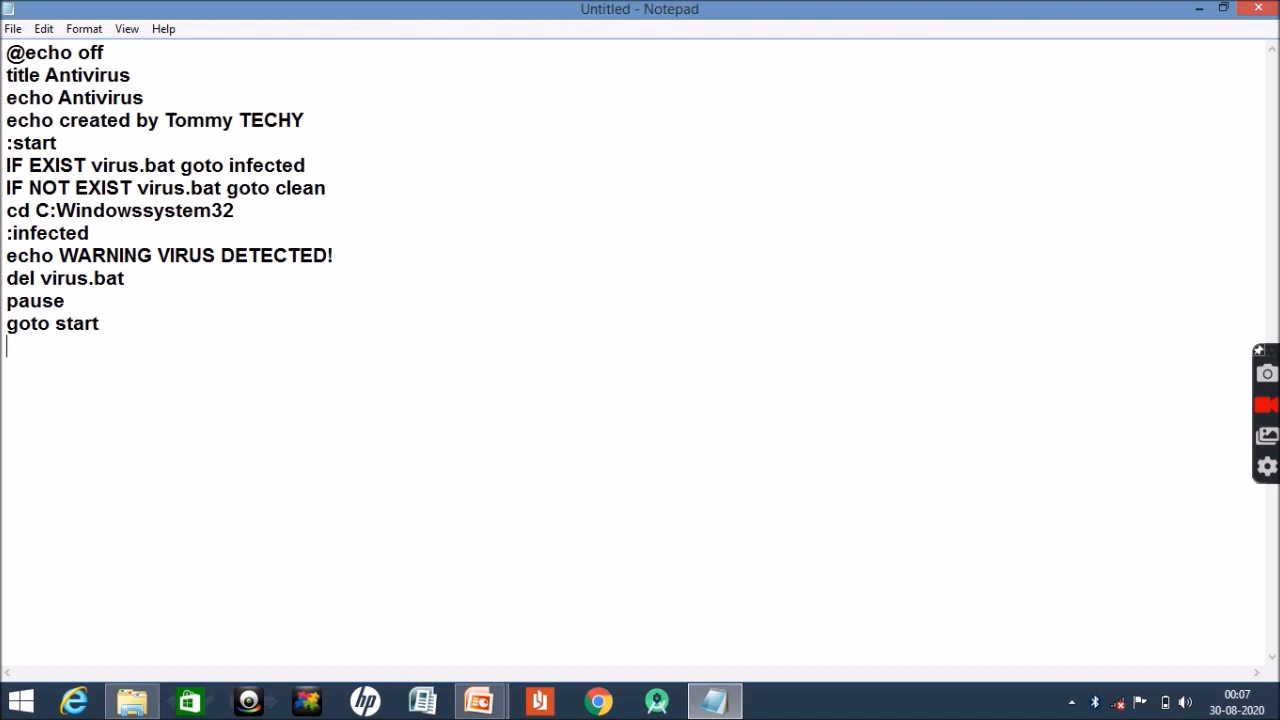
Add the ':clean' label with 'echo System secure!', 'pause' and 'exit'
text(:c)
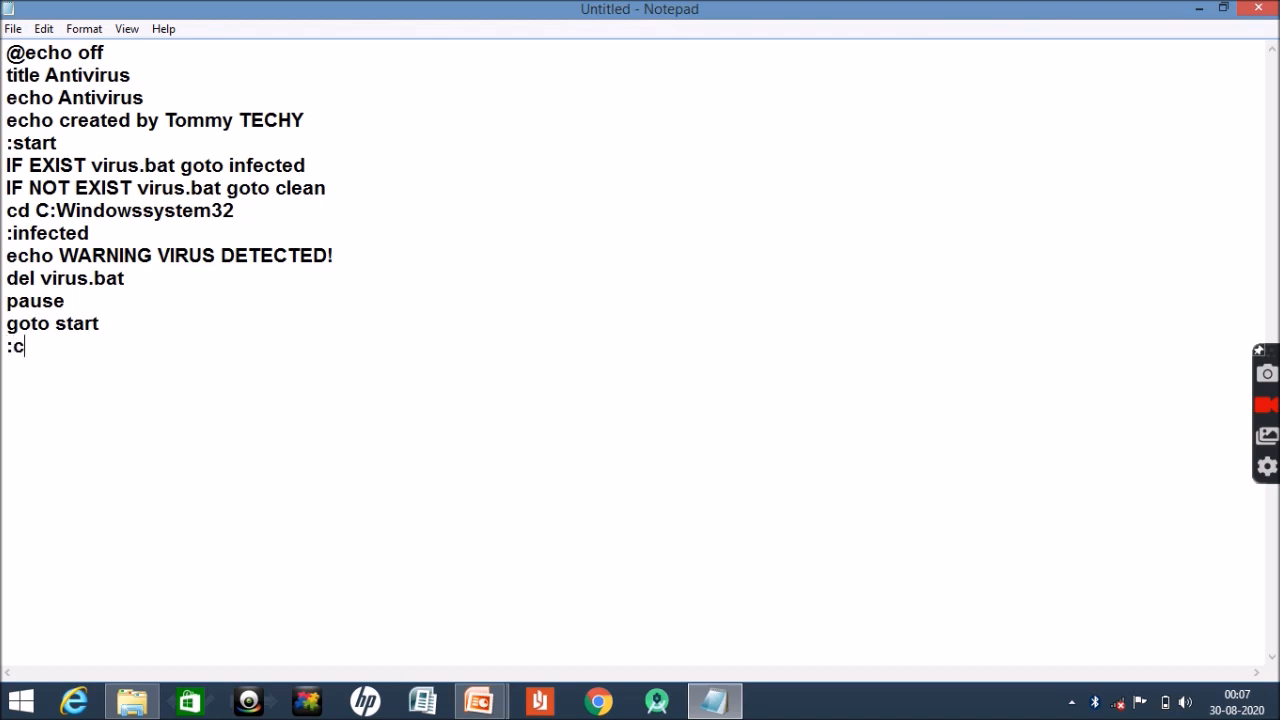
text(lean)
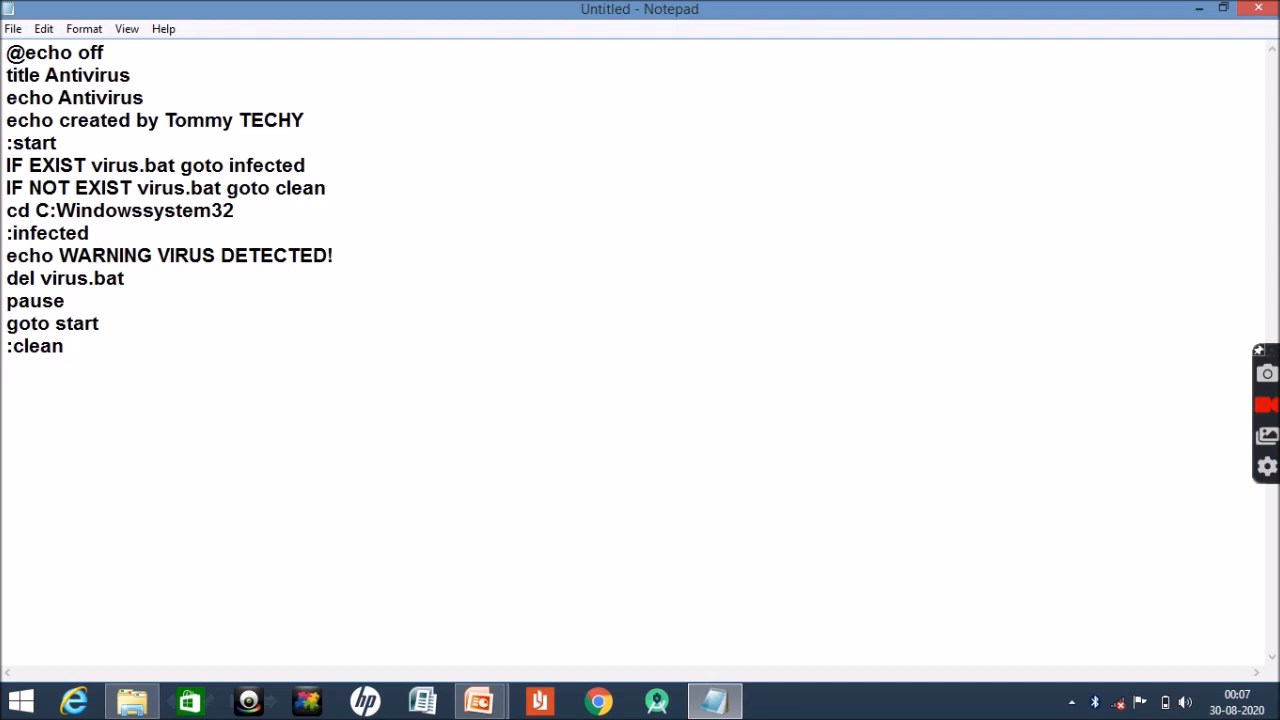
text(echo)
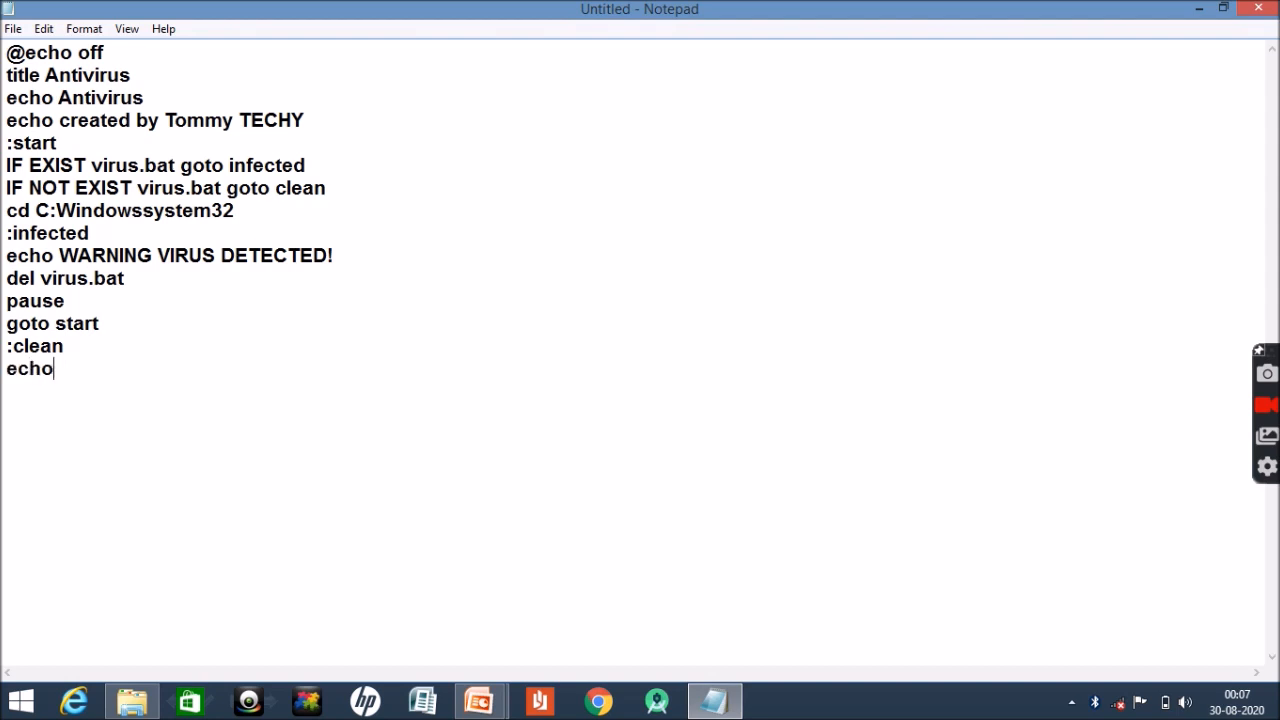
text(S)
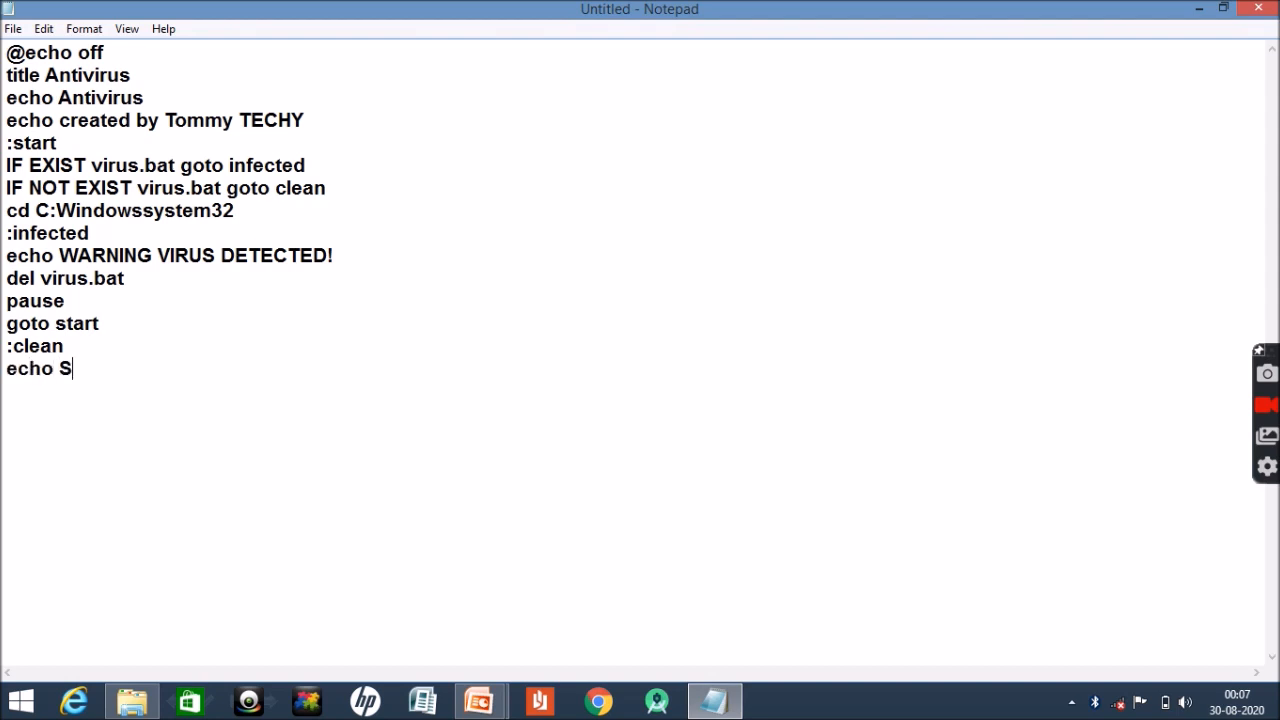
text(Y)
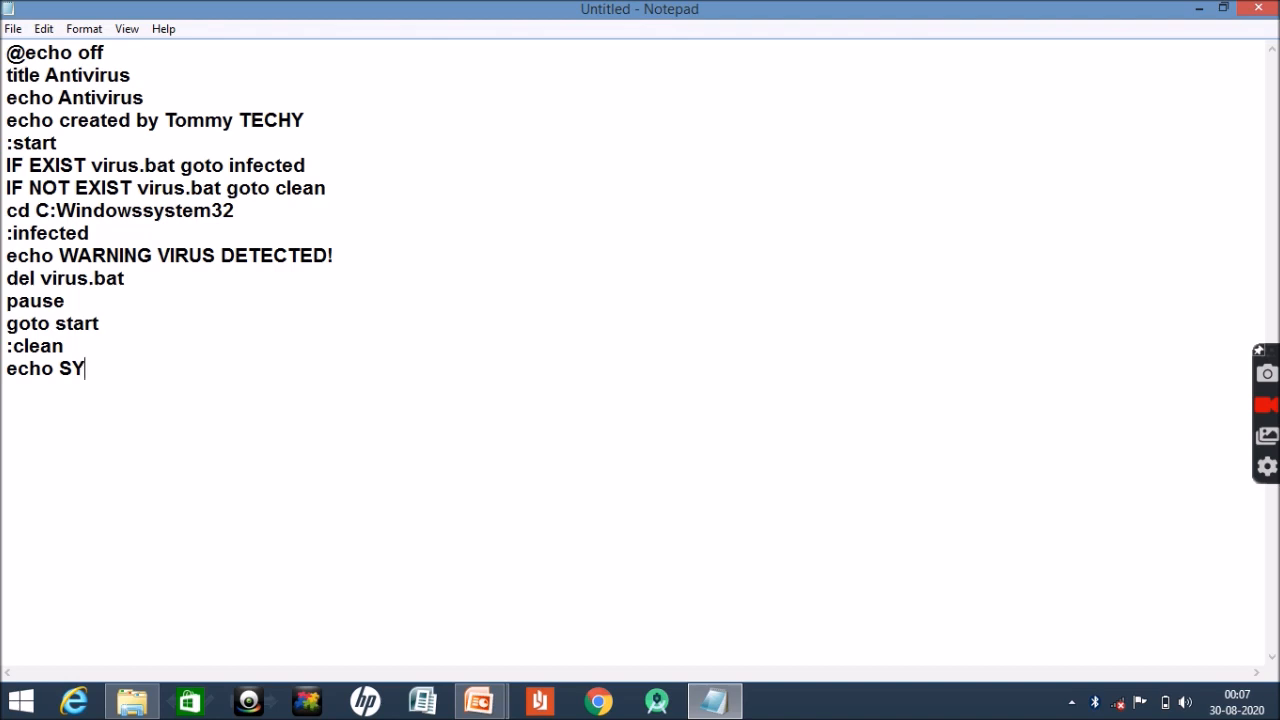
text(stem sec)
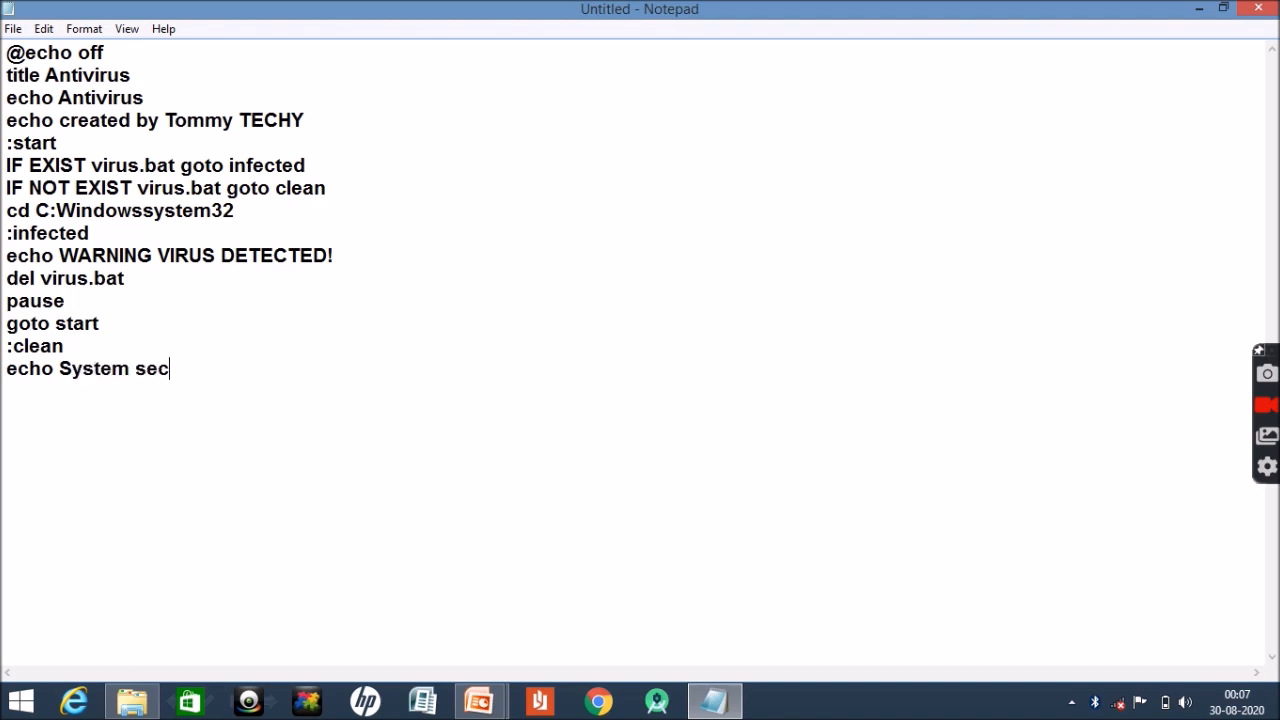
text(ure!)
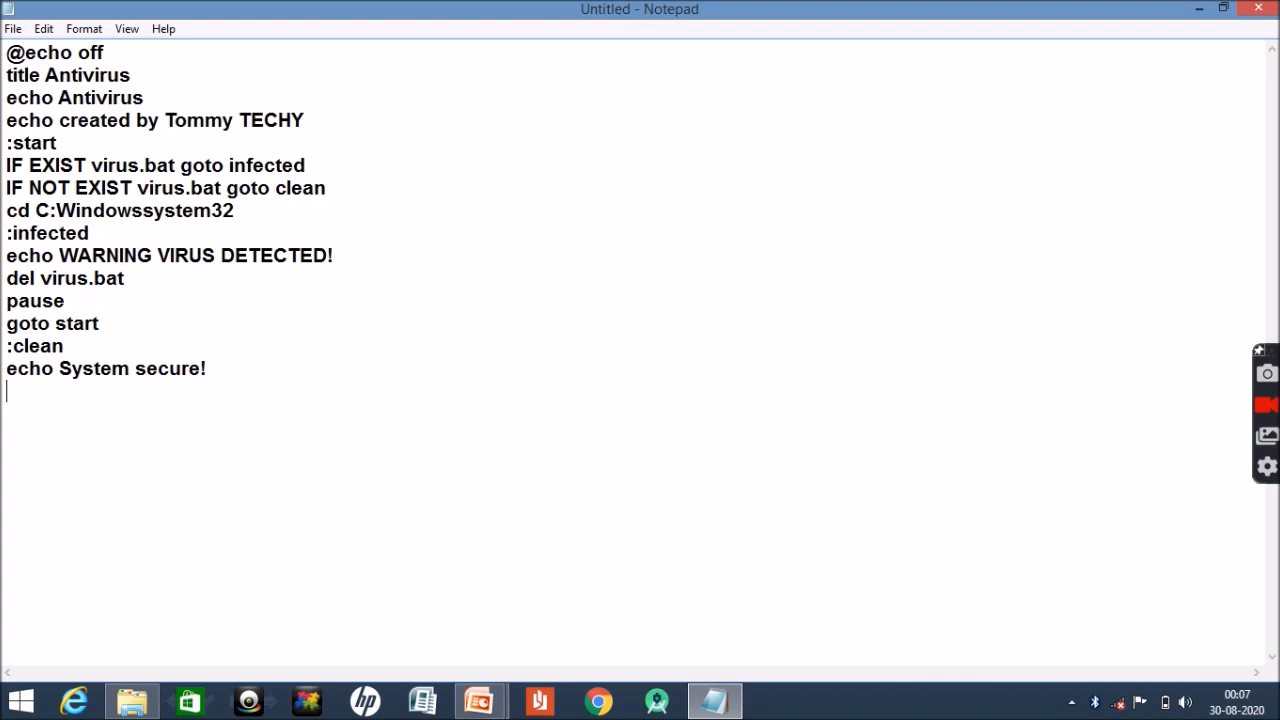
text(p)
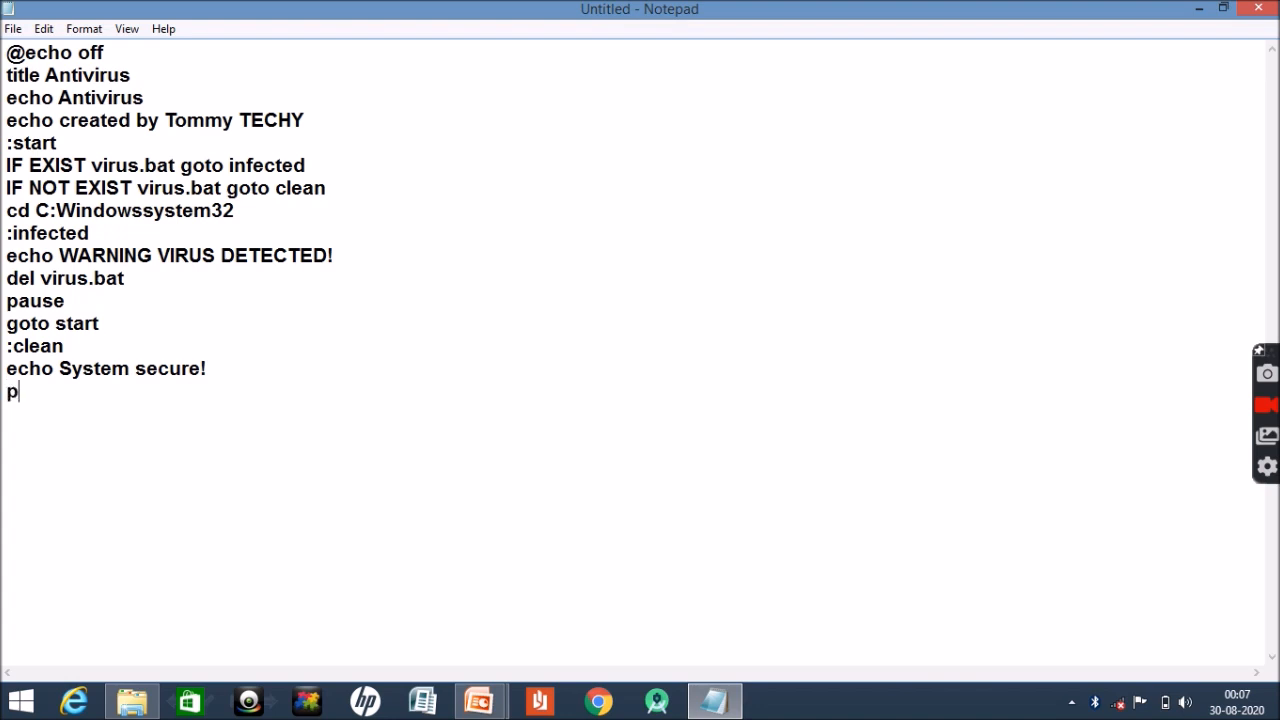
text(ause)
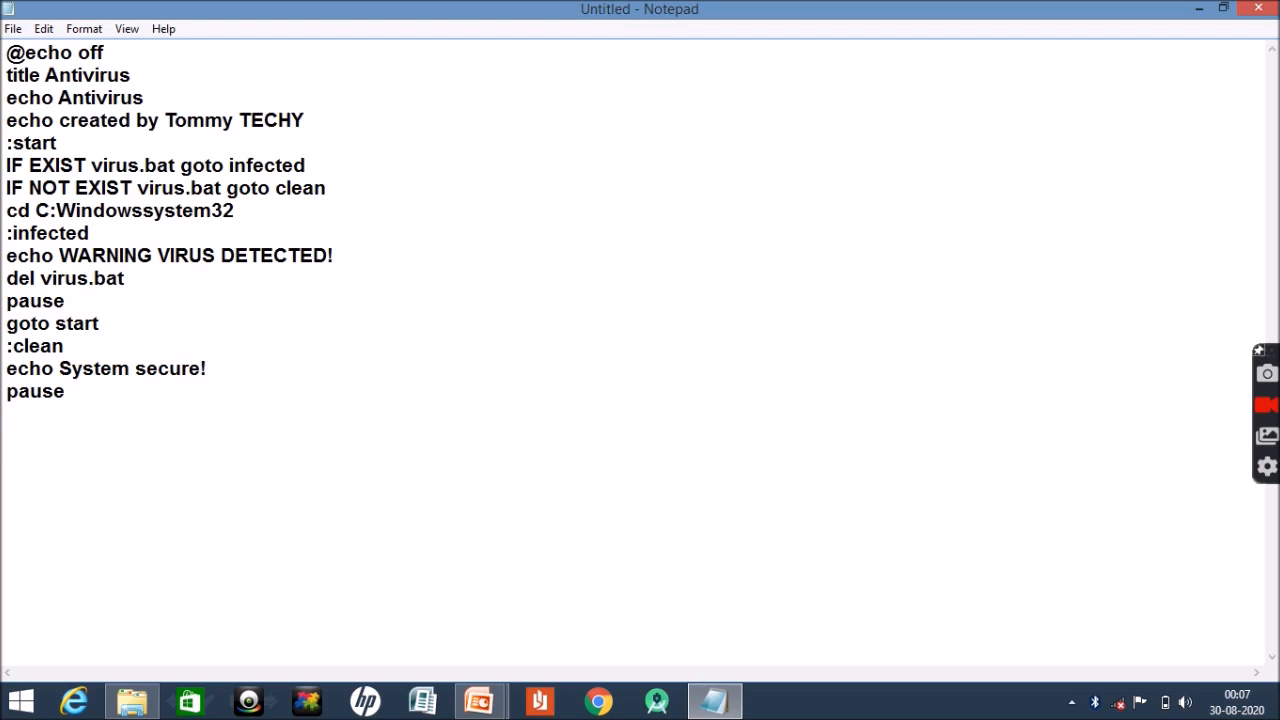
text(exit)
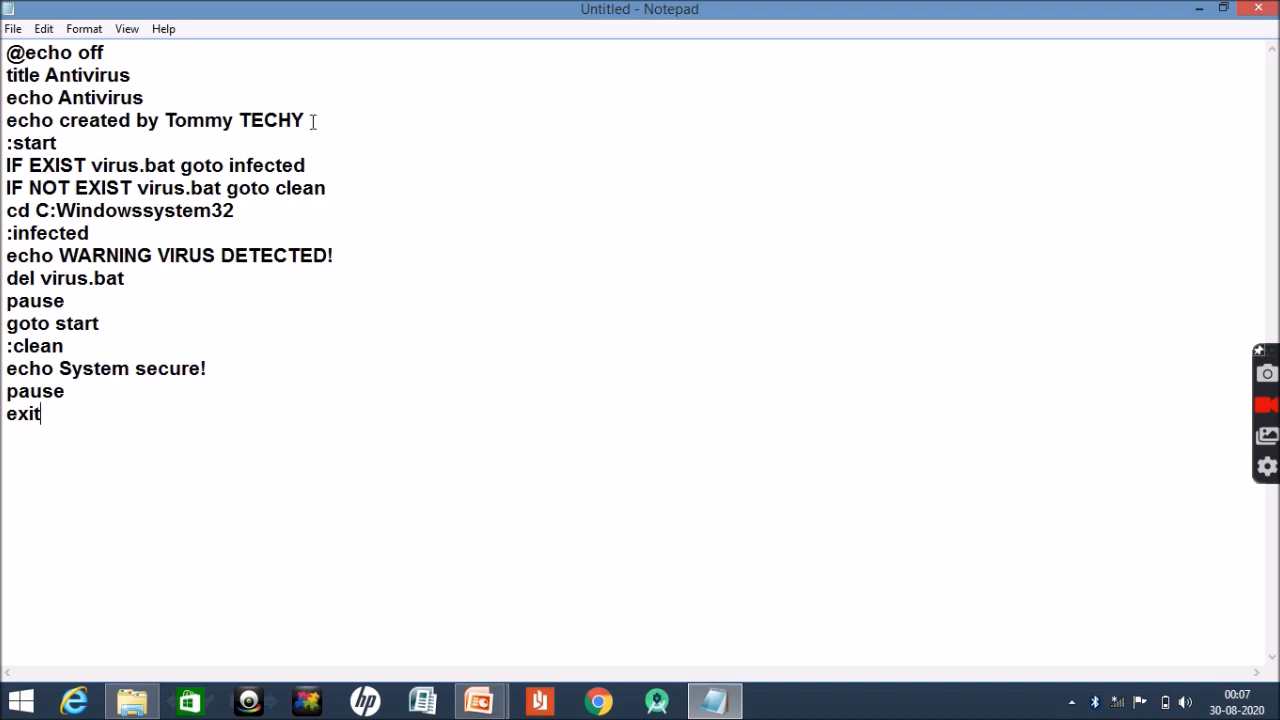
click(14, 28)
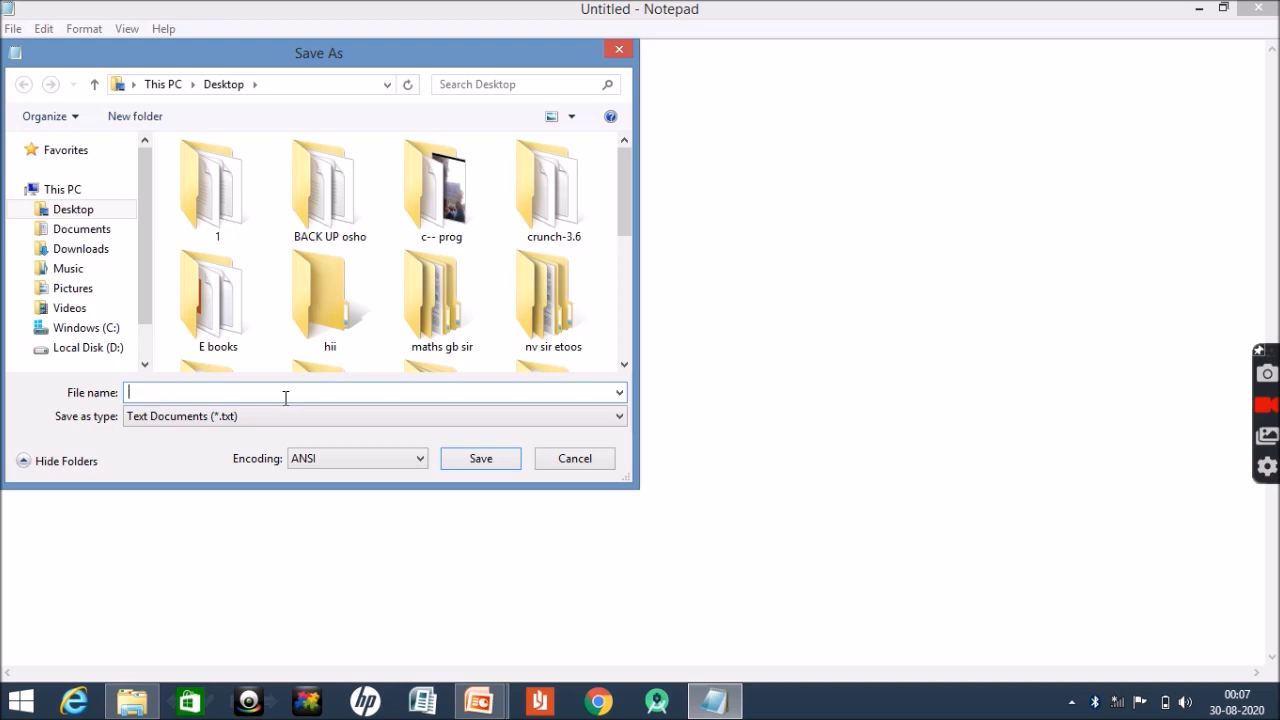
Save the script to the Desktop as 'Antivirus.bat'
text(Antiv)
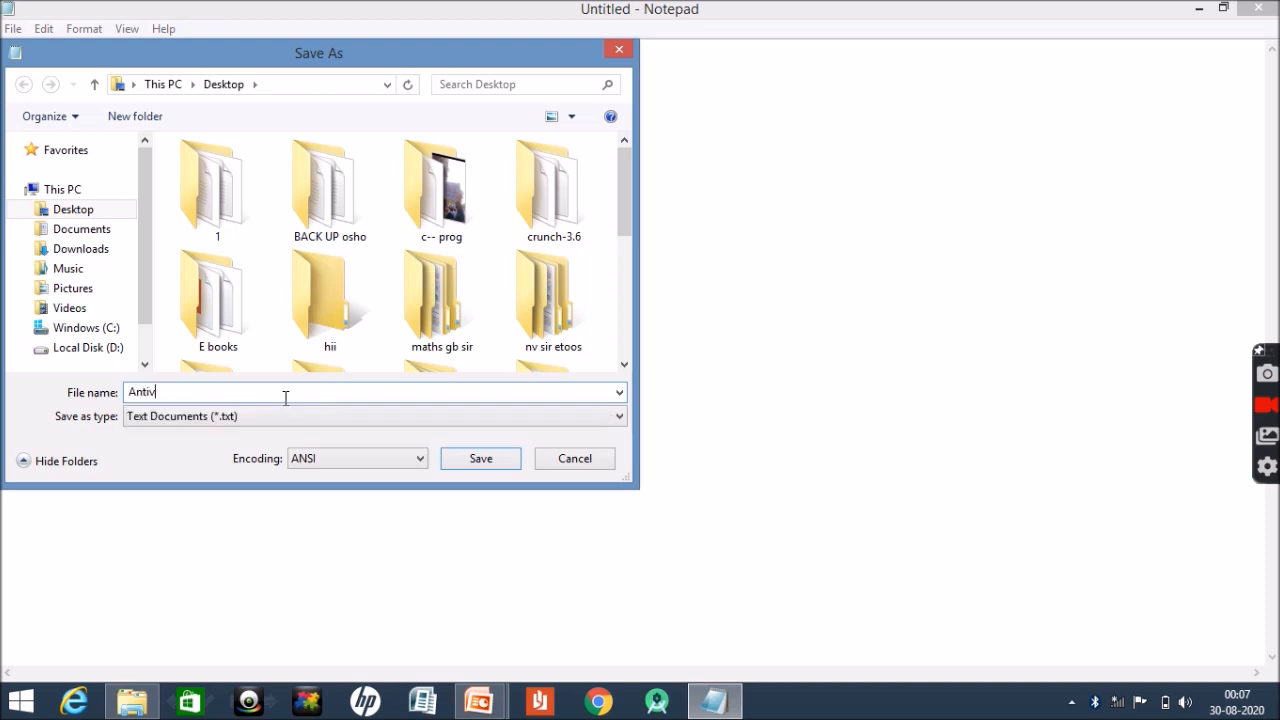
text(rus.)
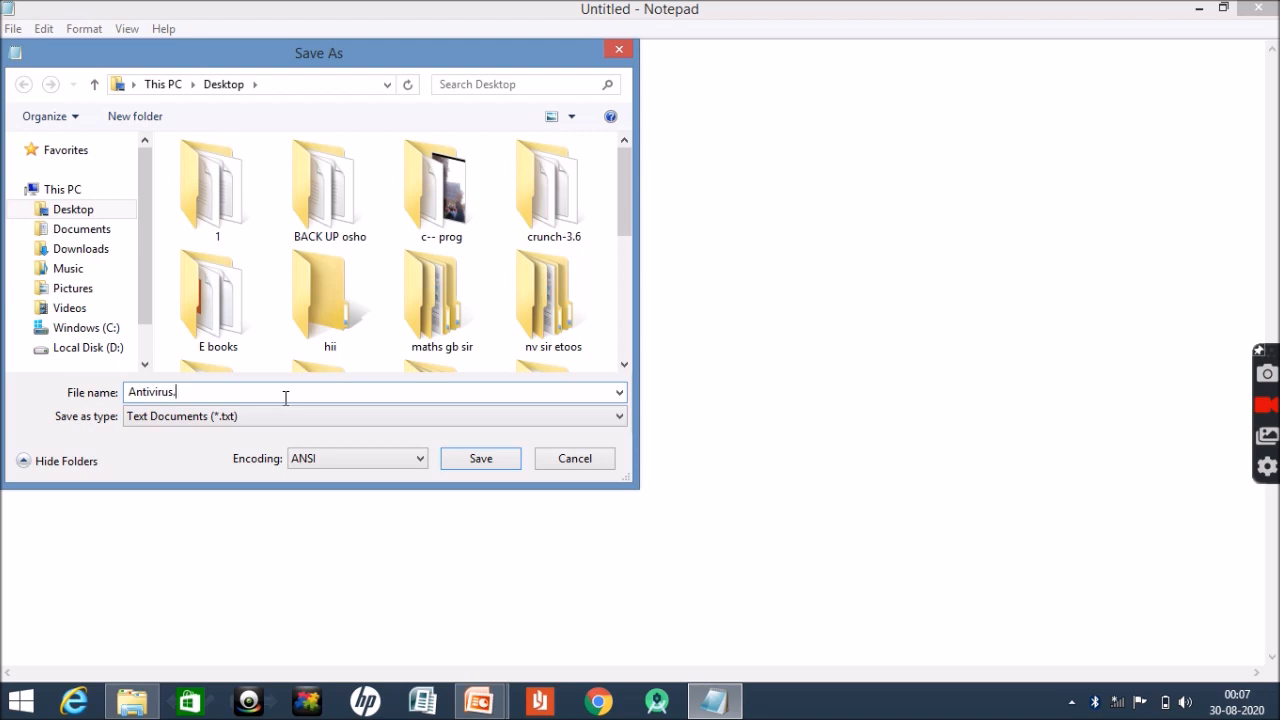
text(bat)
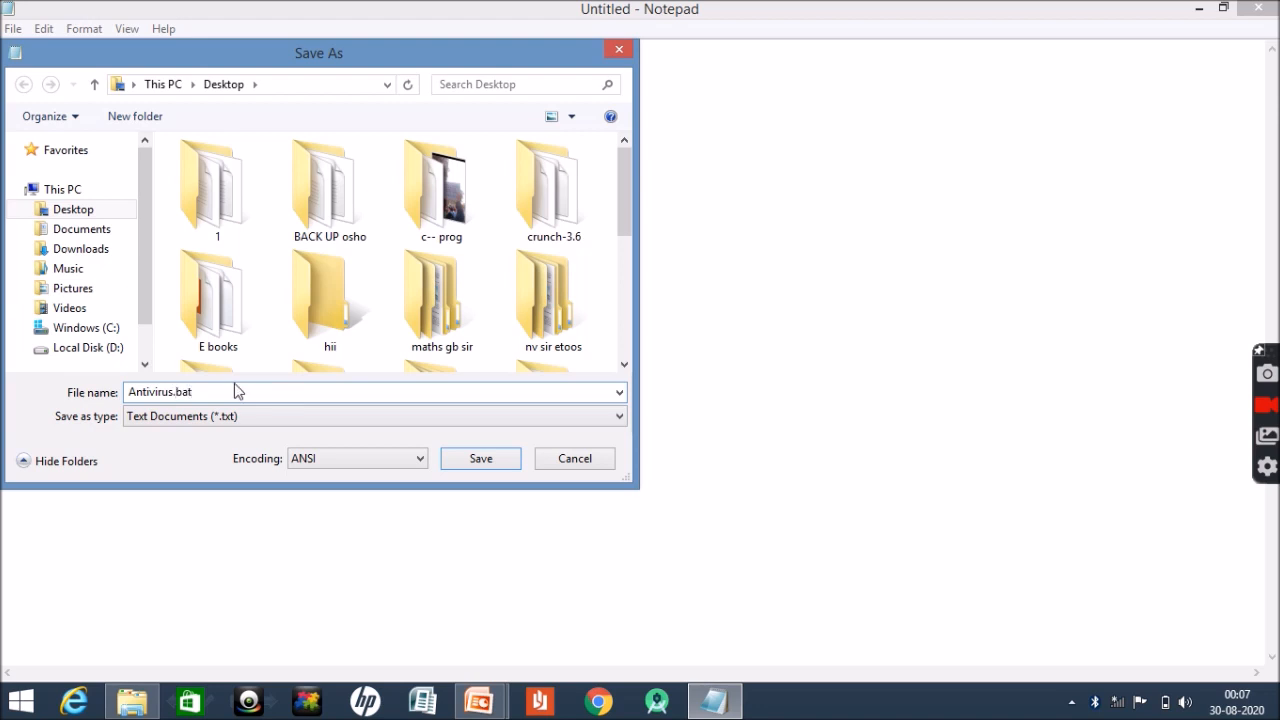
double_click(184, 391)
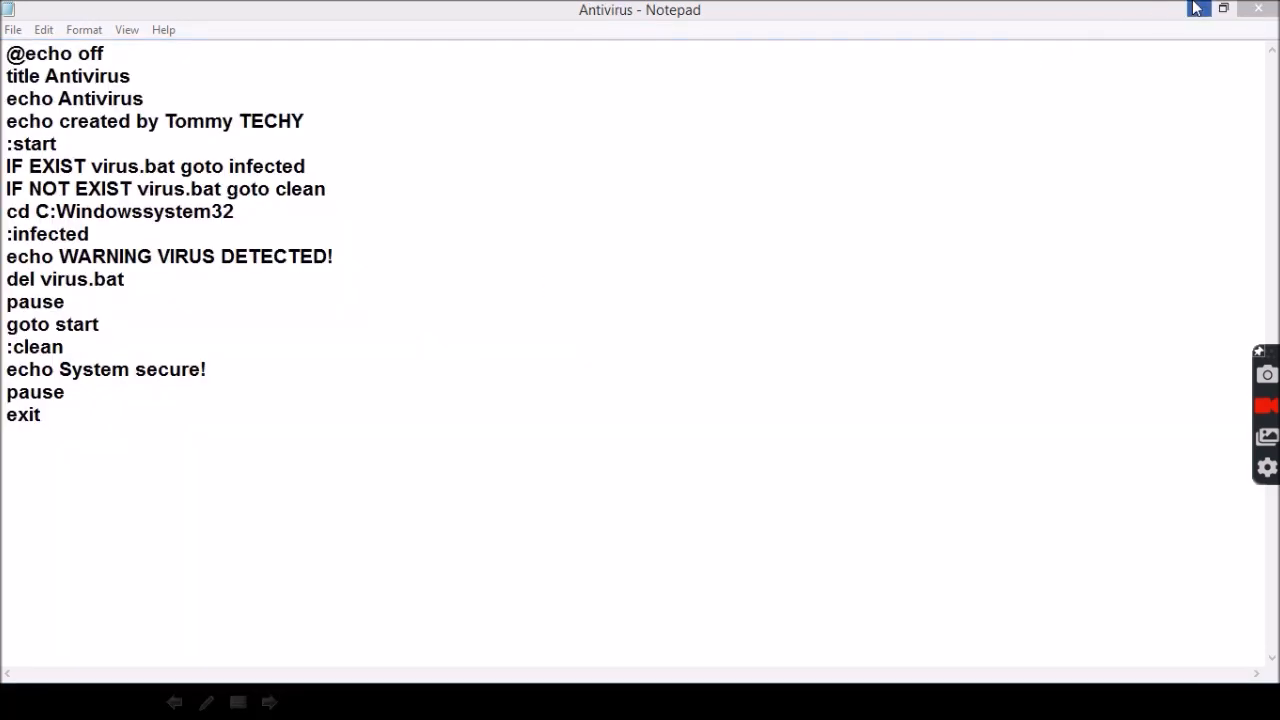
mouse_move(1196, 8)
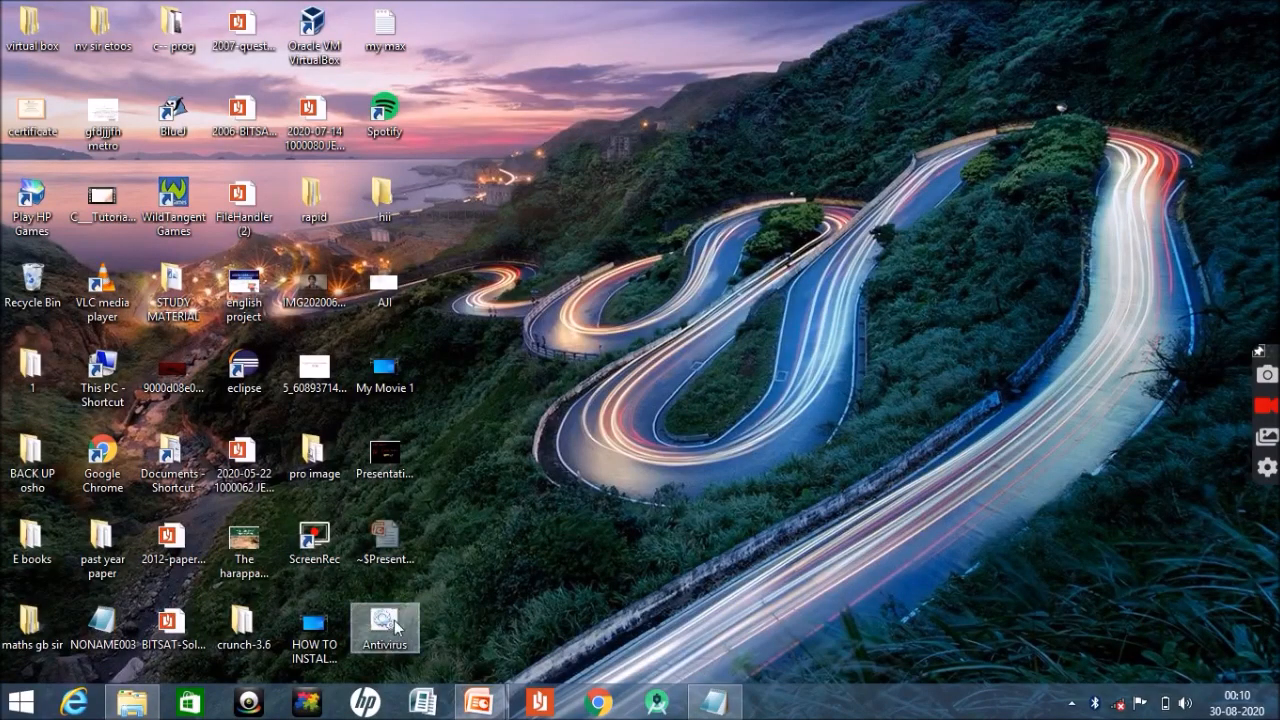
mouse_move(383, 624)
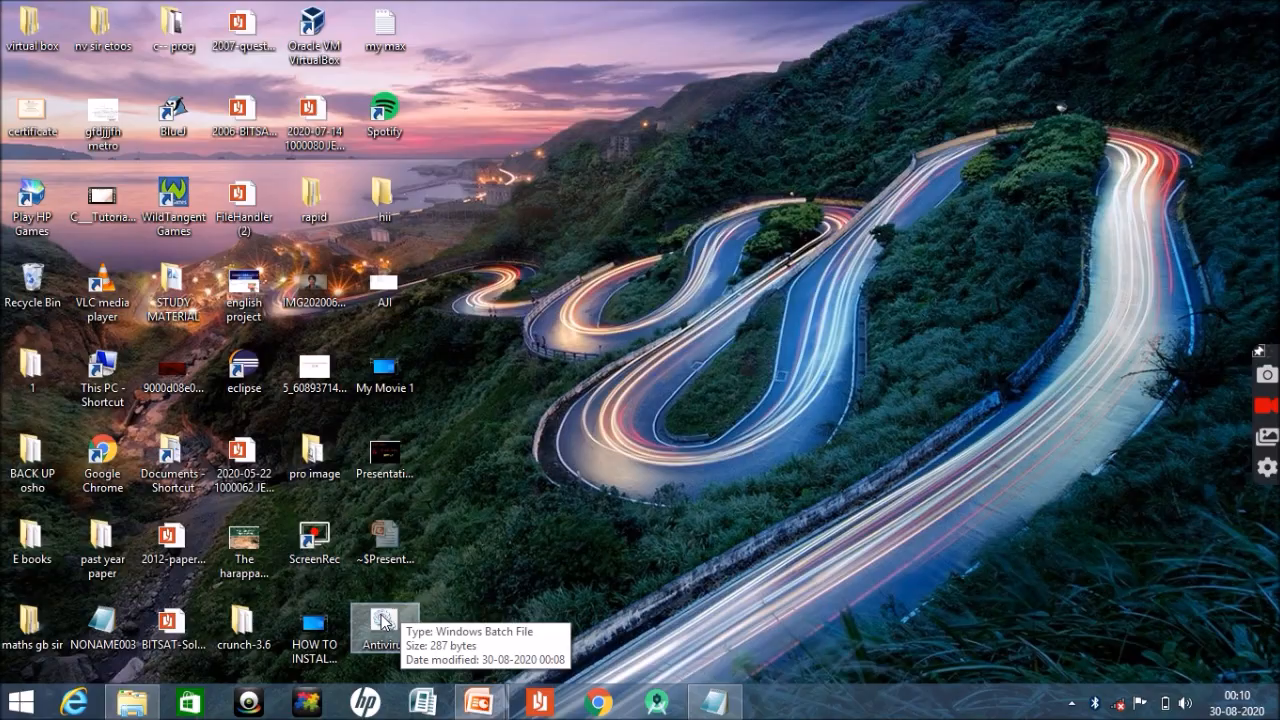
Run Antivirus.bat from the desktop to show 'System secure!' in Command Prompt
double_click(383, 620)
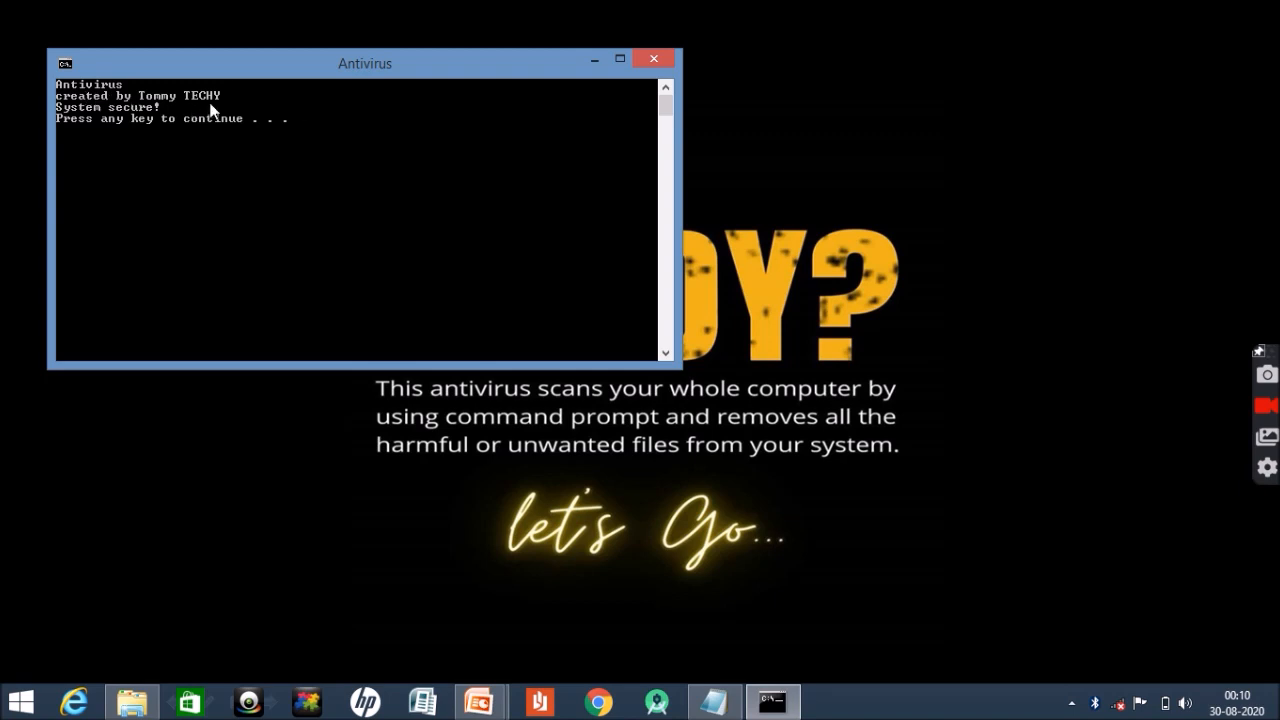
mouse_move(72, 116)
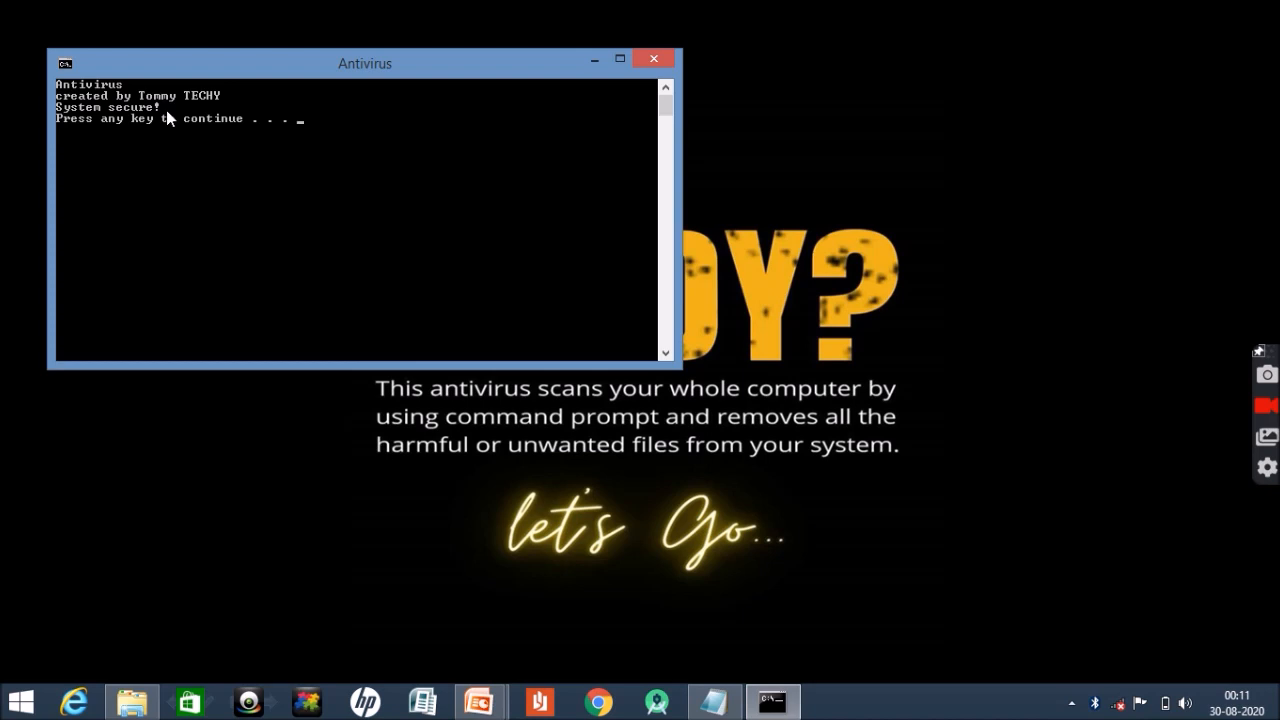
mouse_move(560, 50)
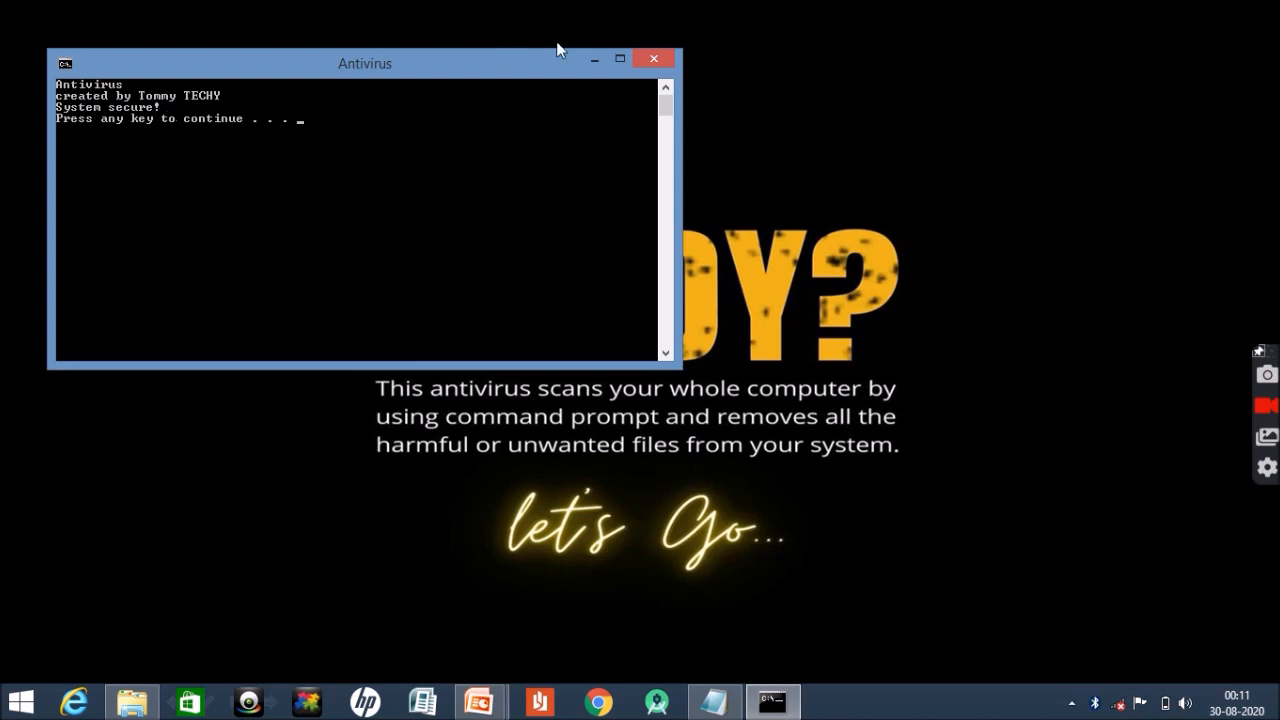